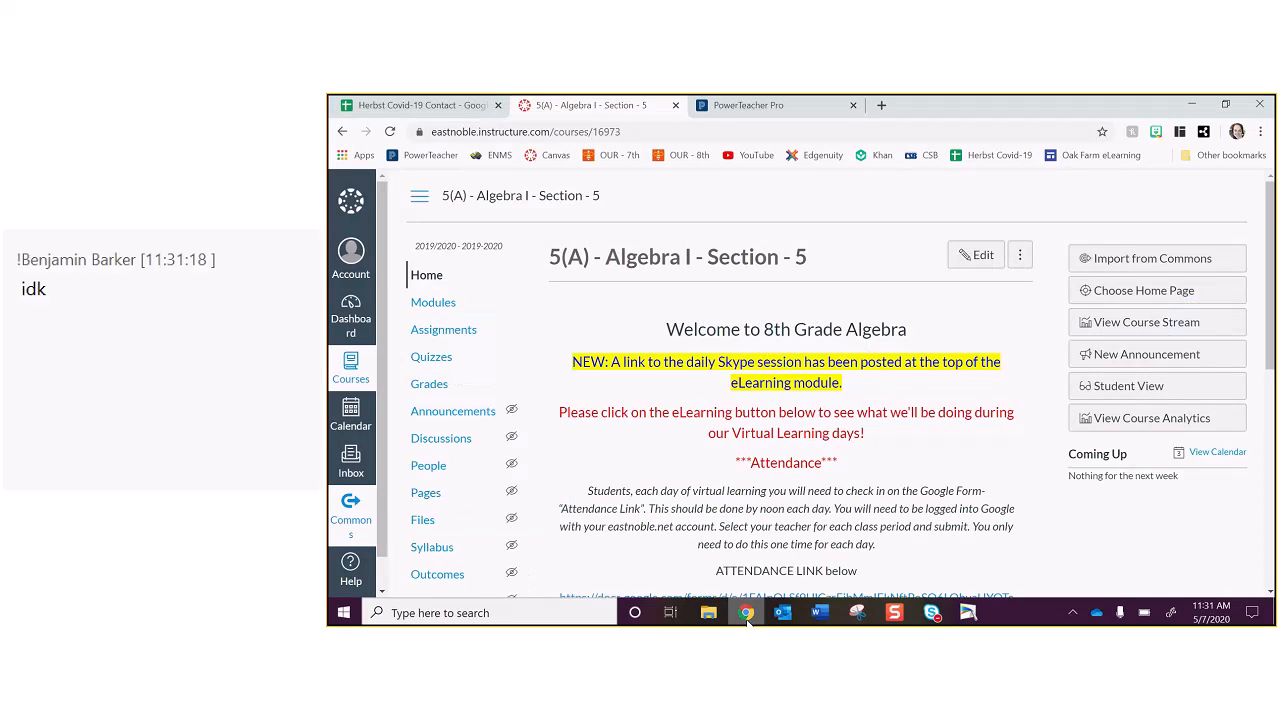
# Step: Go to the Algebra I course's Modules page listing the daily eLearning session notes
pyautogui.scroll(-3)
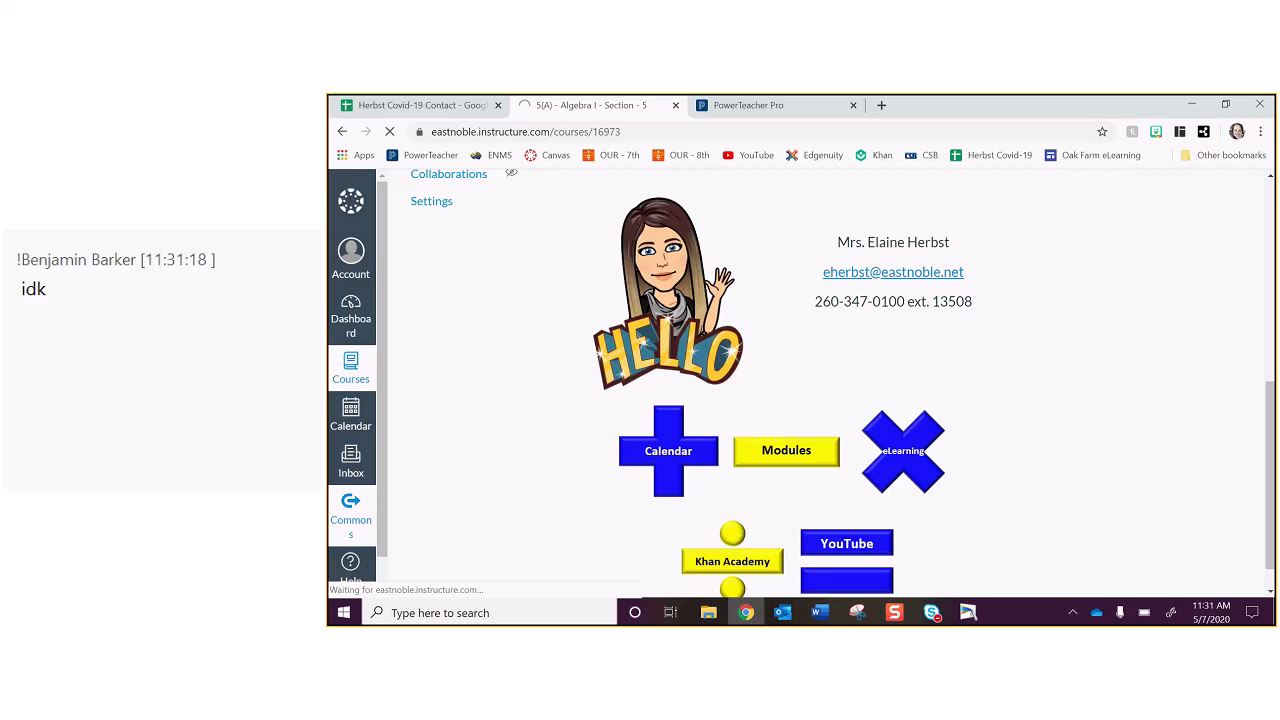
pyautogui.click(786, 450)
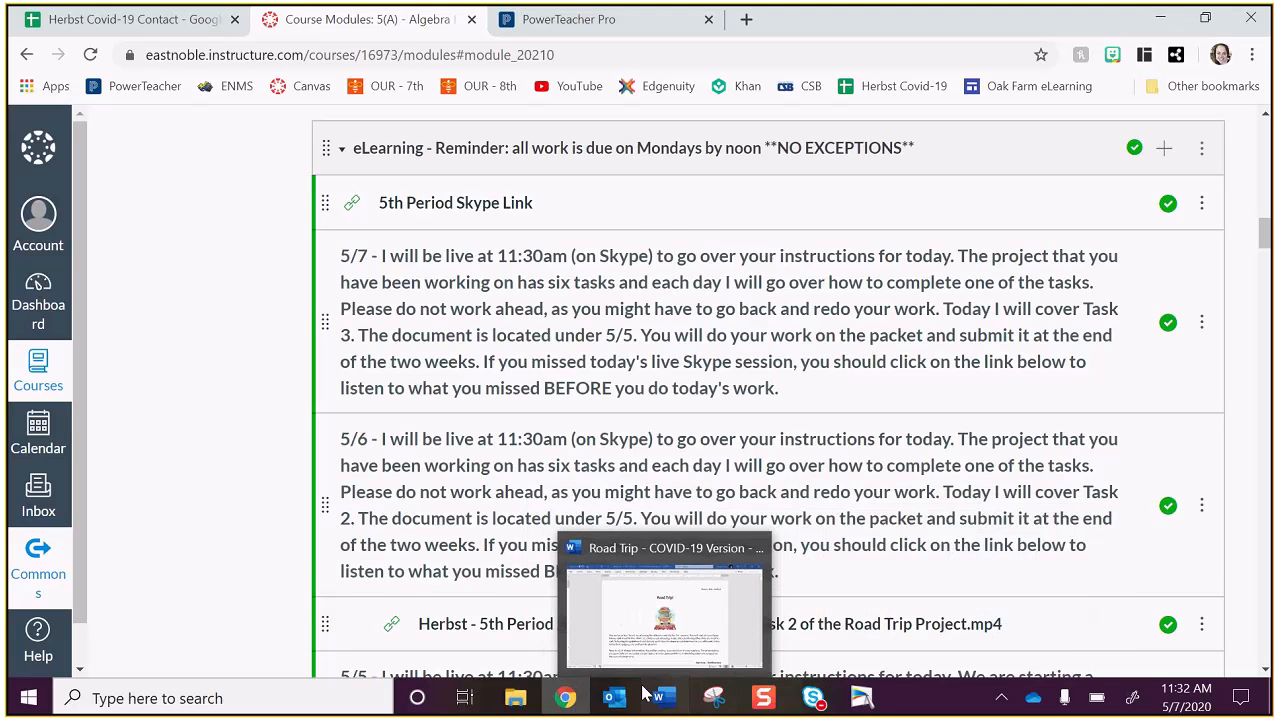
# Step: Review the Road Trip document's empty Task 3 hotel table and its total-cost question
pyautogui.click(664, 610)
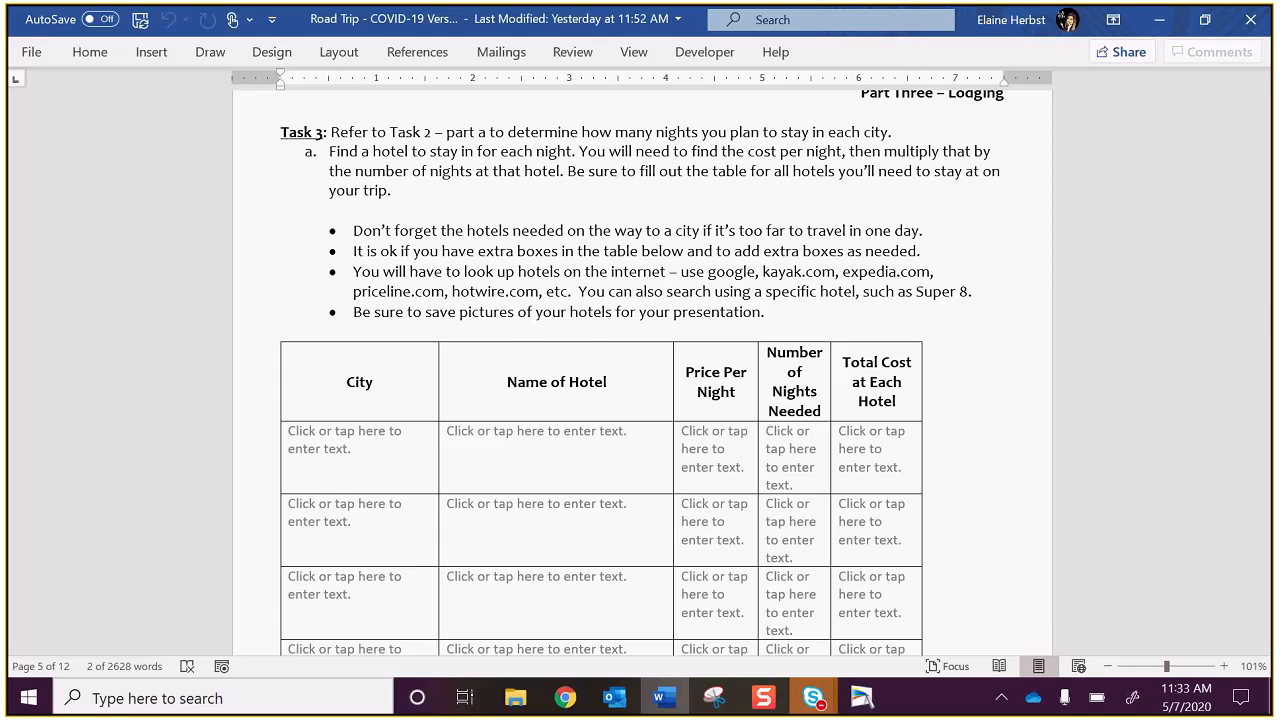
pyautogui.scroll(-3)
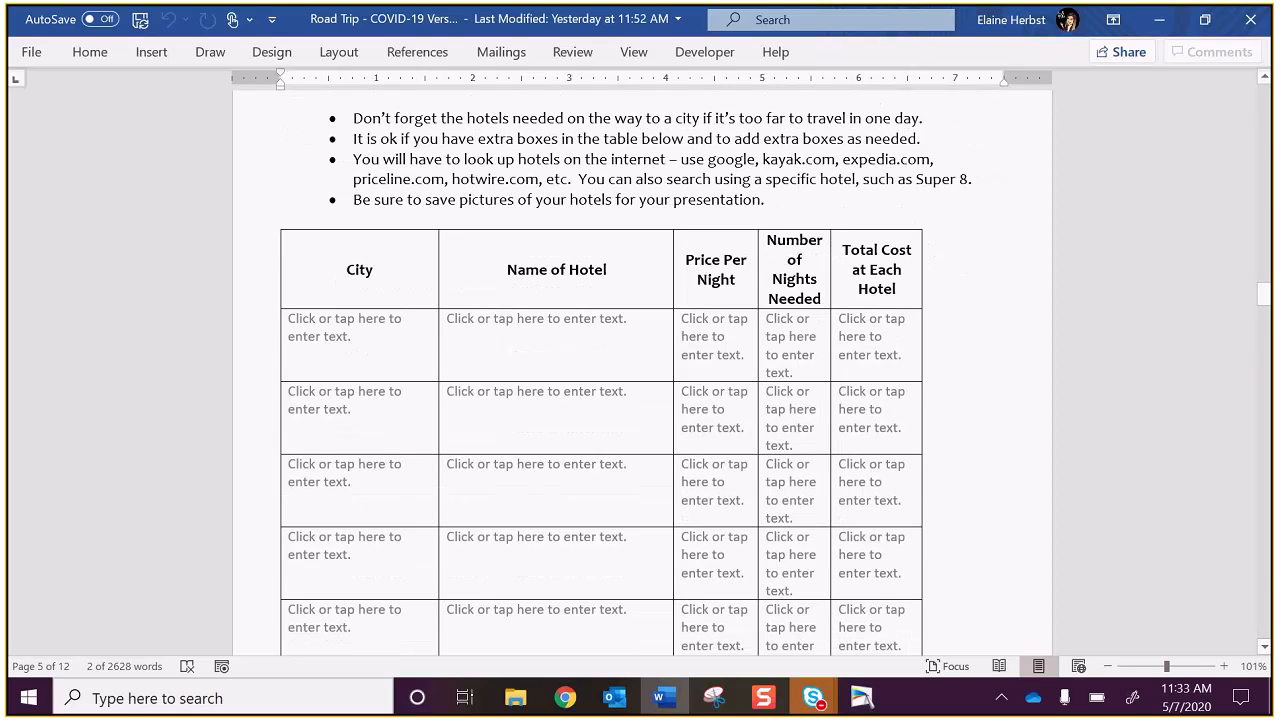
pyautogui.scroll(-3)
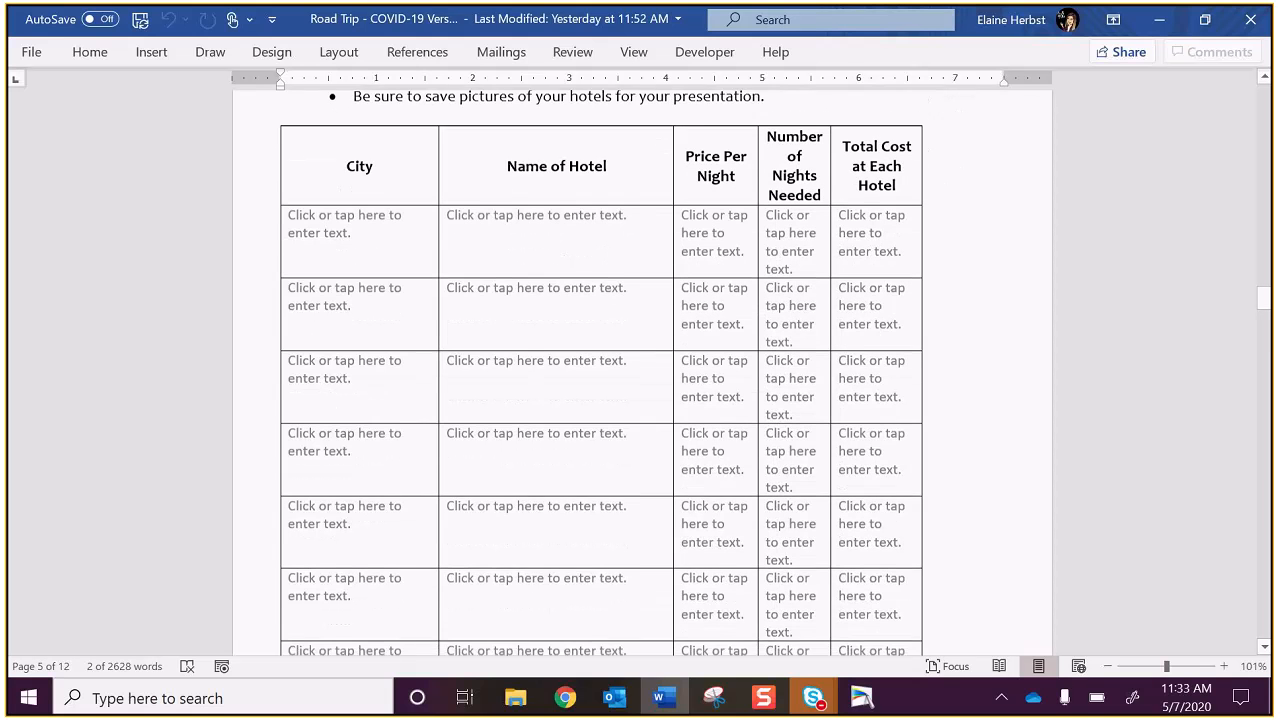
pyautogui.scroll(-3)
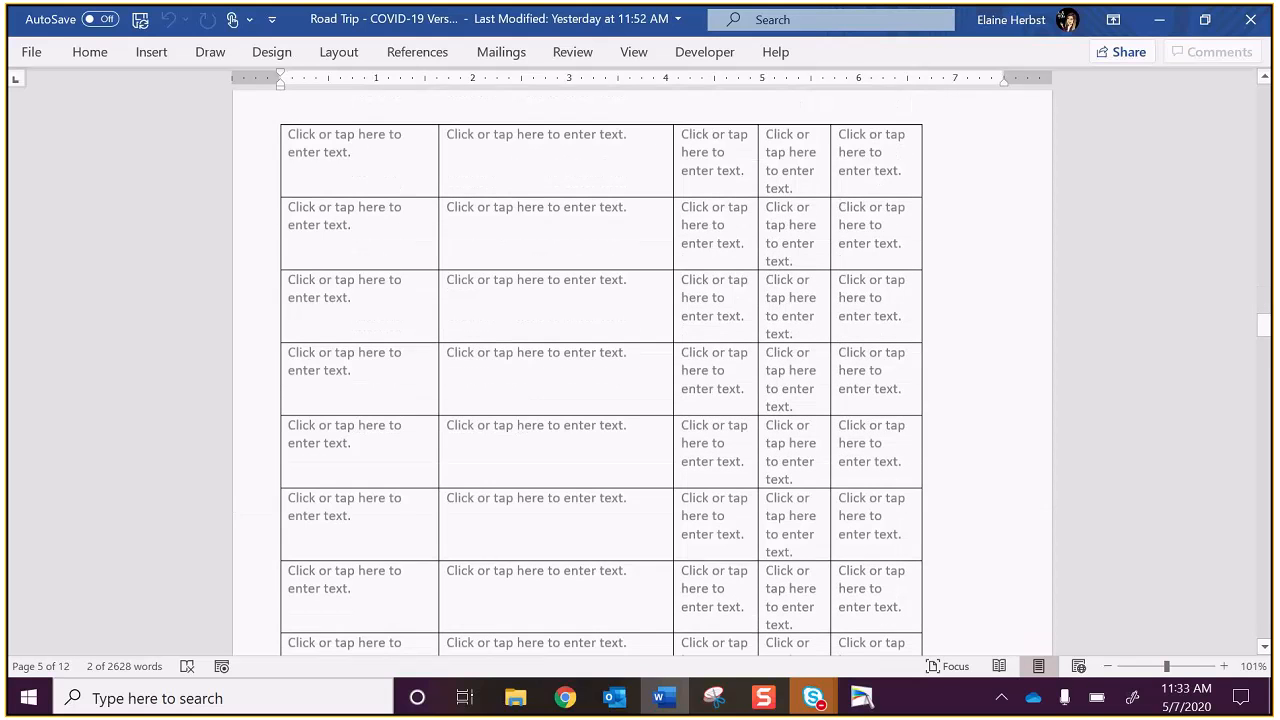
pyautogui.scroll(-3)
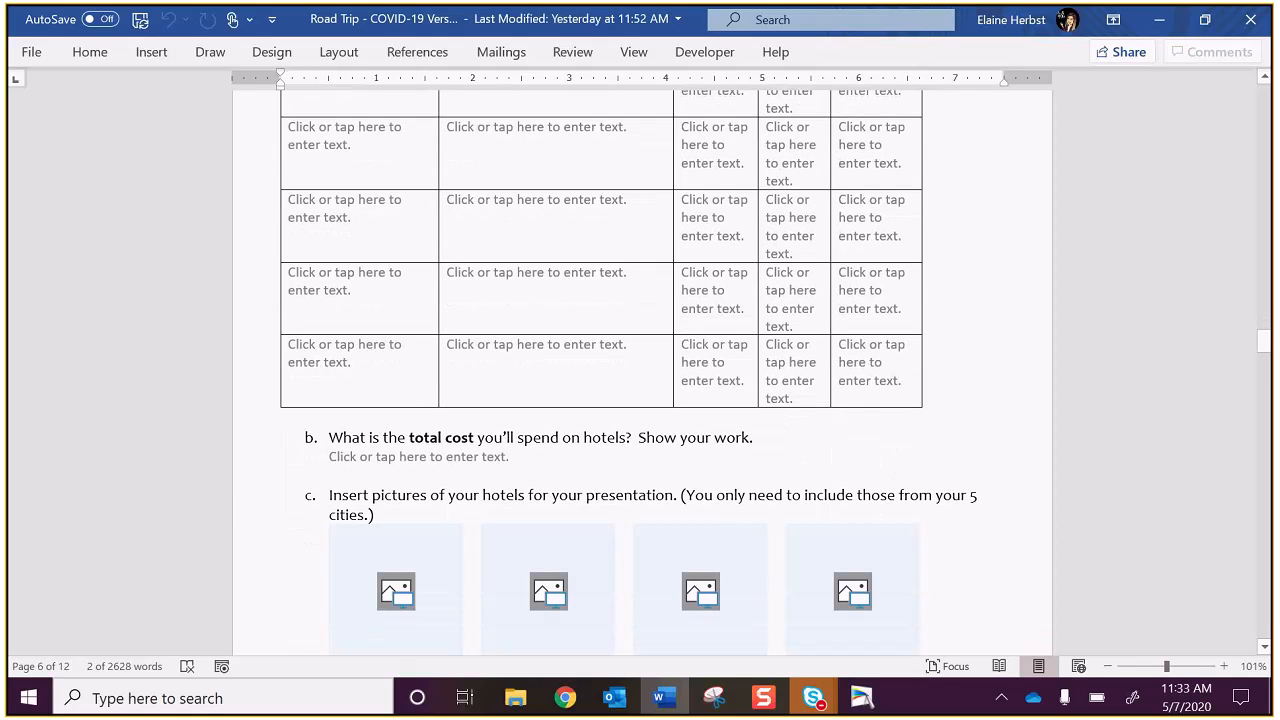
pyautogui.moveTo(344, 476)
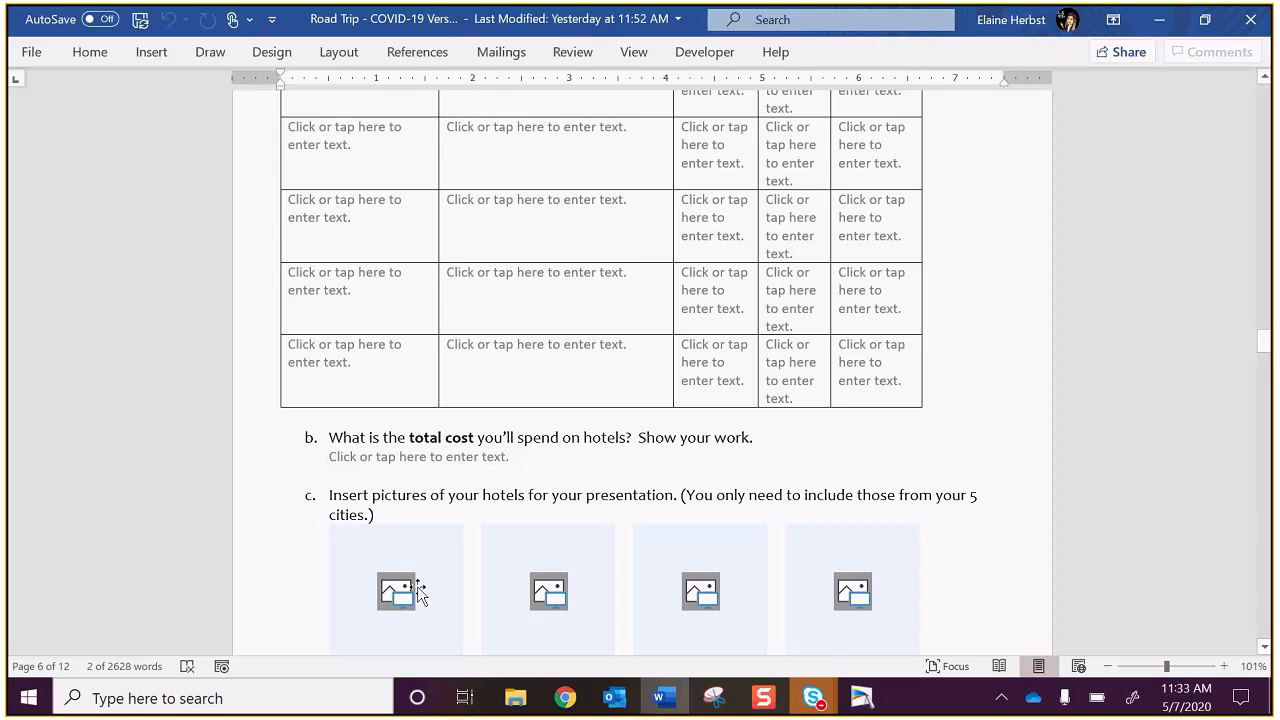
pyautogui.moveTo(696, 486)
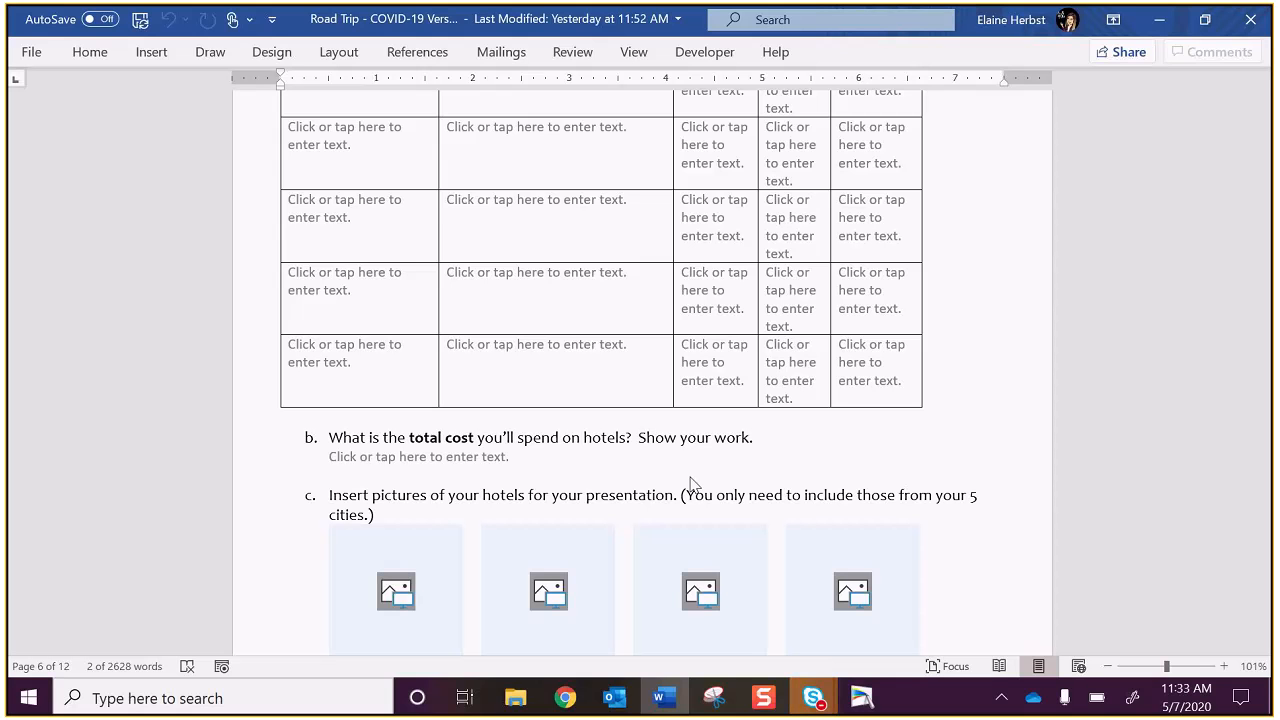
pyautogui.scroll(-3)
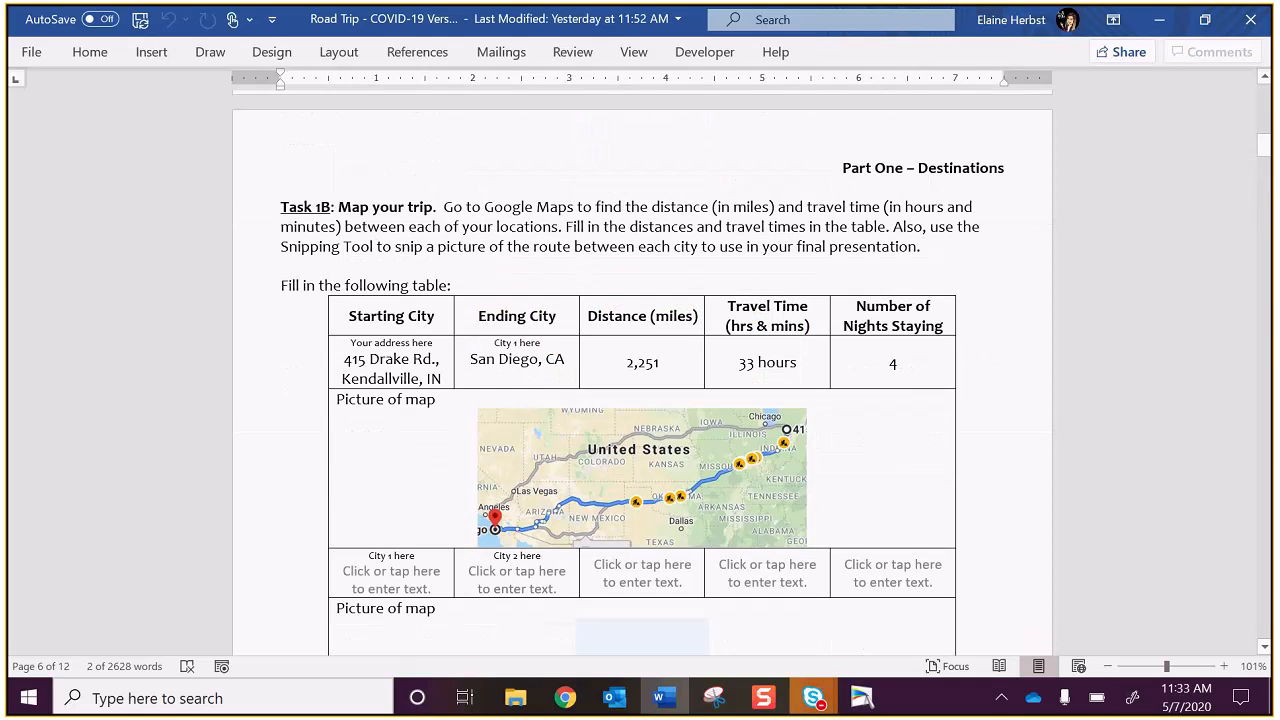
pyautogui.scroll(-3)
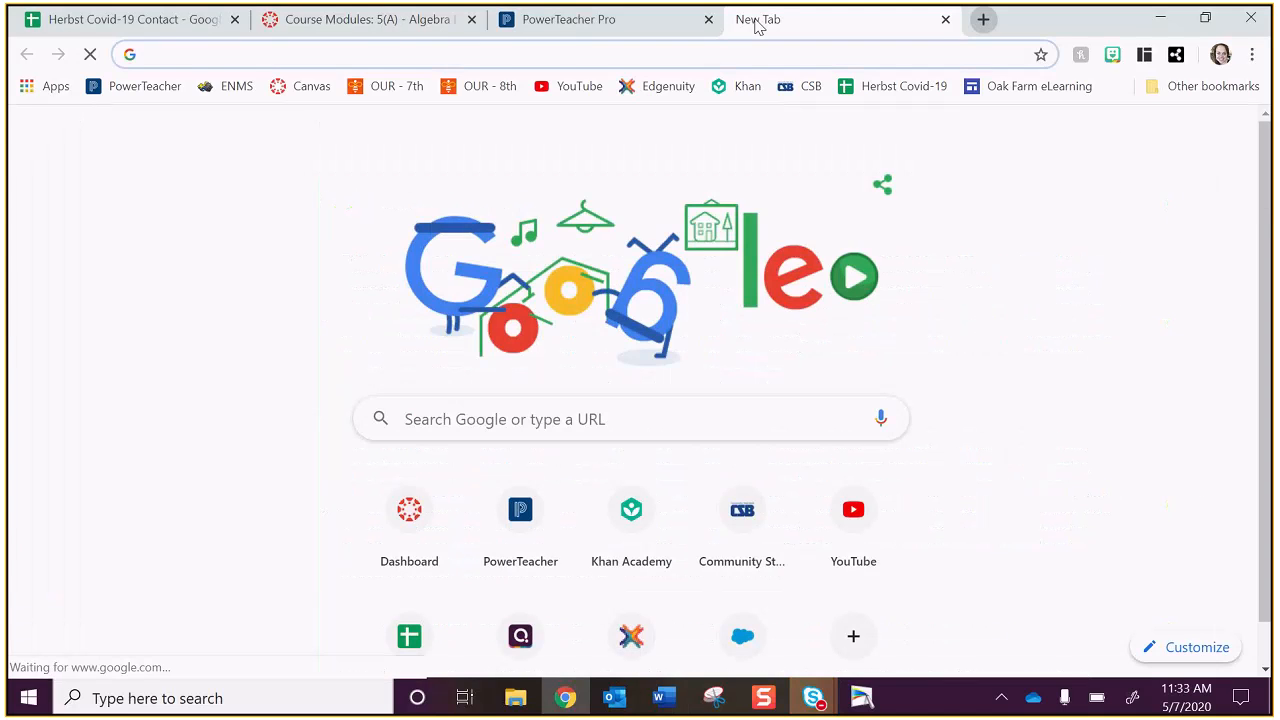
# Step: Search Google for "capri by the sea san diego" and go to the allseasonsresortlodging.com result
pyautogui.write('cpa')
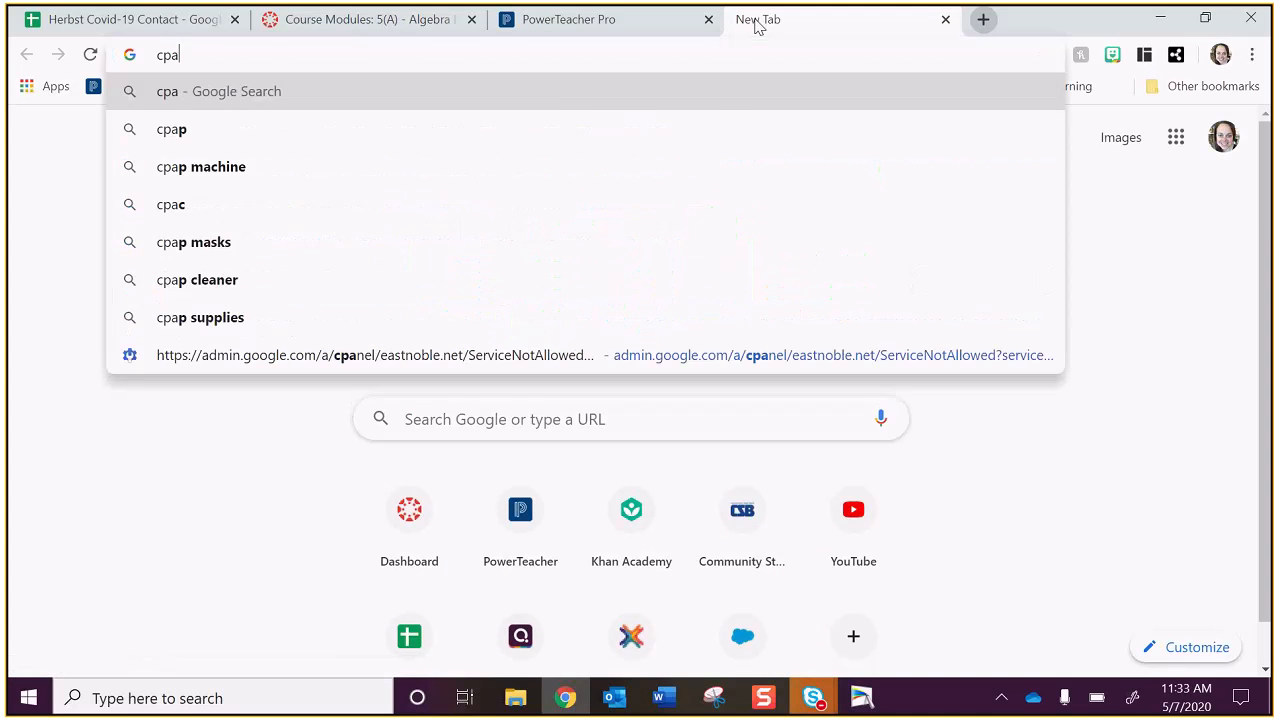
pyautogui.write('capri by the sea san diego')
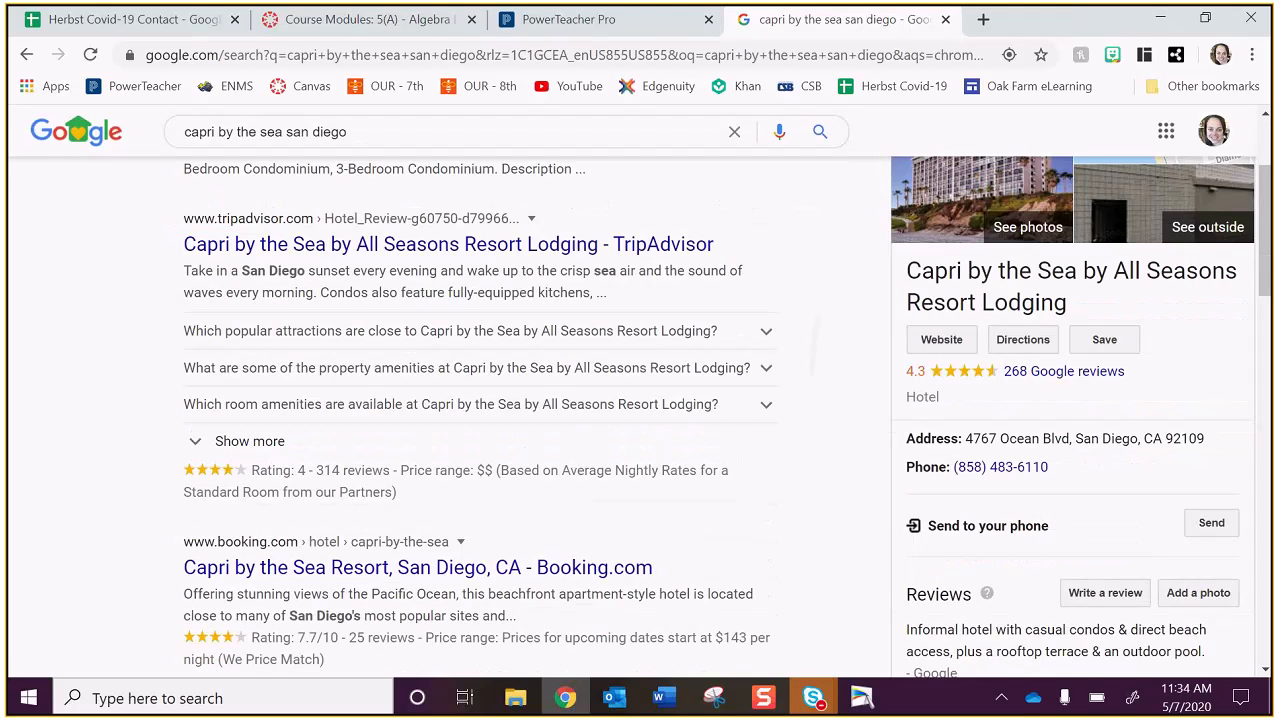
pyautogui.scroll(-3)
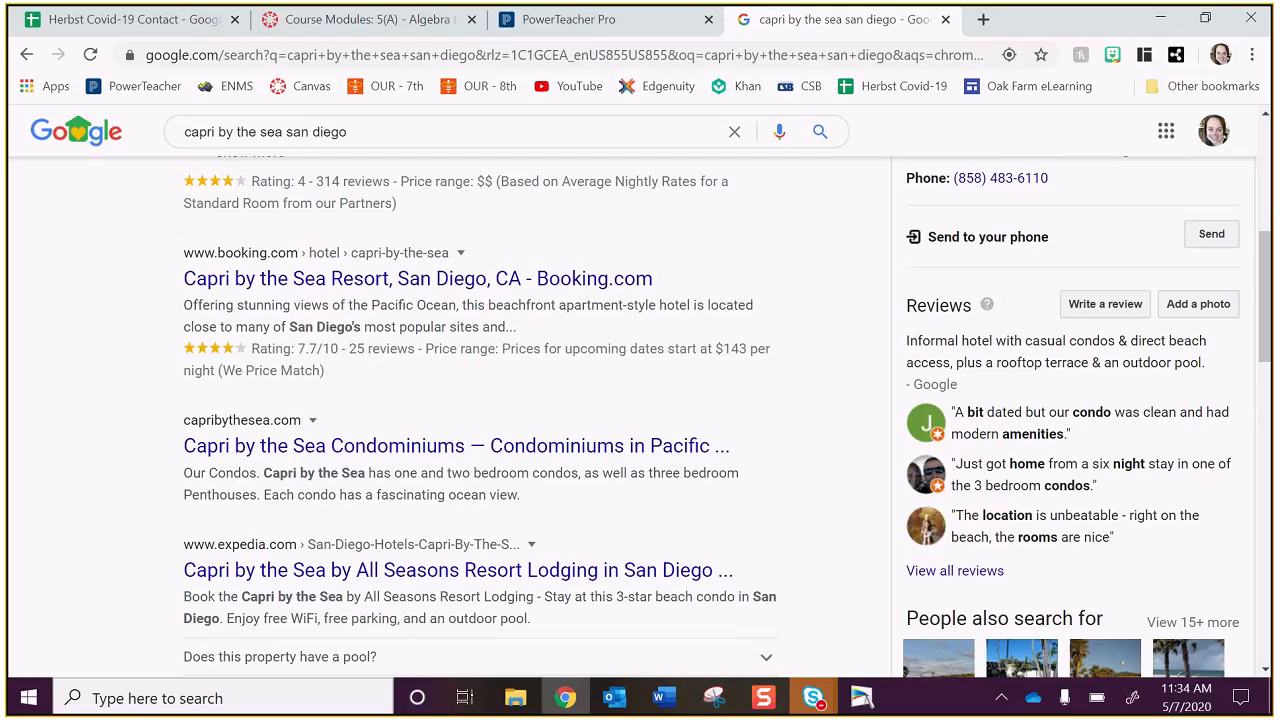
pyautogui.scroll(3)
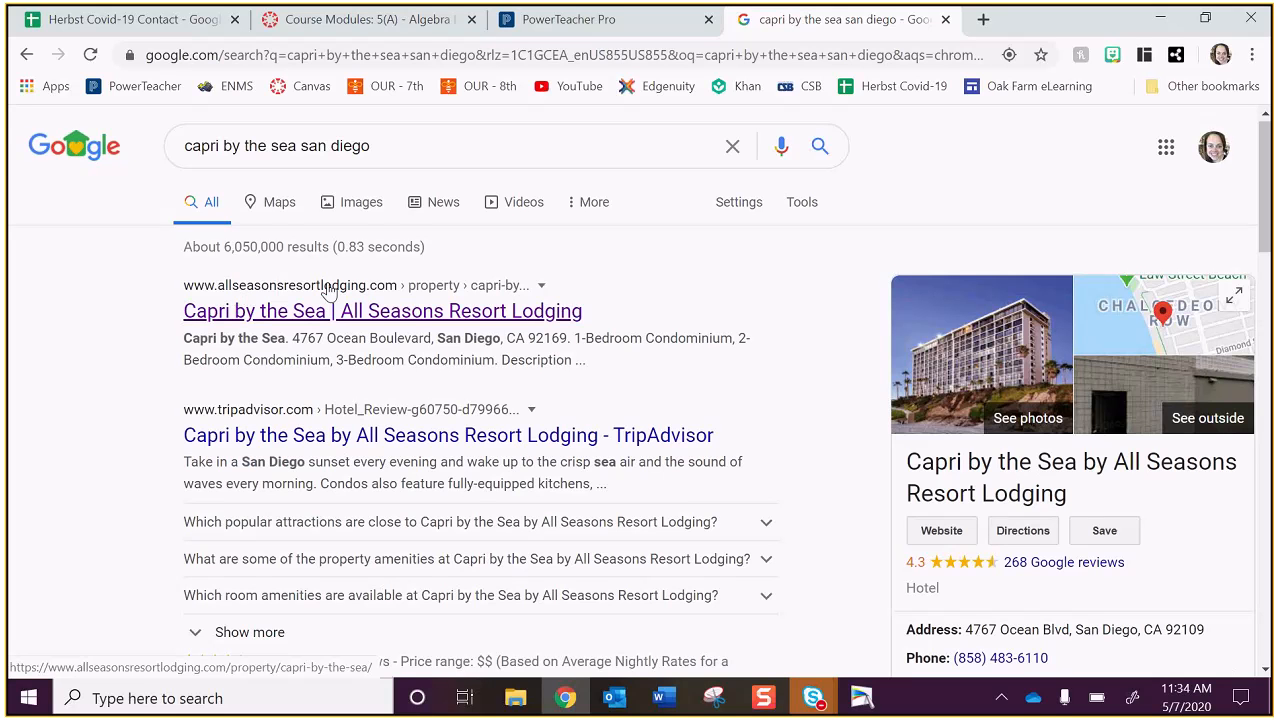
pyautogui.click(382, 312)
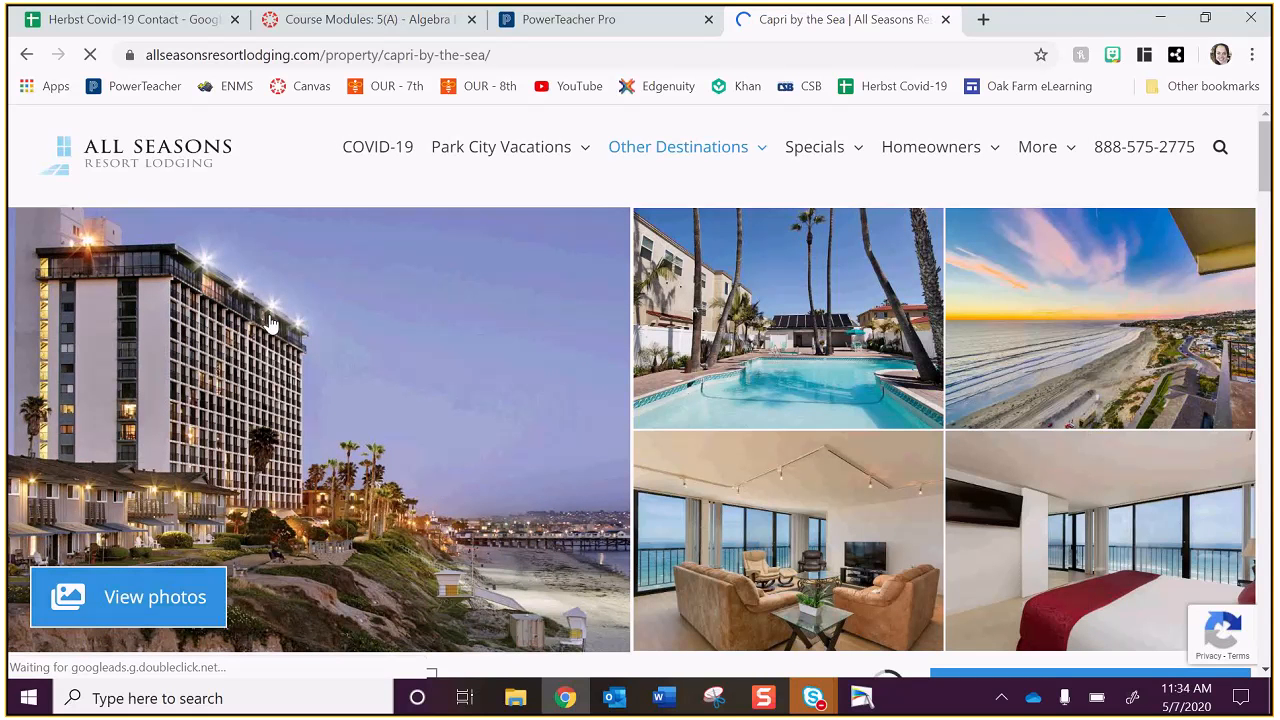
pyautogui.moveTo(508, 590)
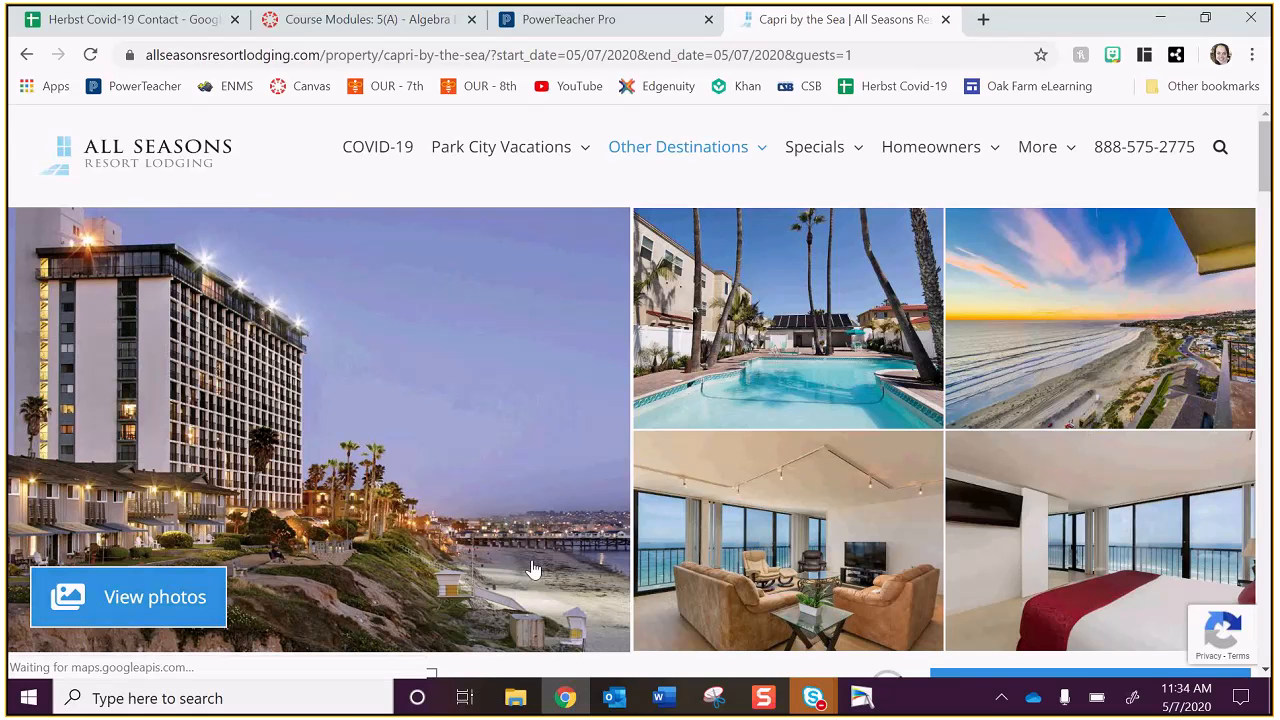
pyautogui.moveTo(492, 552)
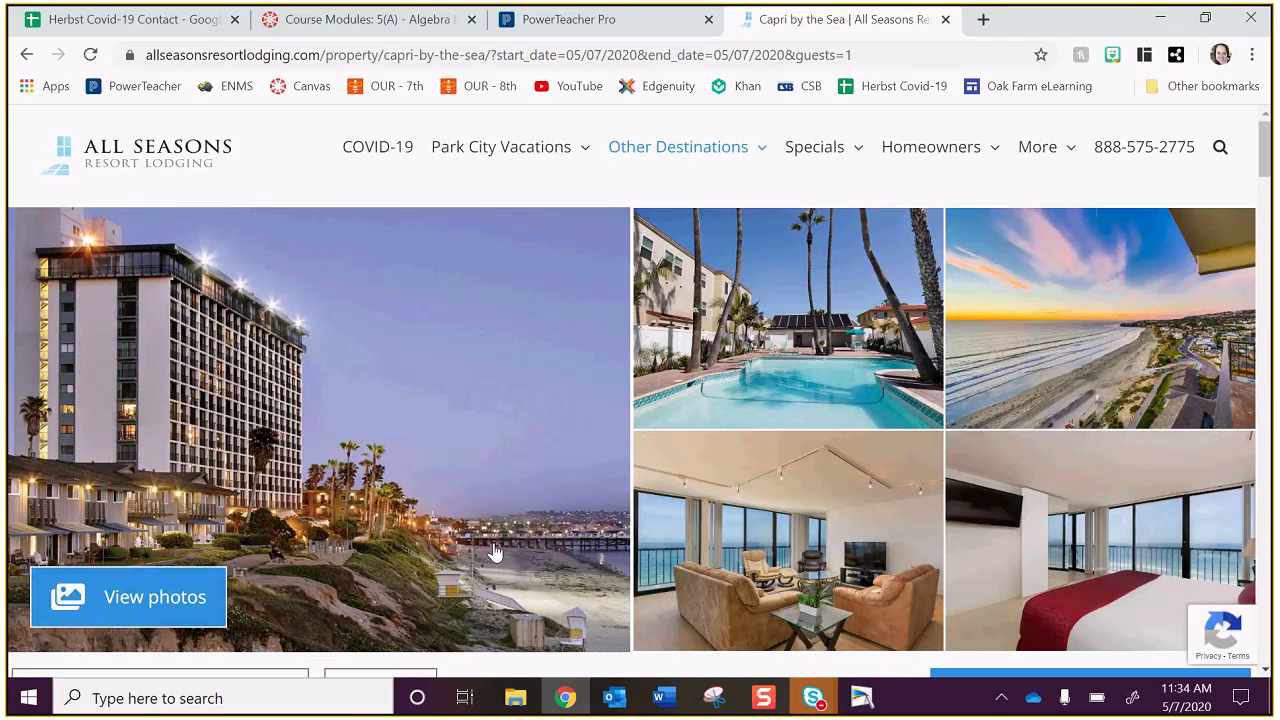
pyautogui.moveTo(230, 400)
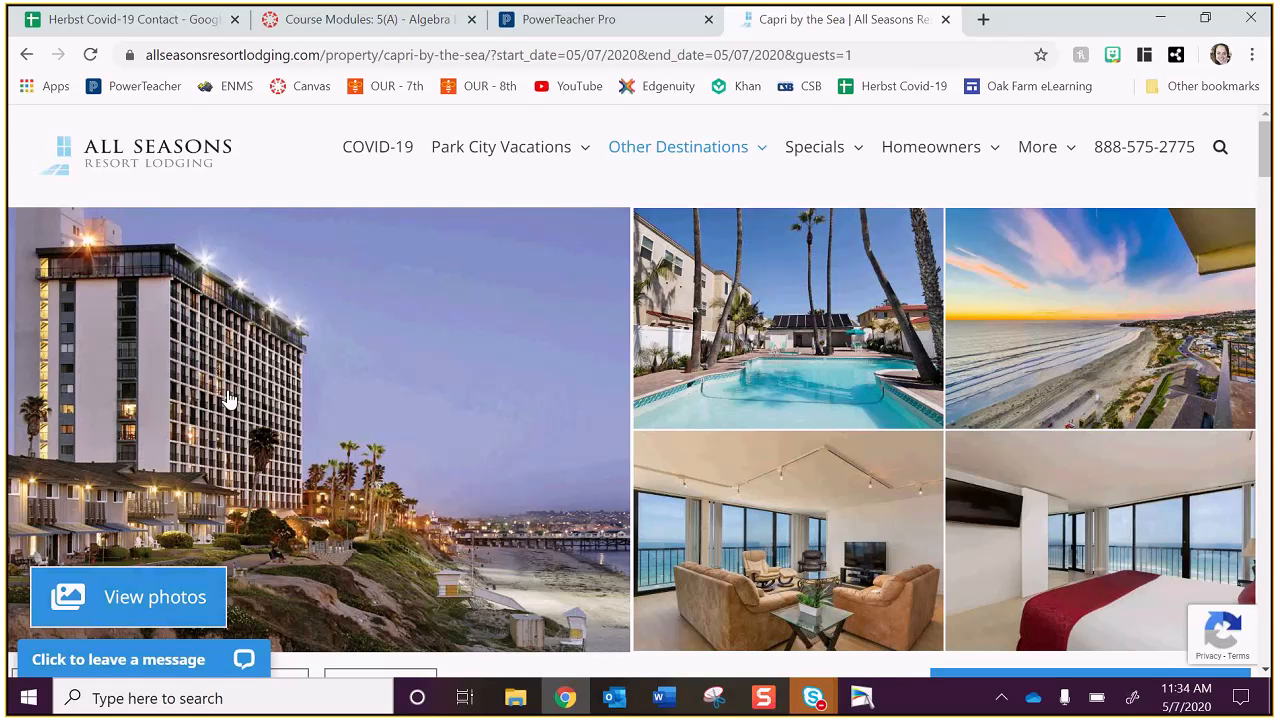
# Step: View the full-size beachfront hotel photo in the Capri by the Sea gallery
pyautogui.click(128, 596)
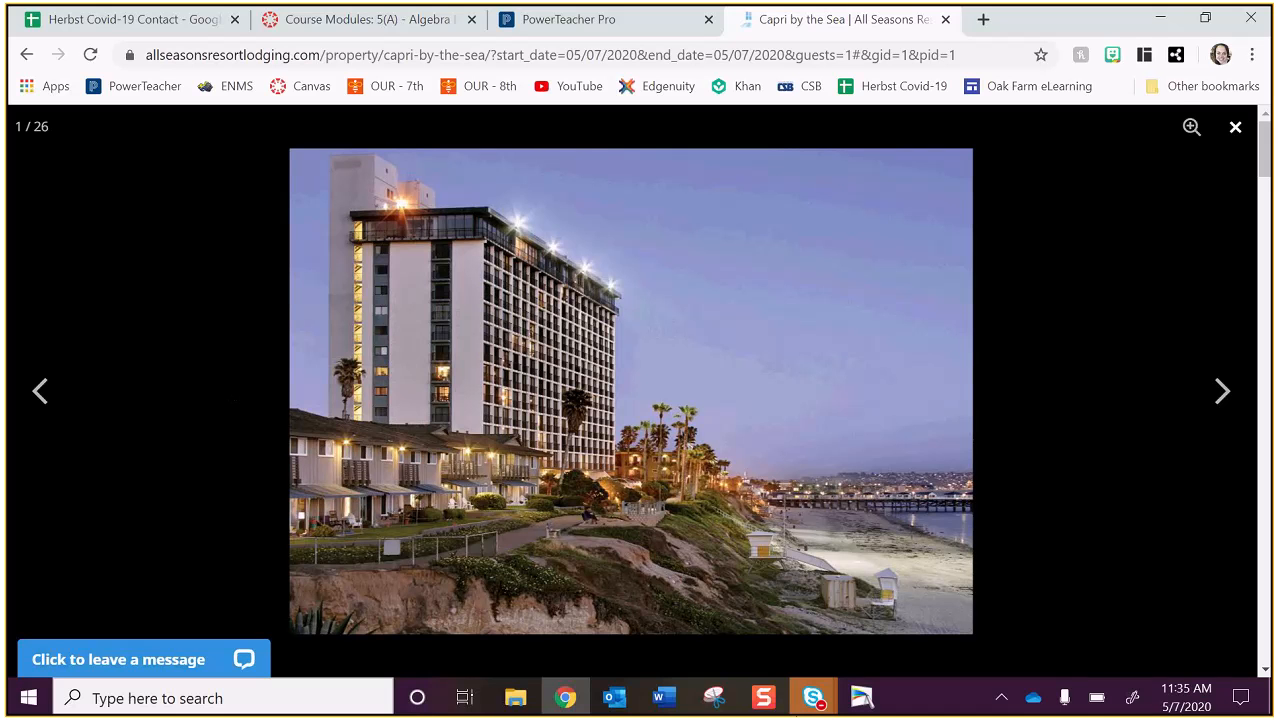
pyautogui.moveTo(516, 180)
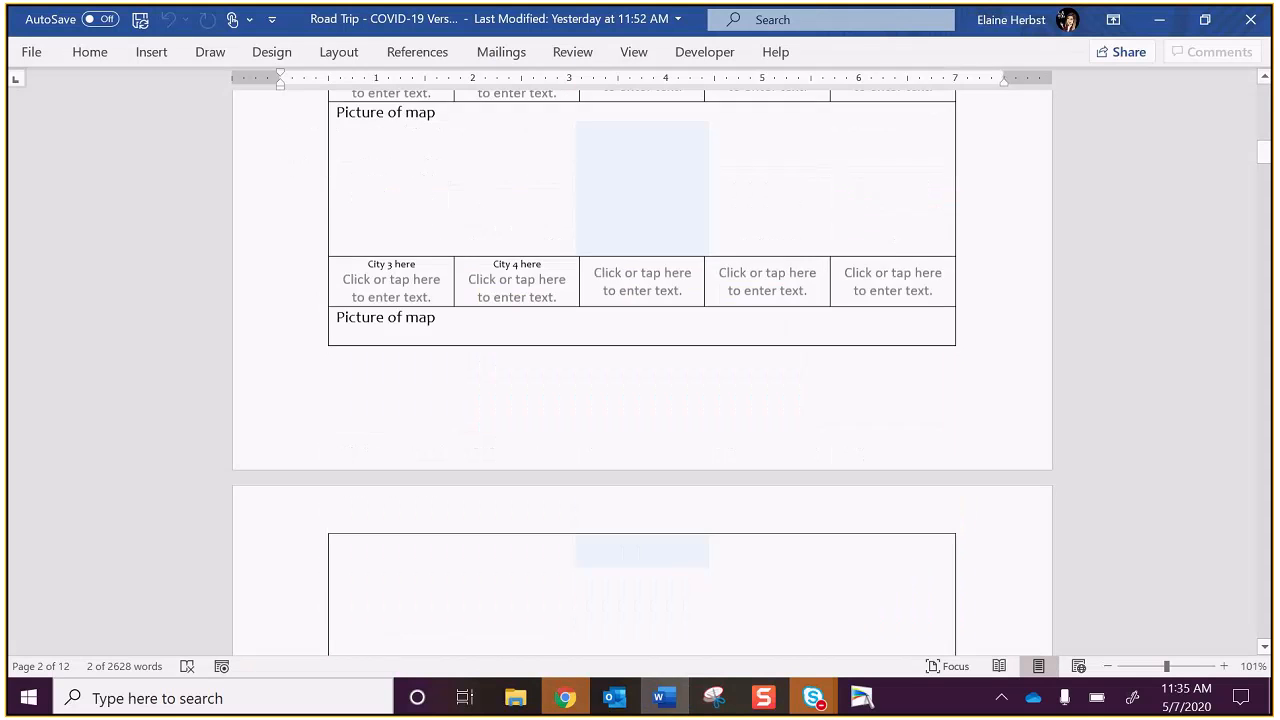
# Step: Enter San Diego in the first City cell and begin the hotel name Capri by the Sea
pyautogui.scroll(-3)
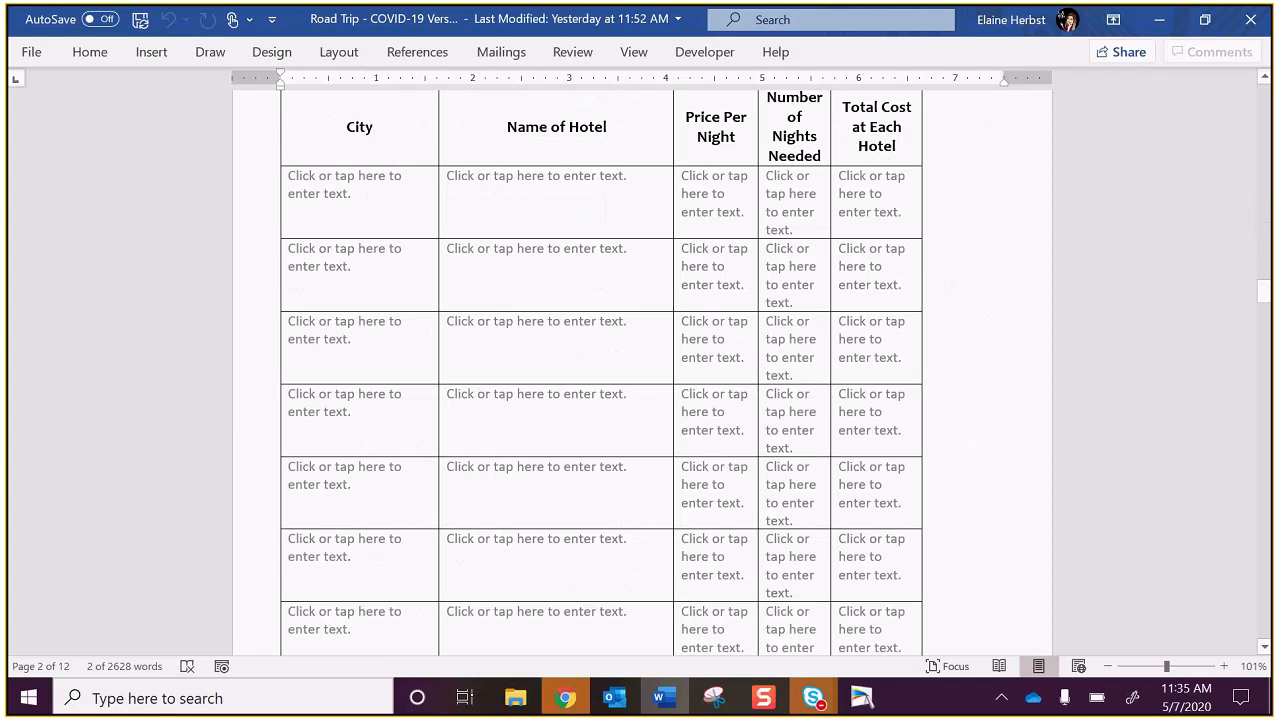
pyautogui.scroll(-3)
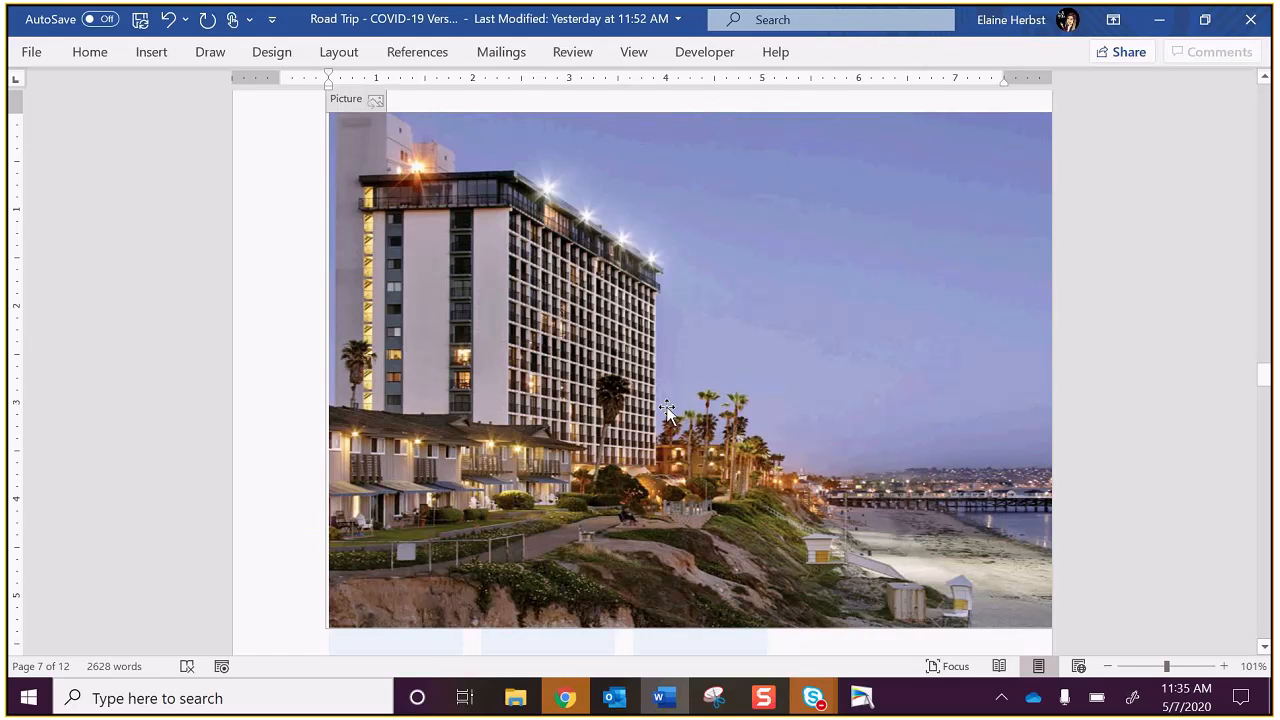
pyautogui.click(668, 410)
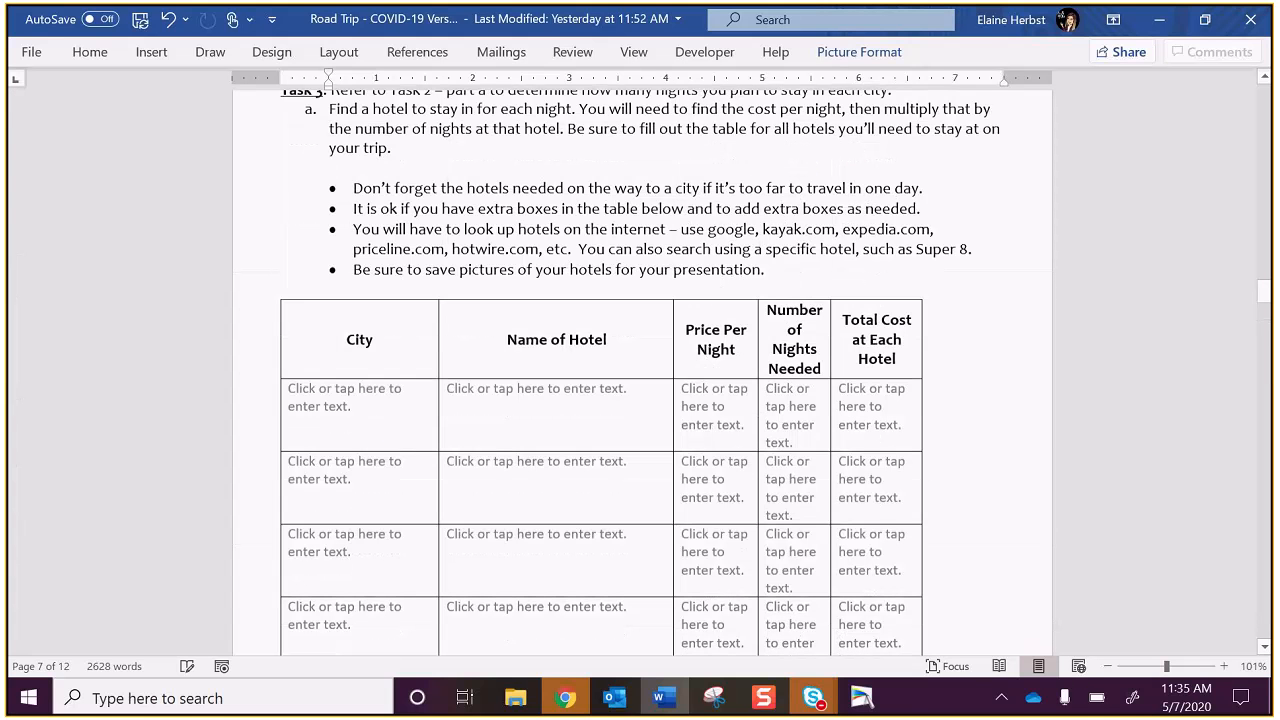
pyautogui.write('San Diego,')
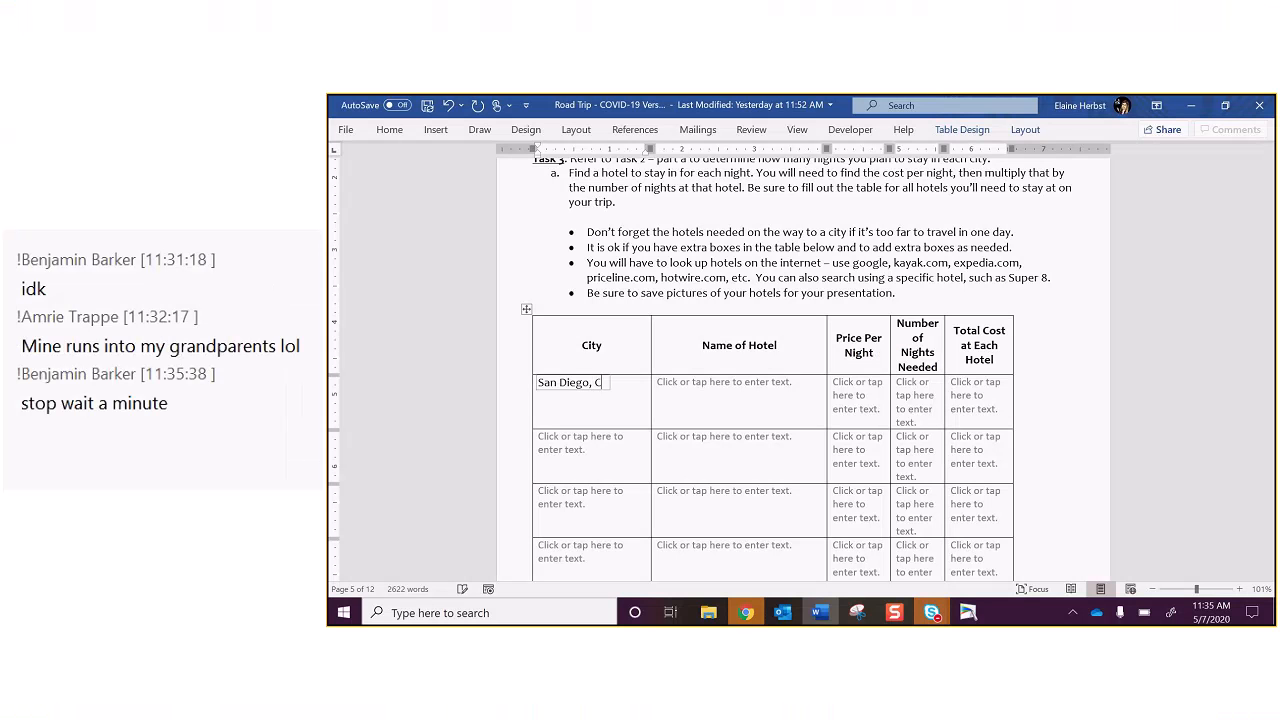
pyautogui.write('Capi')
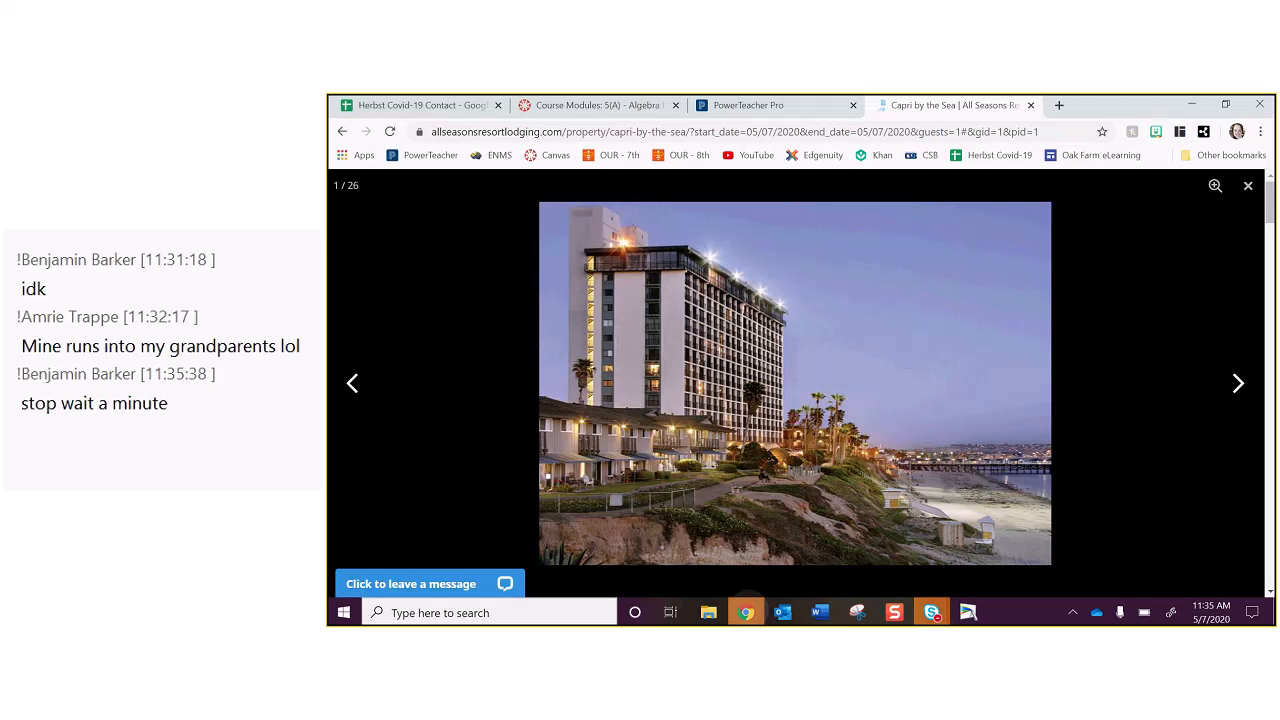
# Step: Leave the photo gallery and reach the Capri by the Sea booking listing
pyautogui.click(1248, 186)
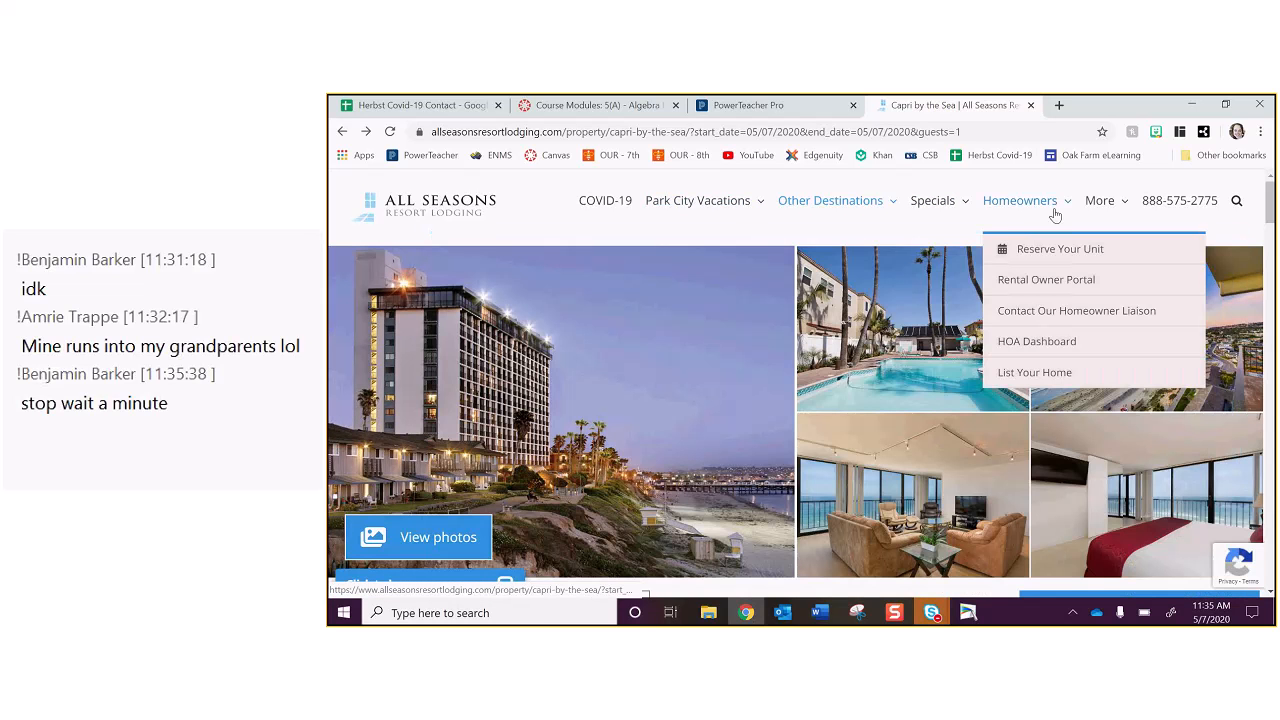
pyautogui.click(1060, 248)
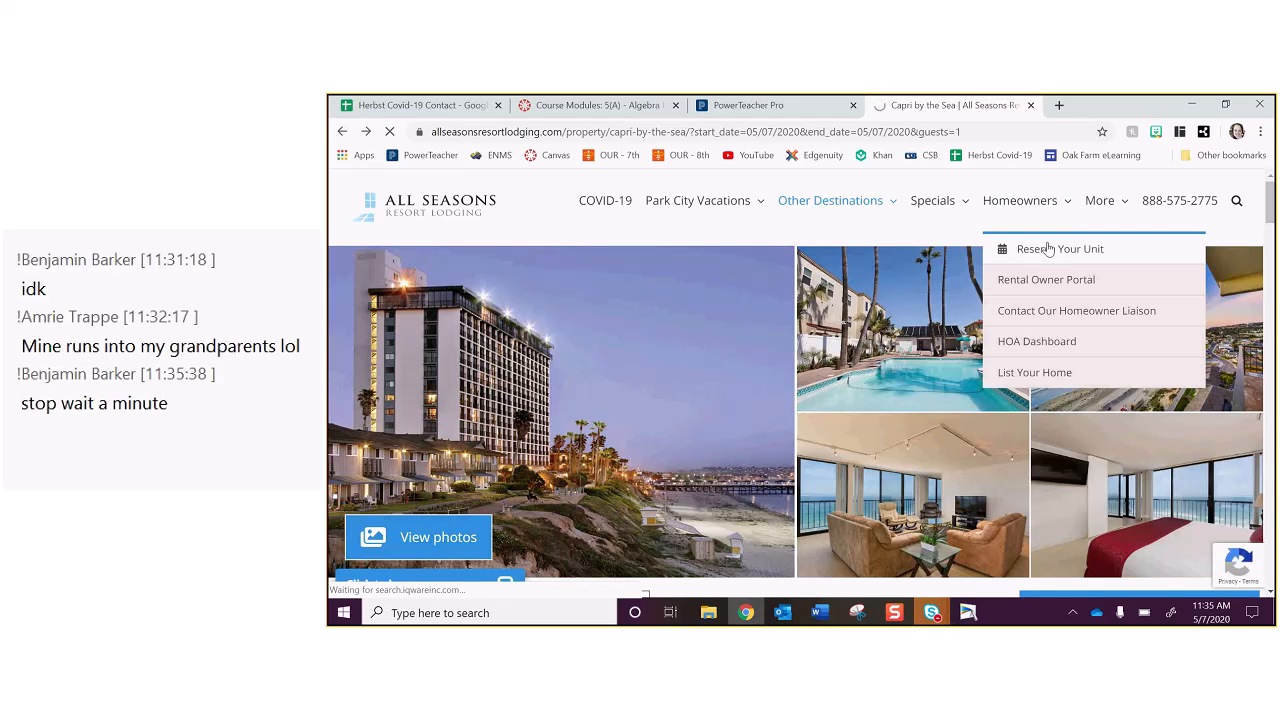
pyautogui.click(1046, 280)
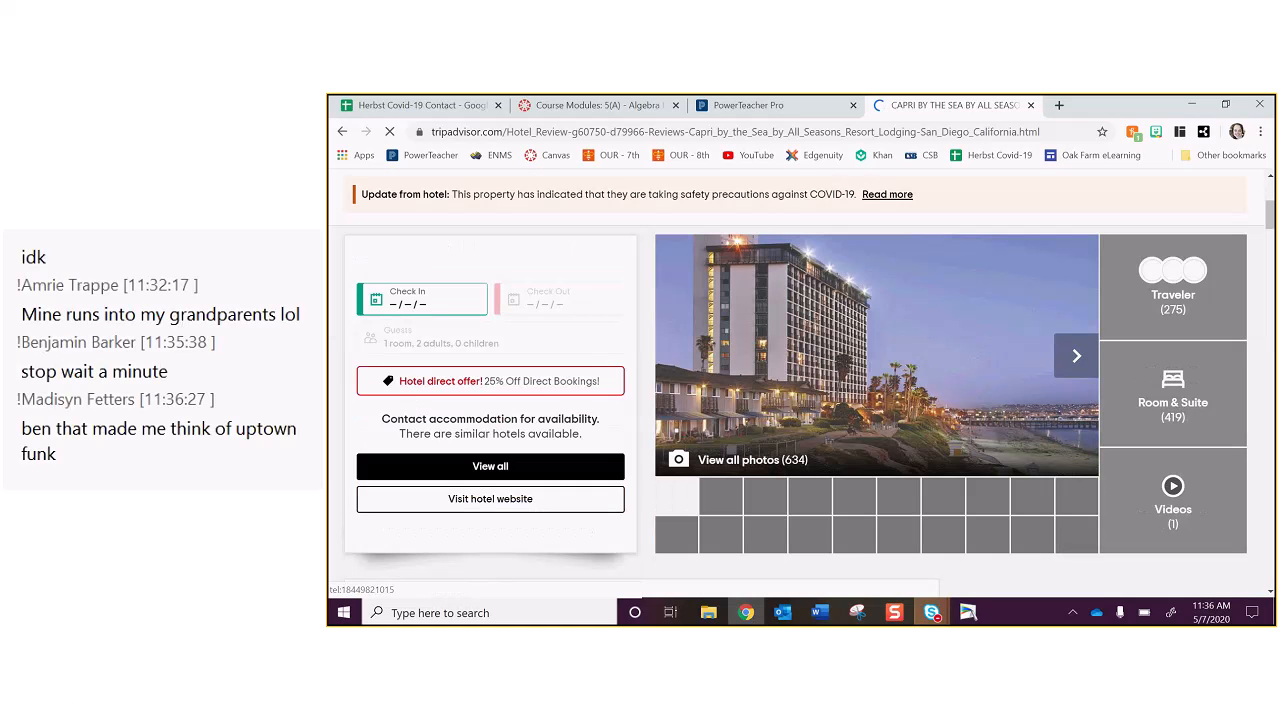
# Step: Set the stay to May 18–21, 2020 for 2 adults, showing the $143 lowest price
pyautogui.click(422, 298)
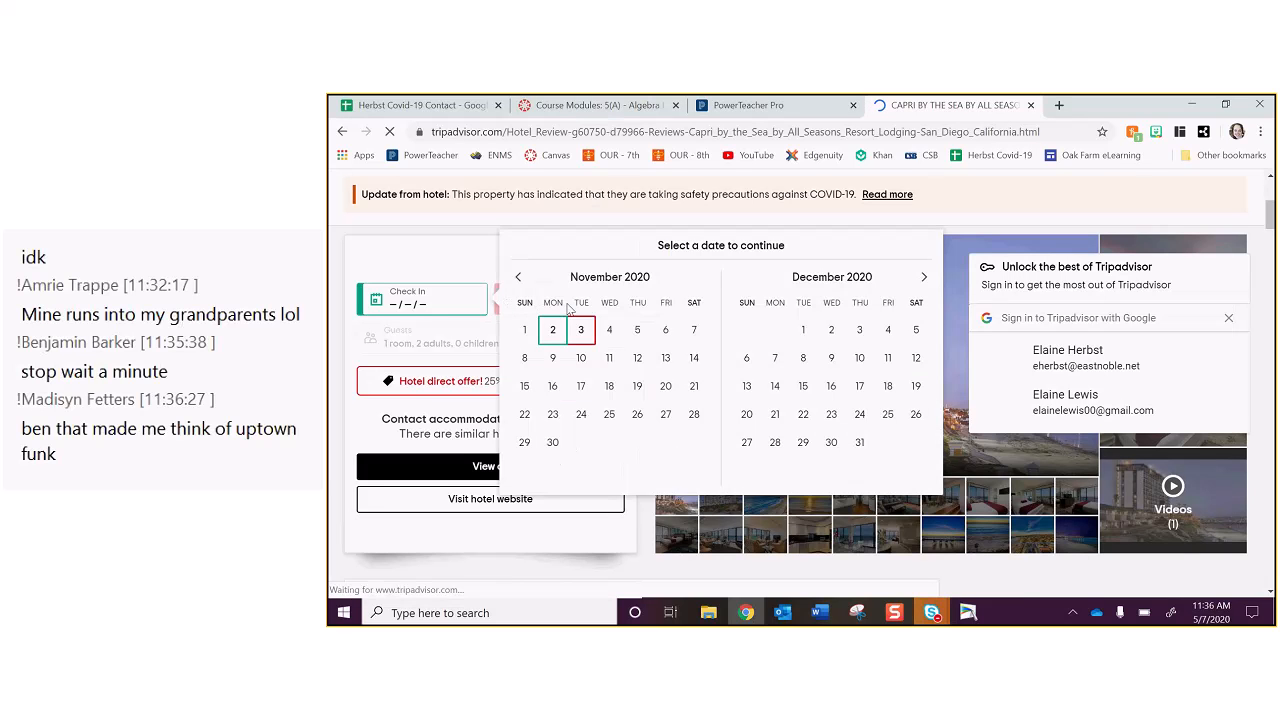
pyautogui.click(520, 276)
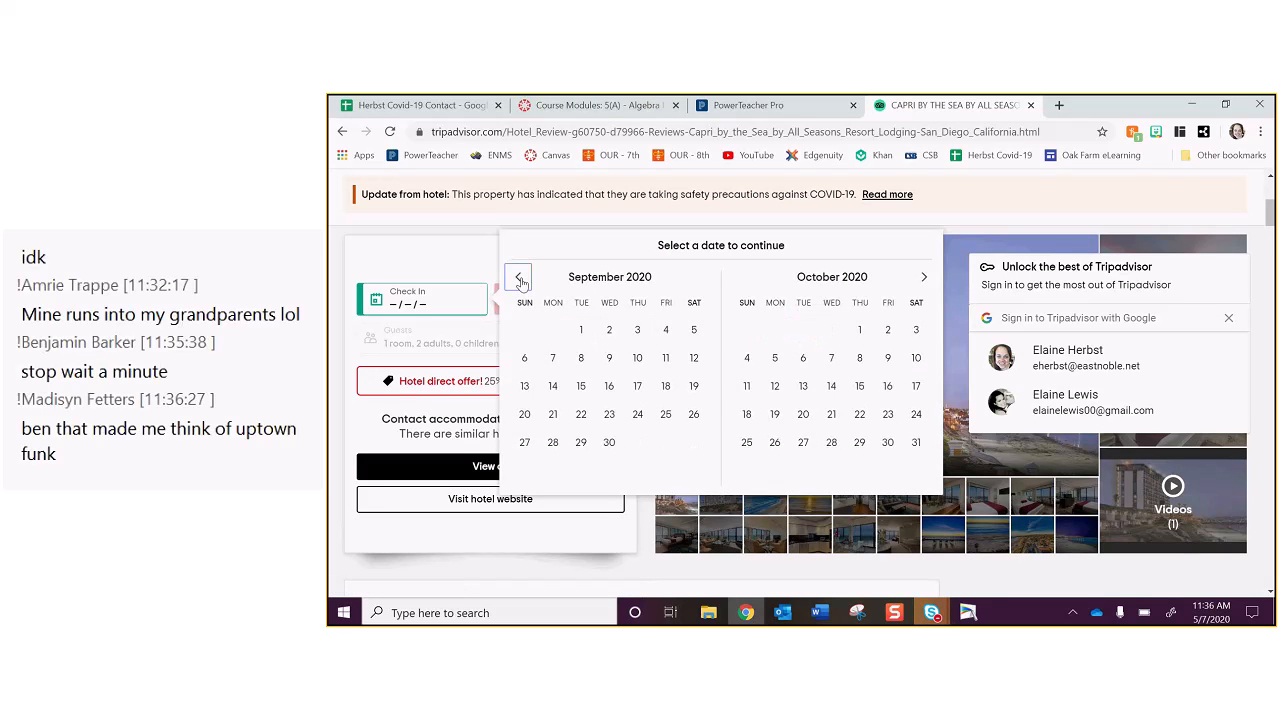
pyautogui.click(518, 276)
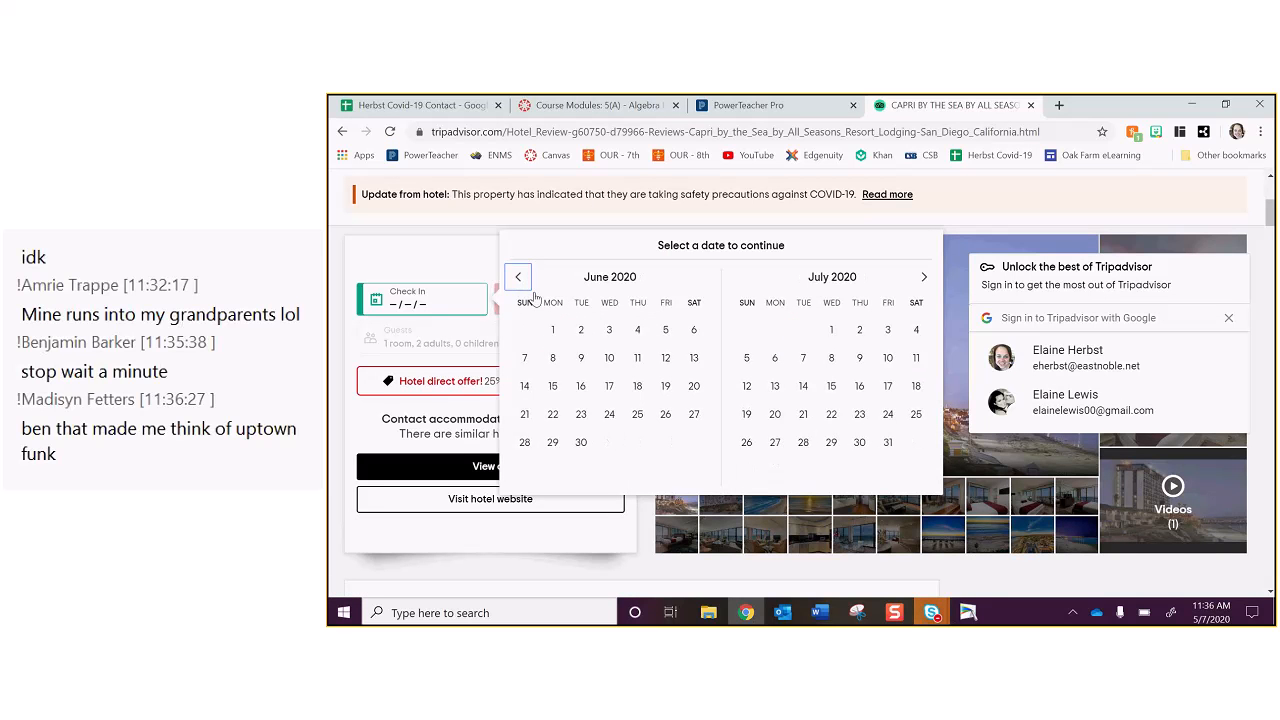
pyautogui.click(518, 276)
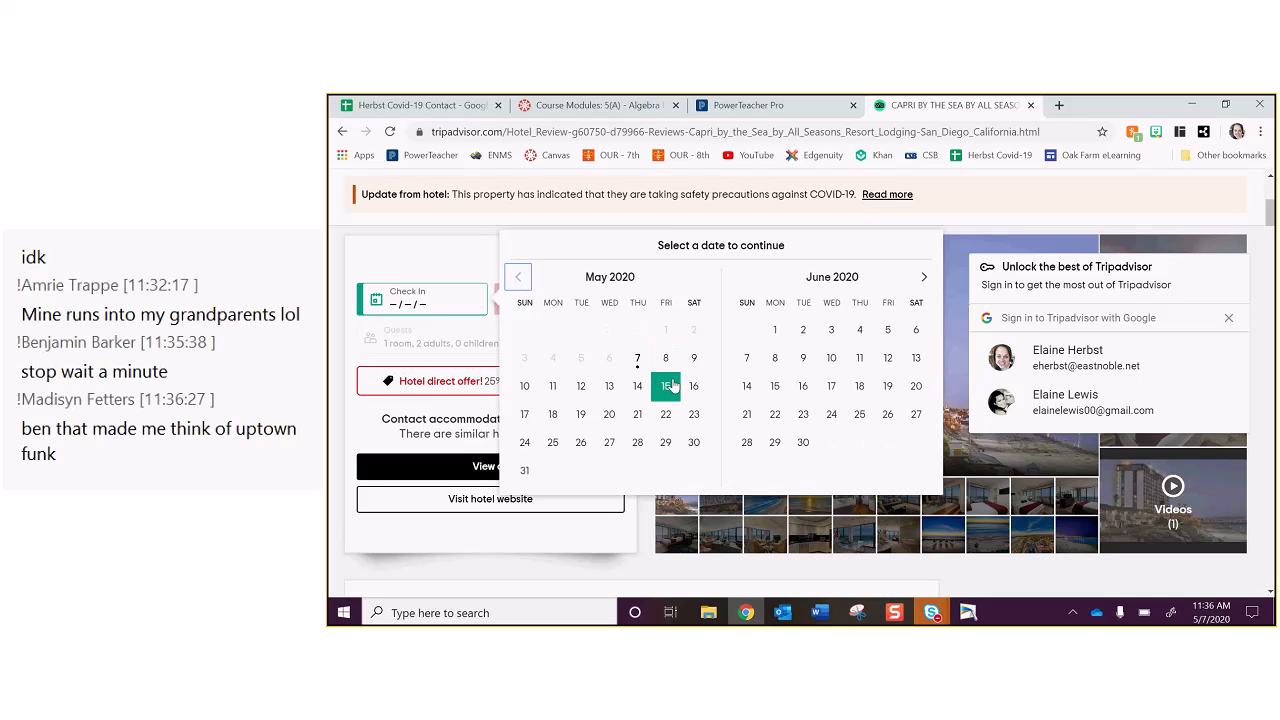
pyautogui.click(552, 412)
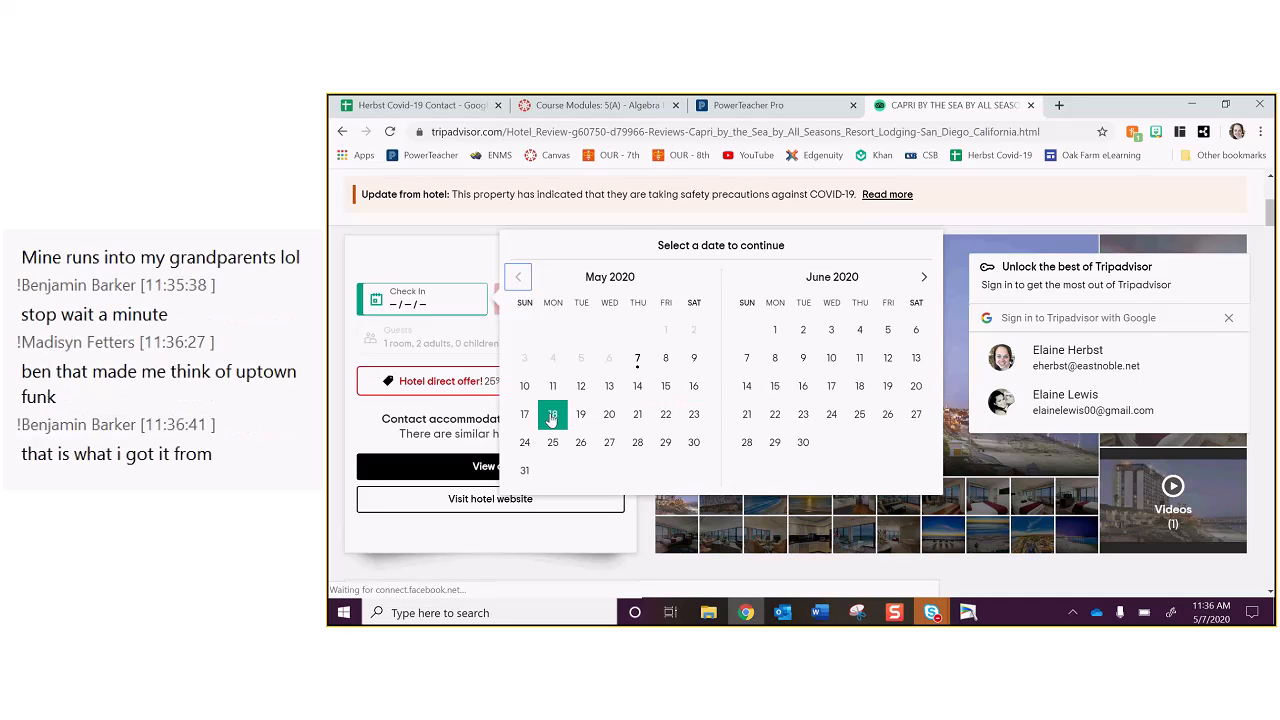
pyautogui.click(580, 414)
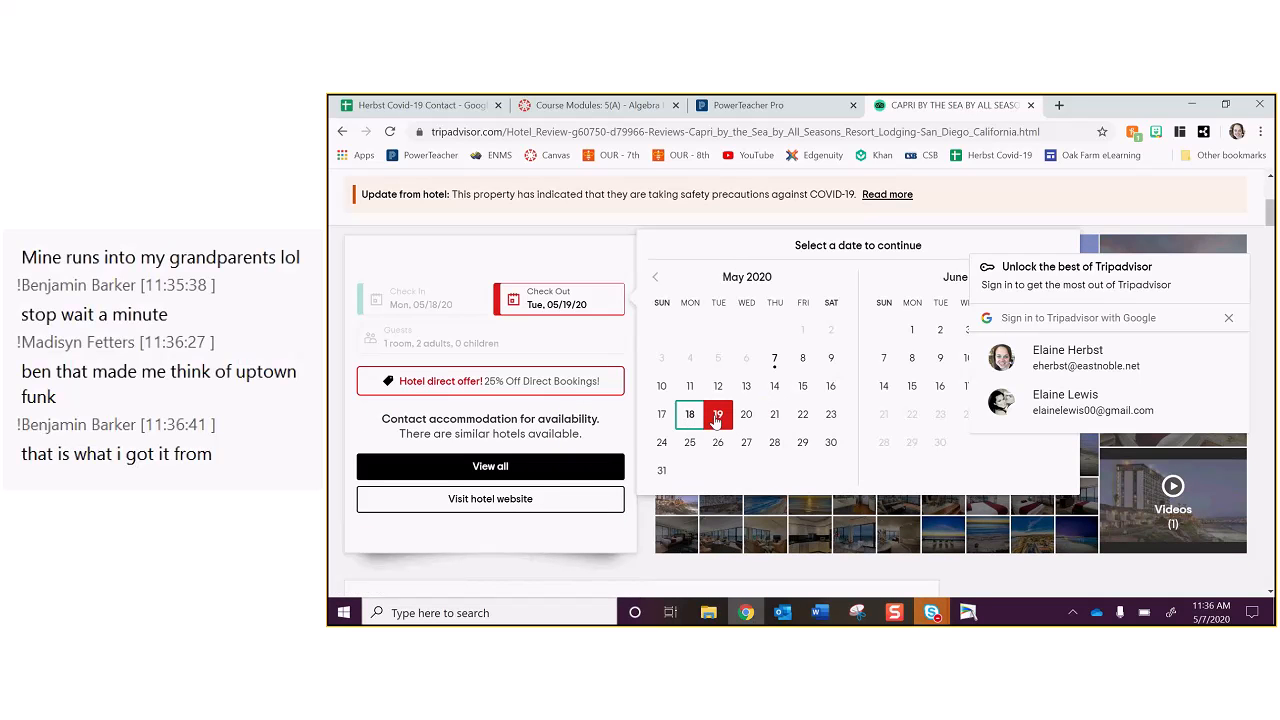
pyautogui.click(774, 414)
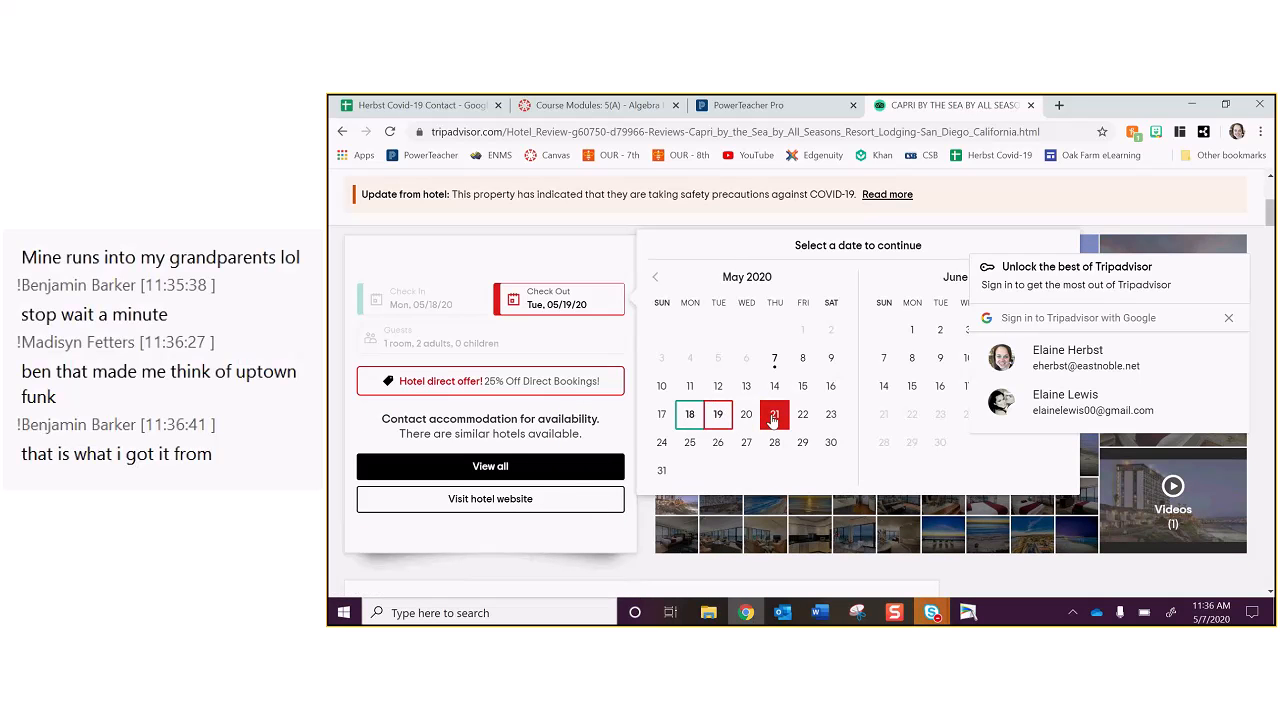
pyautogui.click(774, 414)
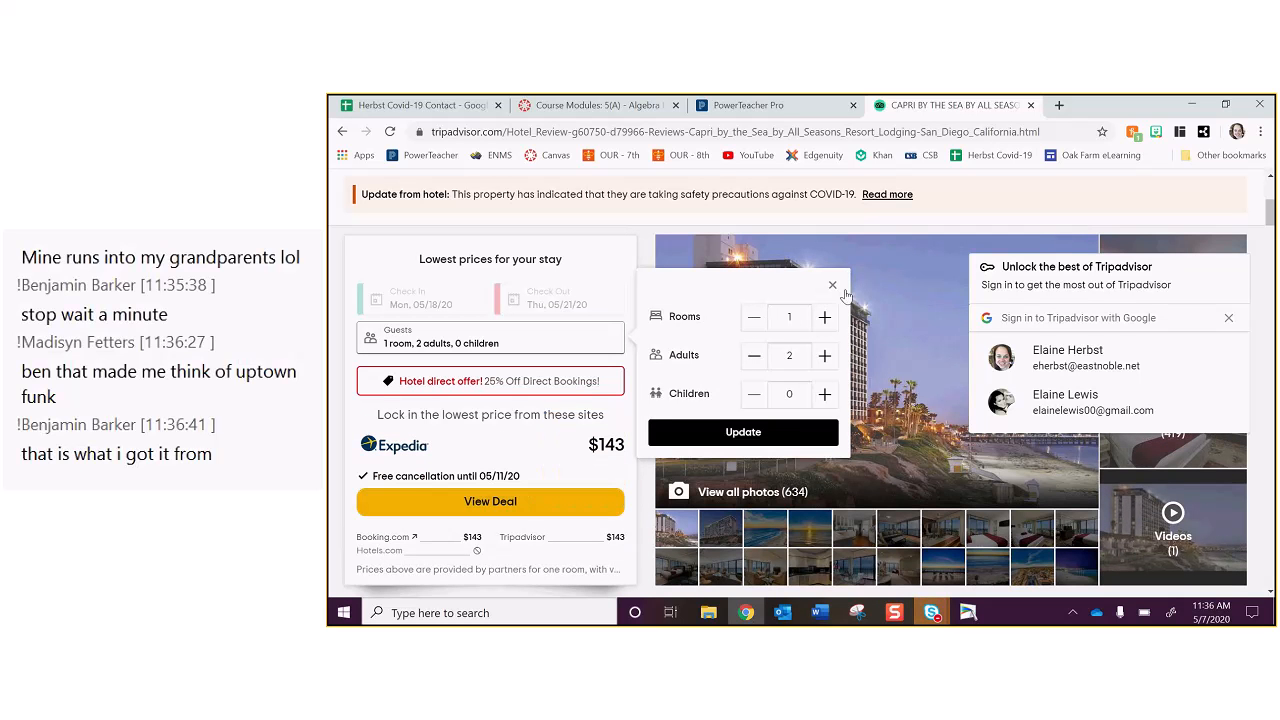
pyautogui.click(832, 286)
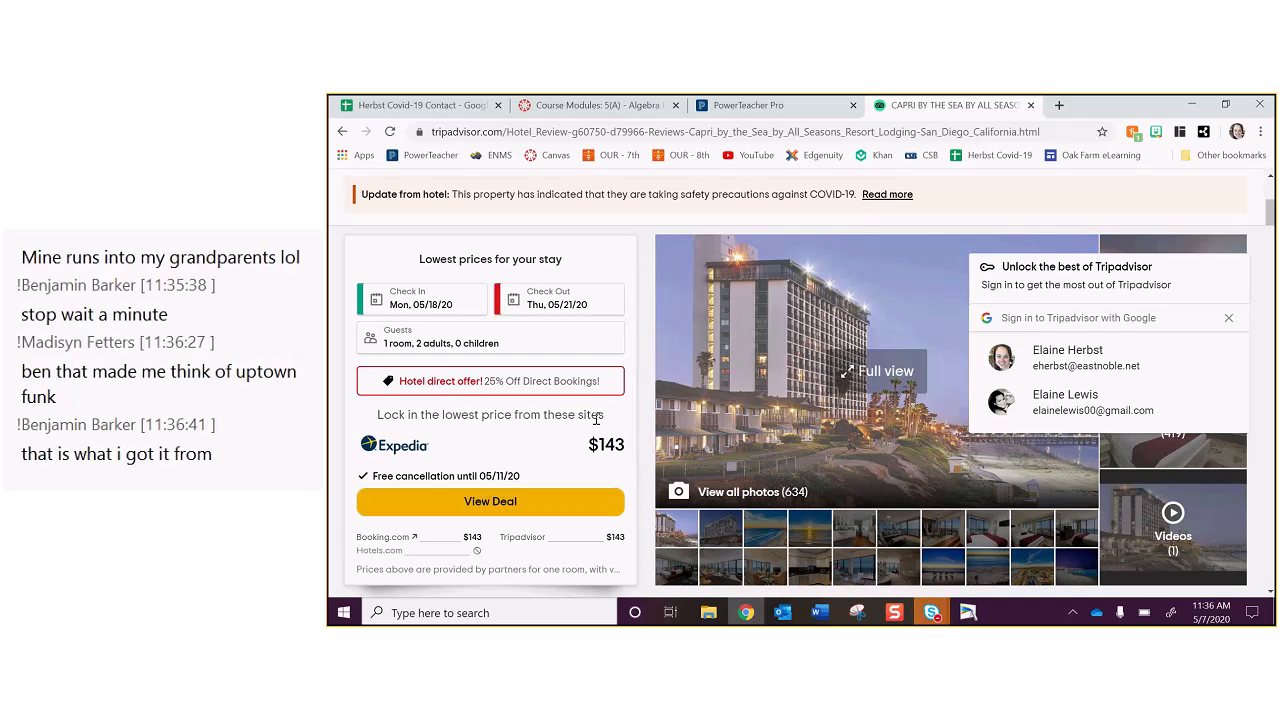
pyautogui.scroll(-3)
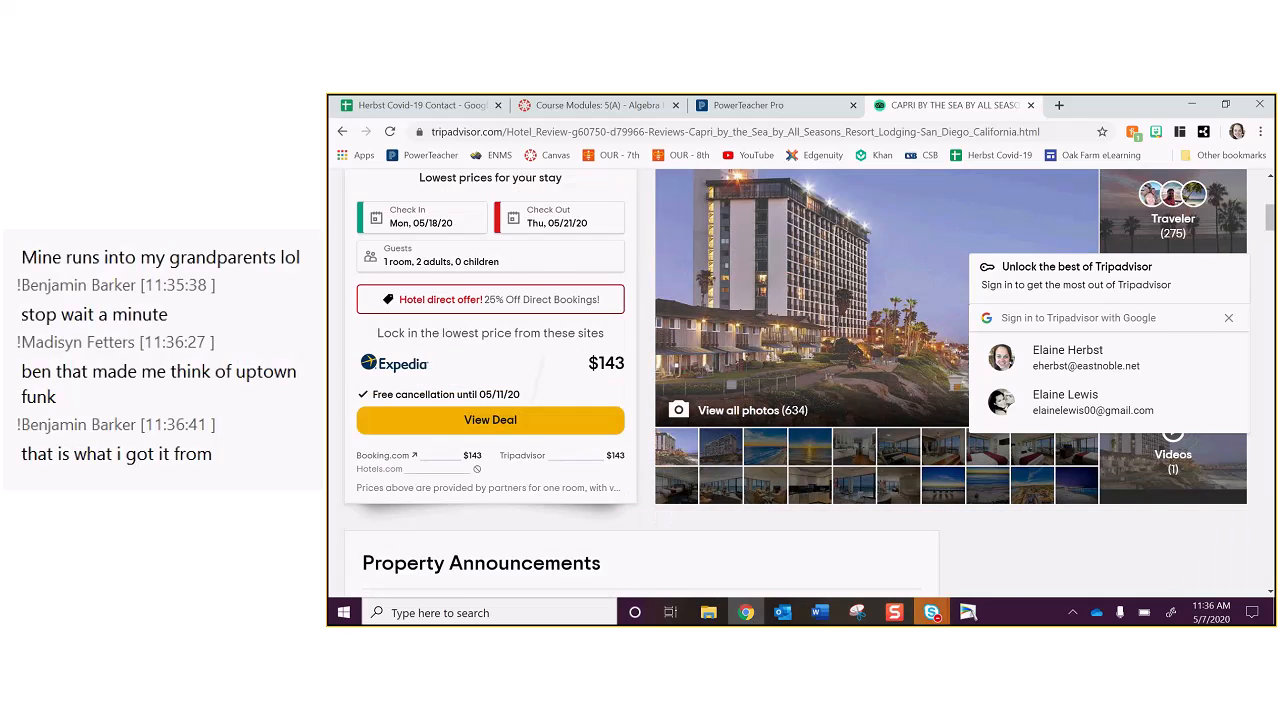
pyautogui.scroll(-3)
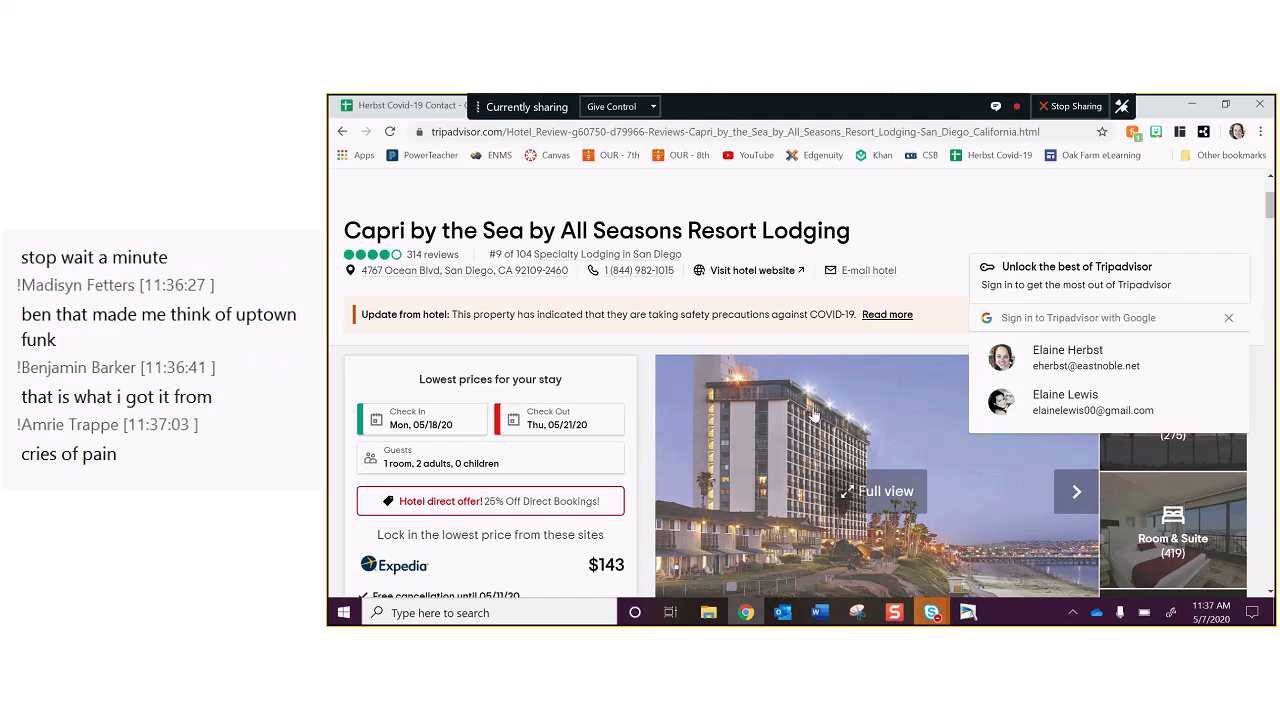
# Step: Enter $143 per night, 4 nights and a $572 total for the San Diego row
pyautogui.click(820, 612)
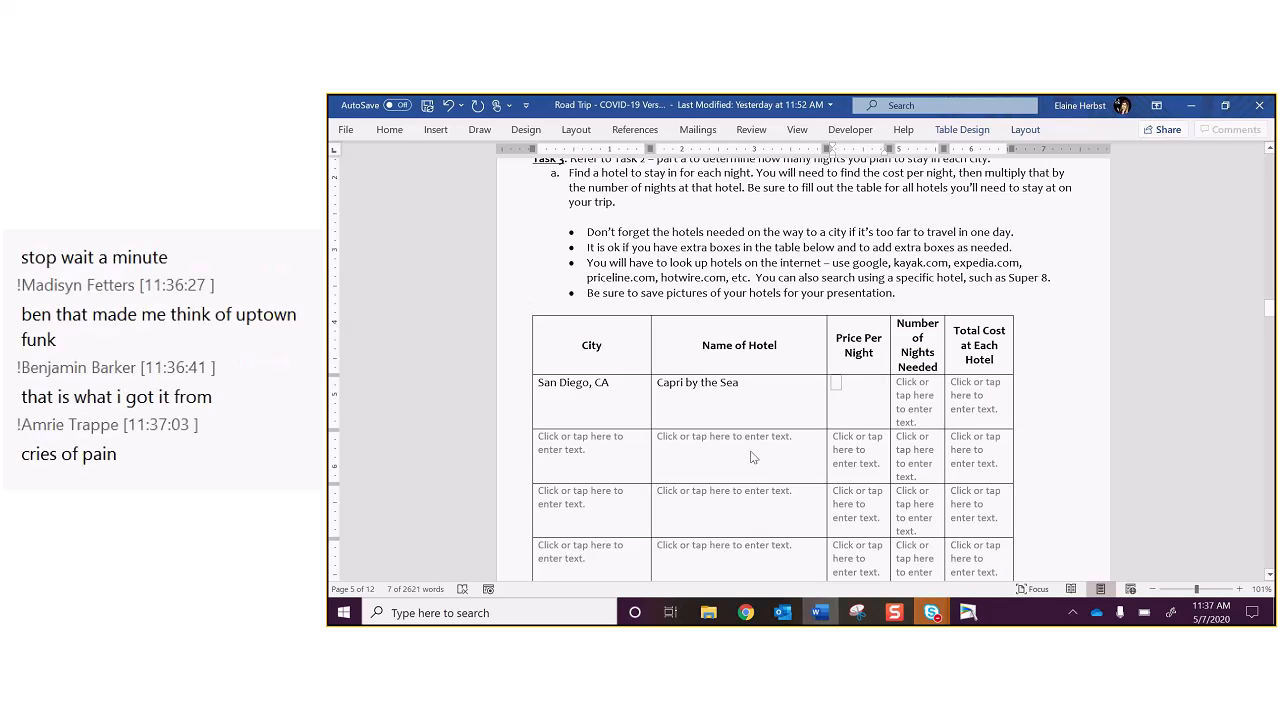
pyautogui.write('$143')
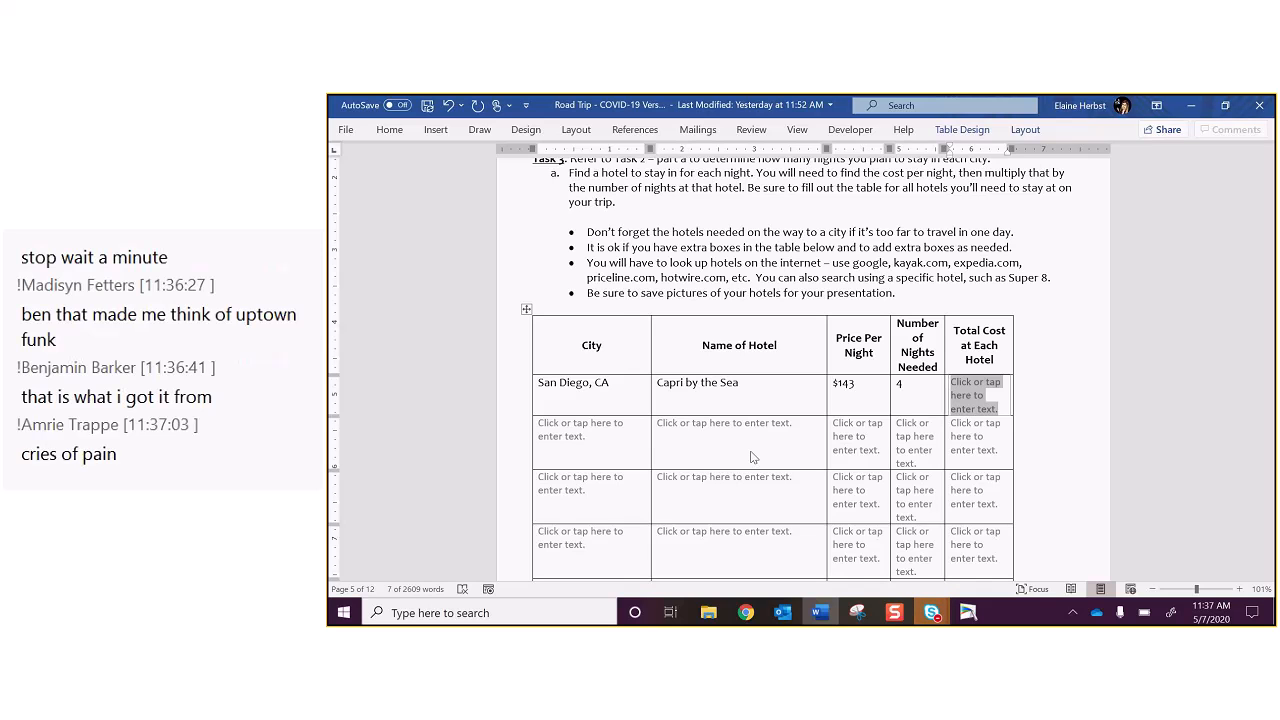
pyautogui.write('$572')
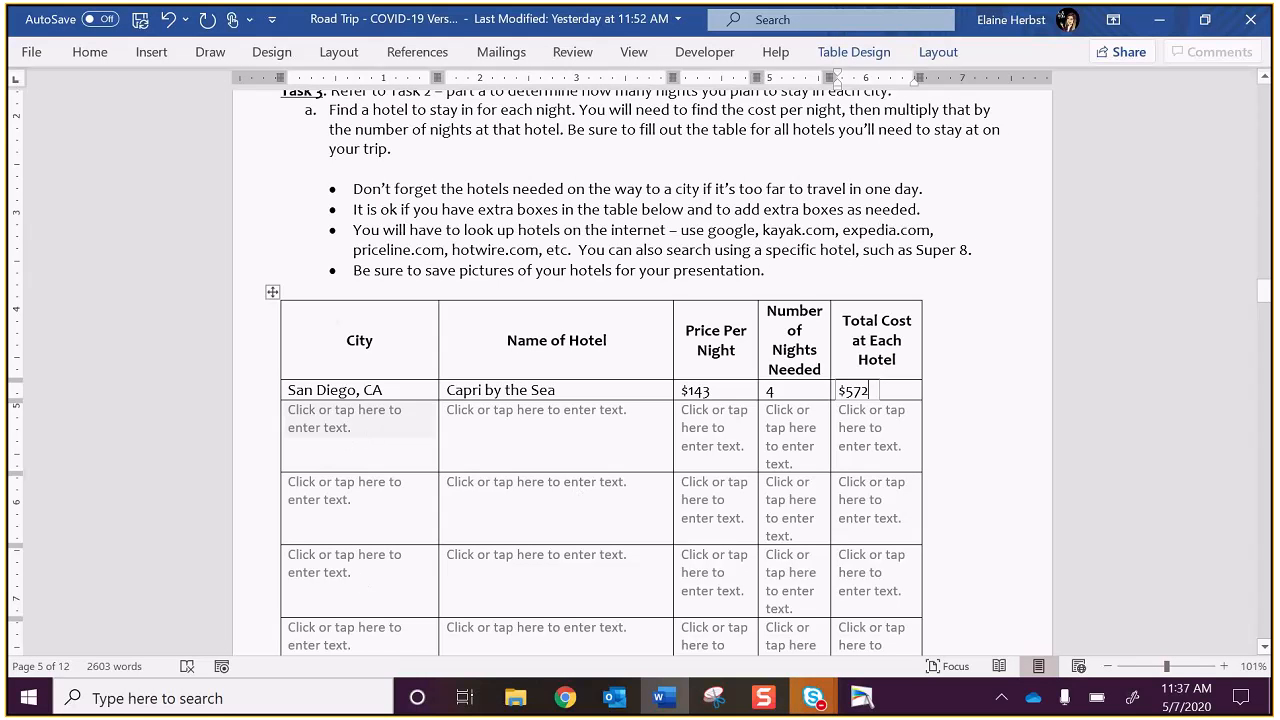
# Step: Re-enter San Diego, CA, Capri by the Sea and $143 in a lower table row, leaving blank rows above
pyautogui.click(344, 418)
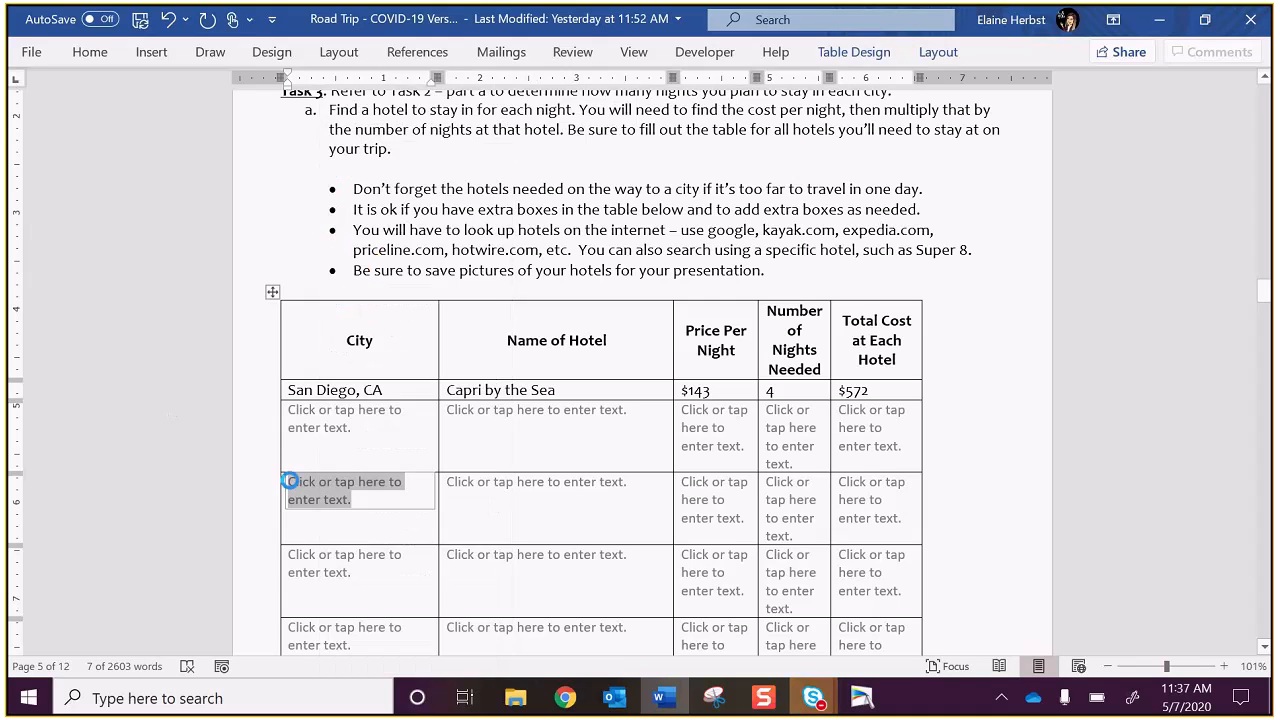
pyautogui.write('San')
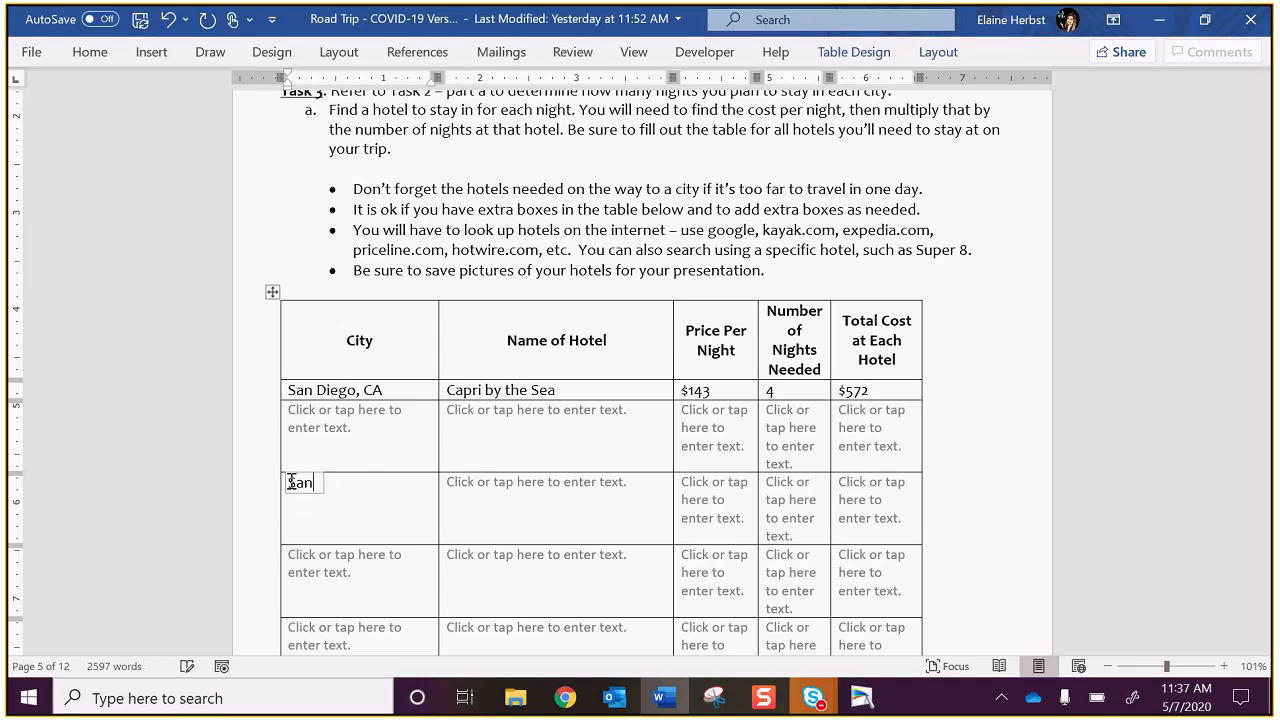
pyautogui.write('Diego, CA')
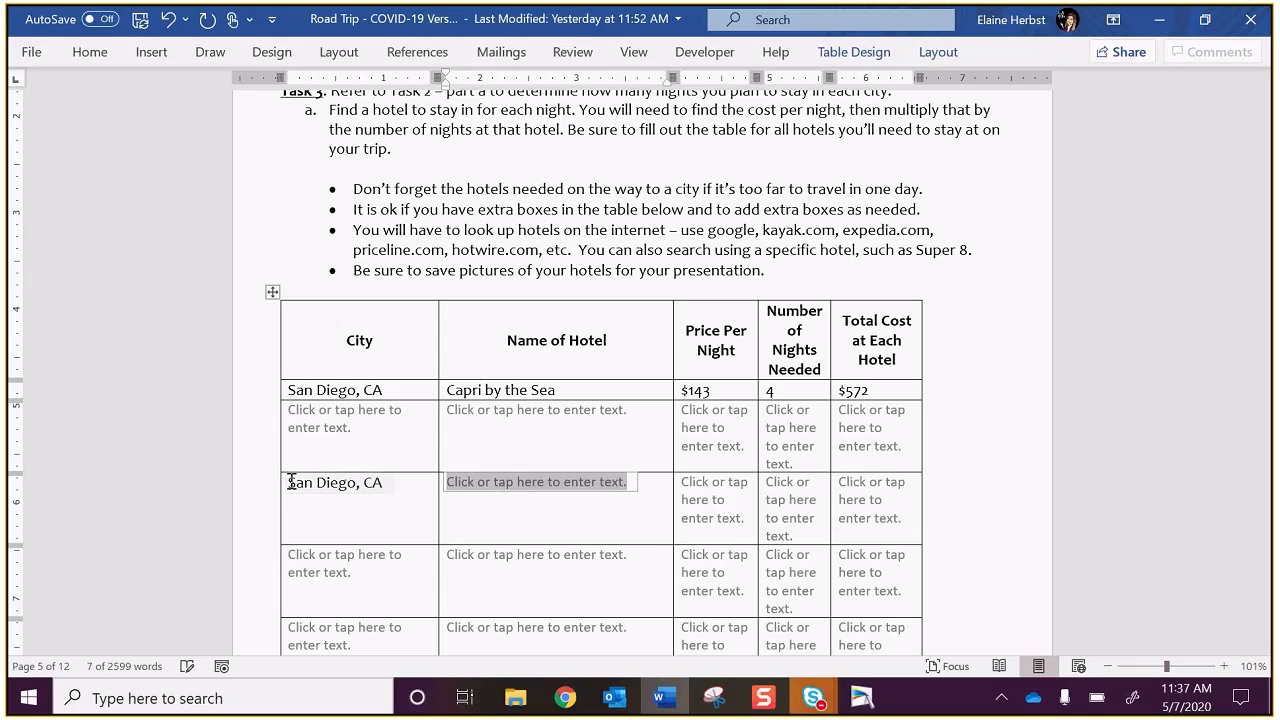
pyautogui.write('Capri')
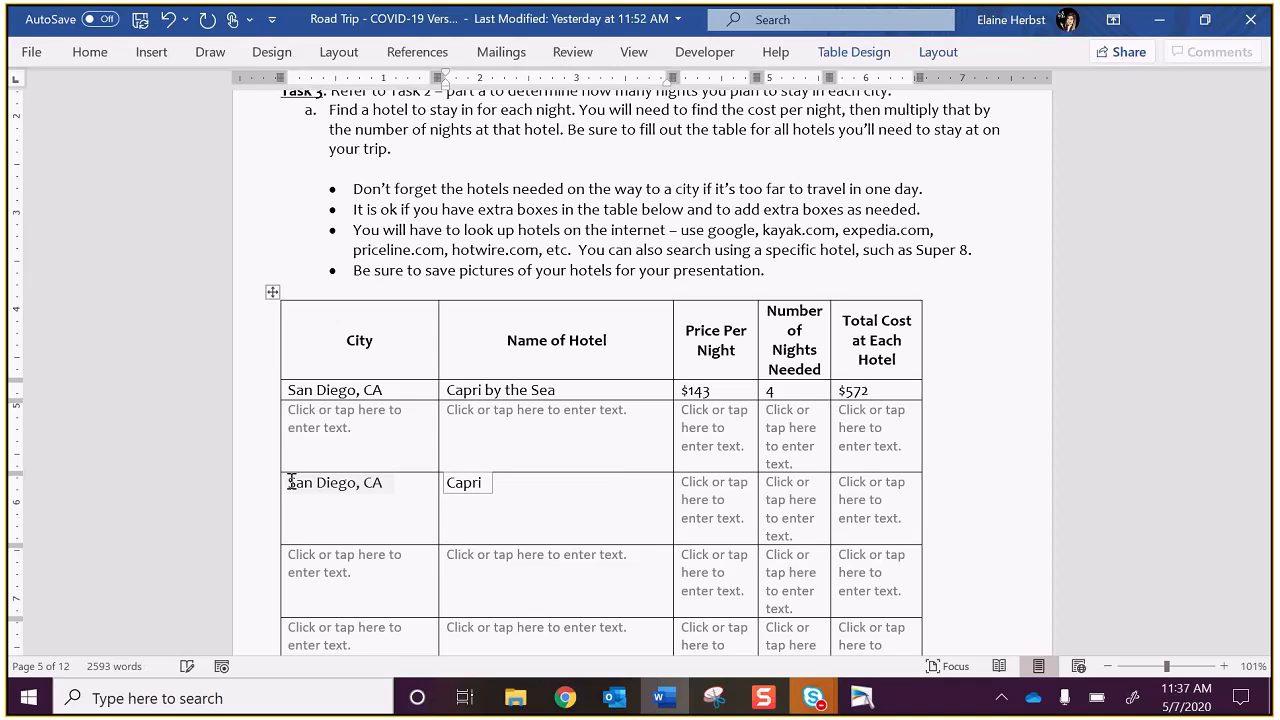
pyautogui.write('by the Sea')
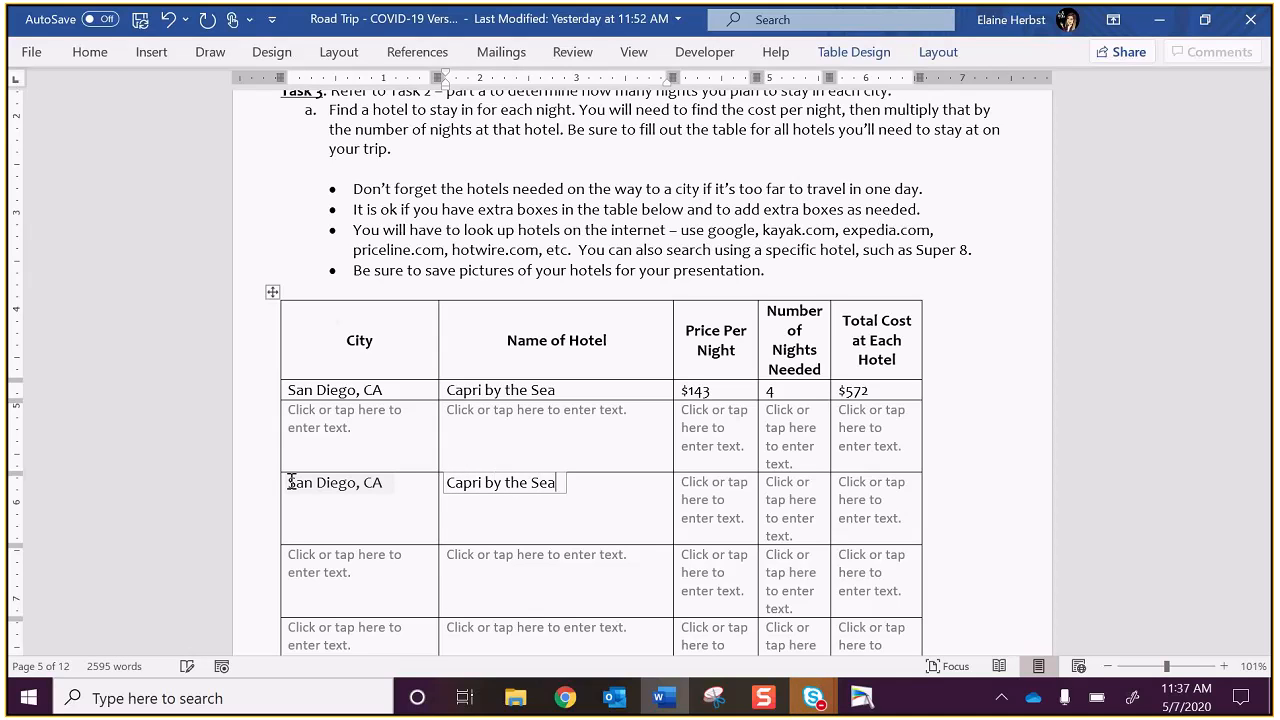
pyautogui.write('$143')
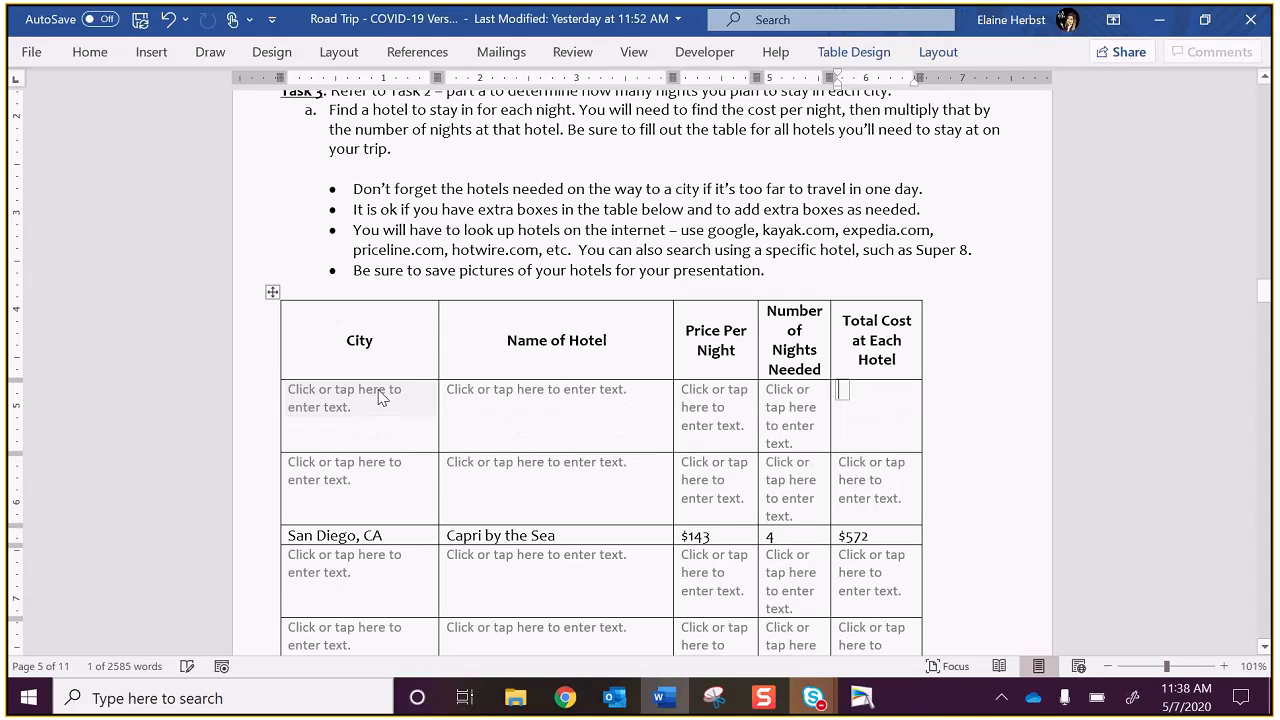
pyautogui.click(344, 396)
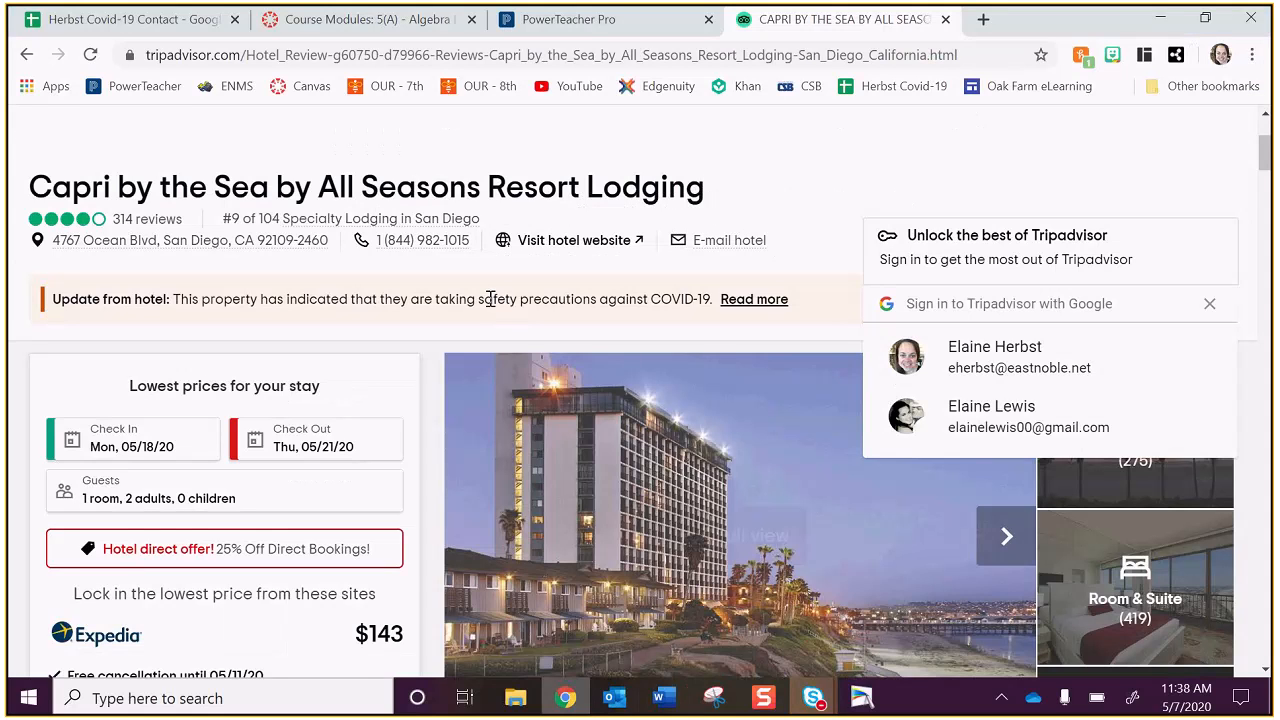
# Step: Open Google Maps and choose San Diego, CA as the directions destination
pyautogui.write('google maps')
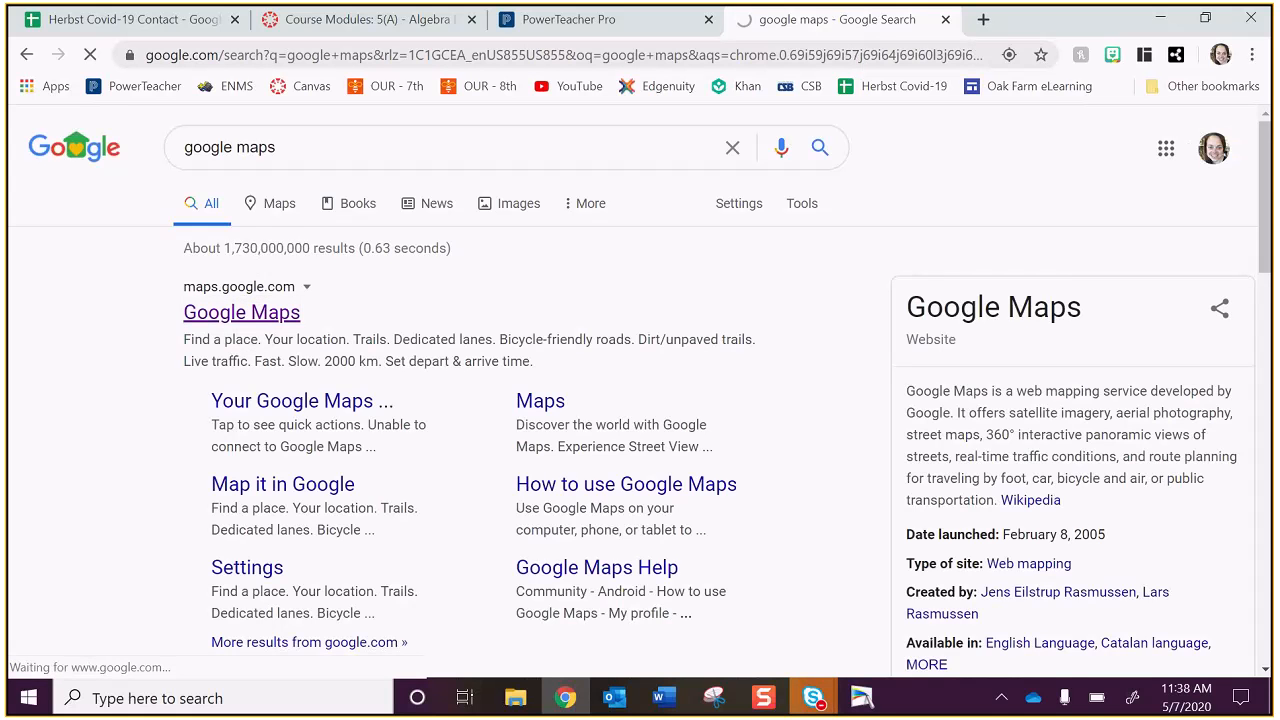
pyautogui.click(240, 312)
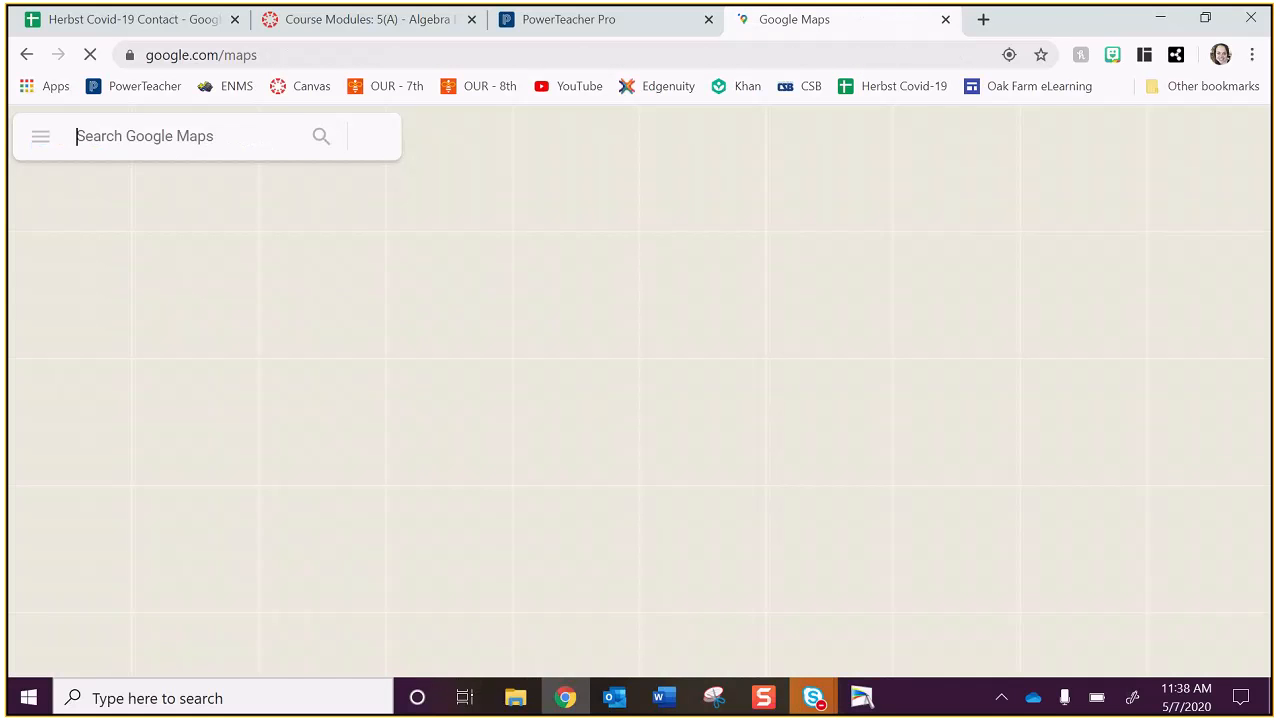
pyautogui.write('san di')
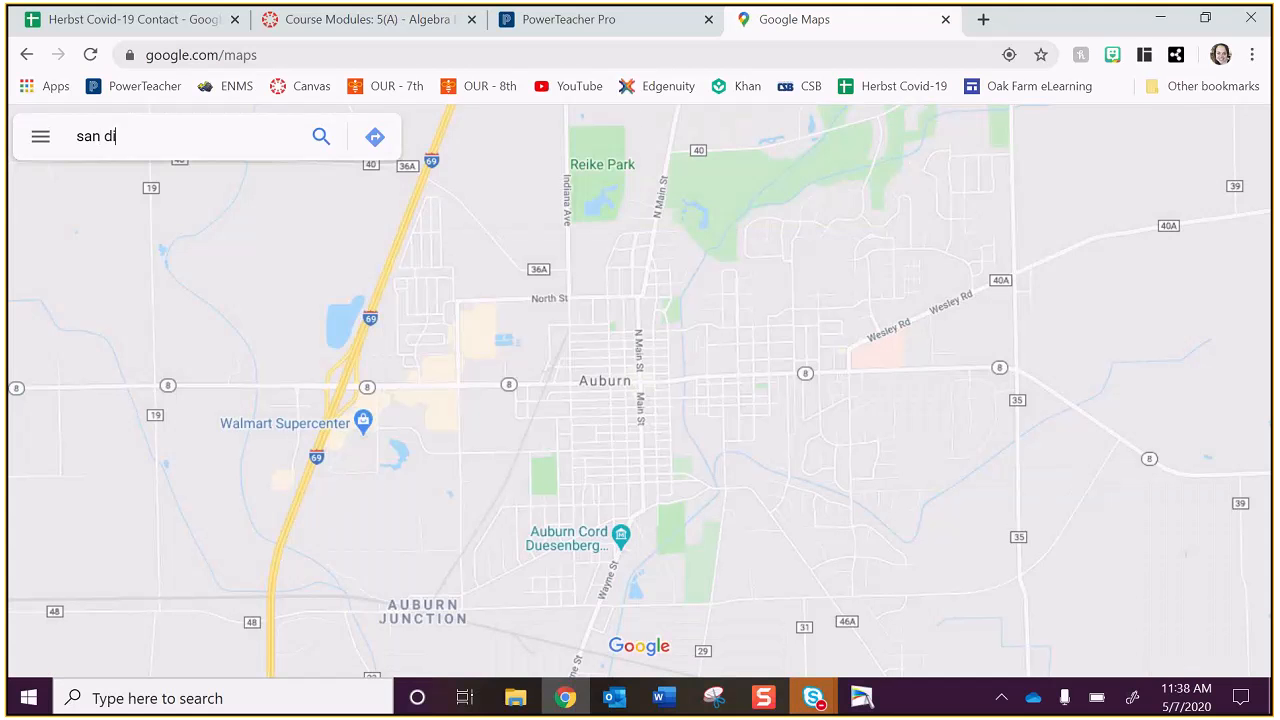
pyautogui.write('an di')
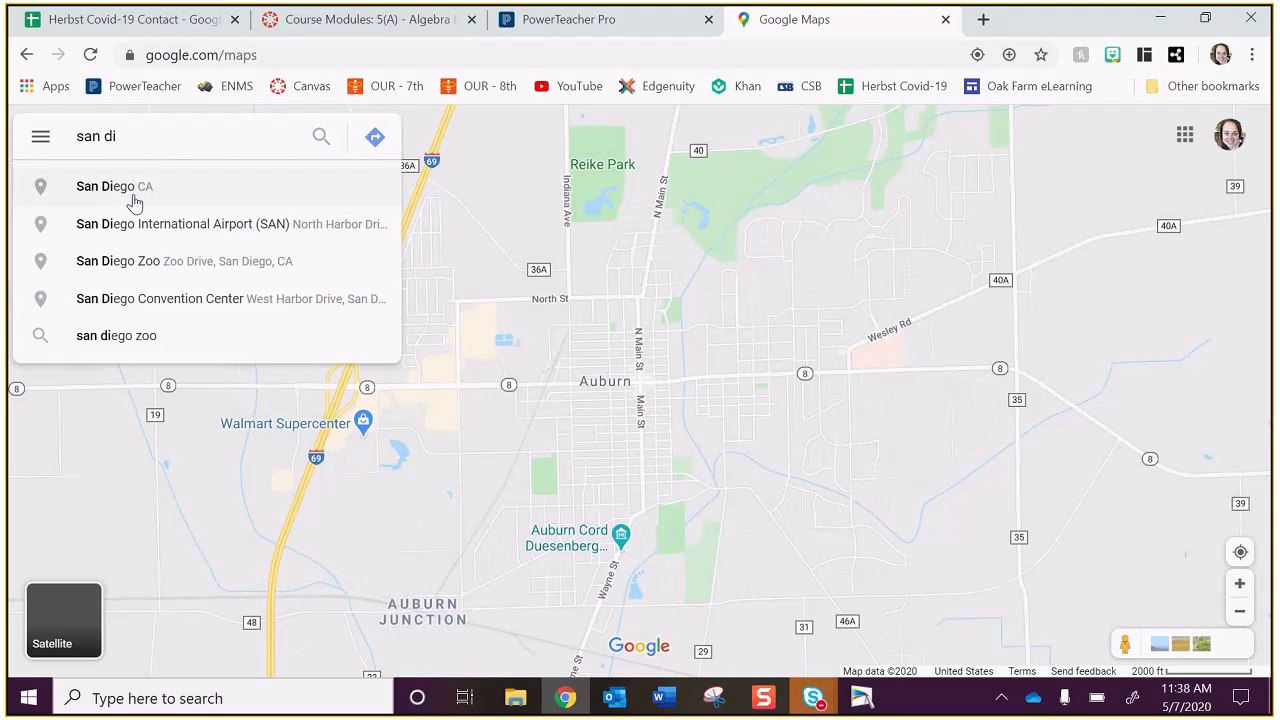
pyautogui.click(114, 186)
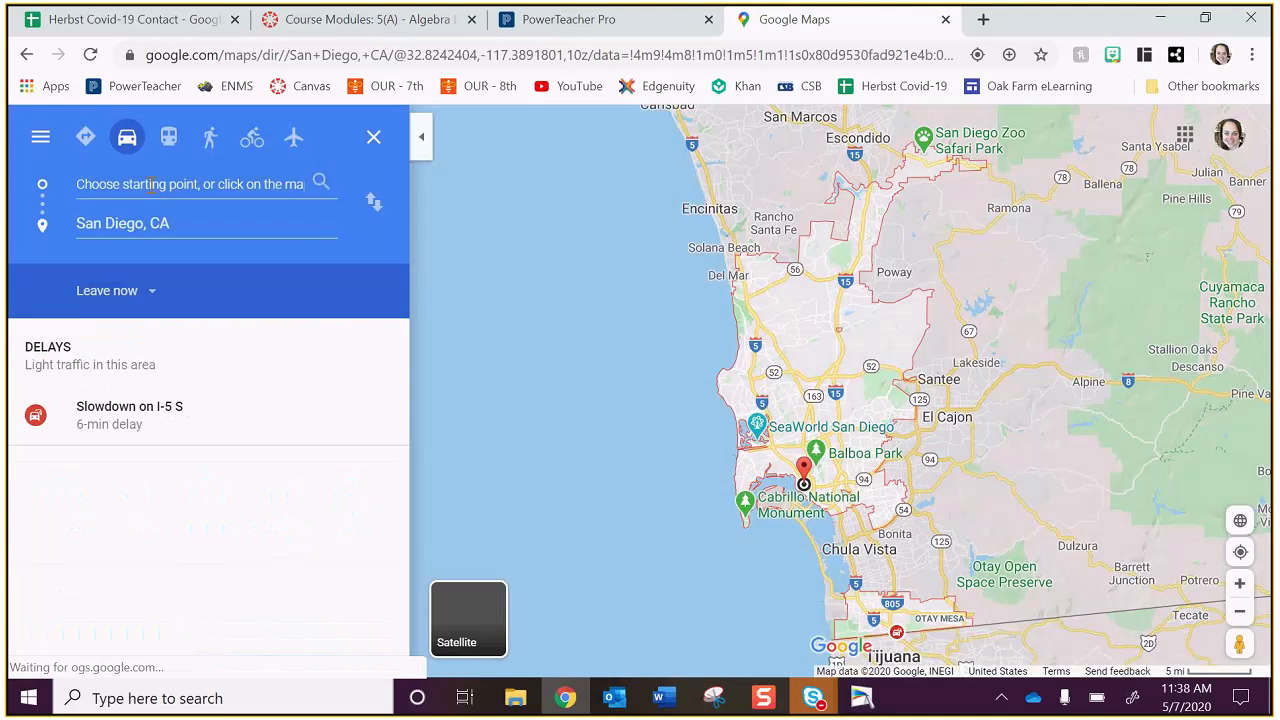
pyautogui.write('415 wal')
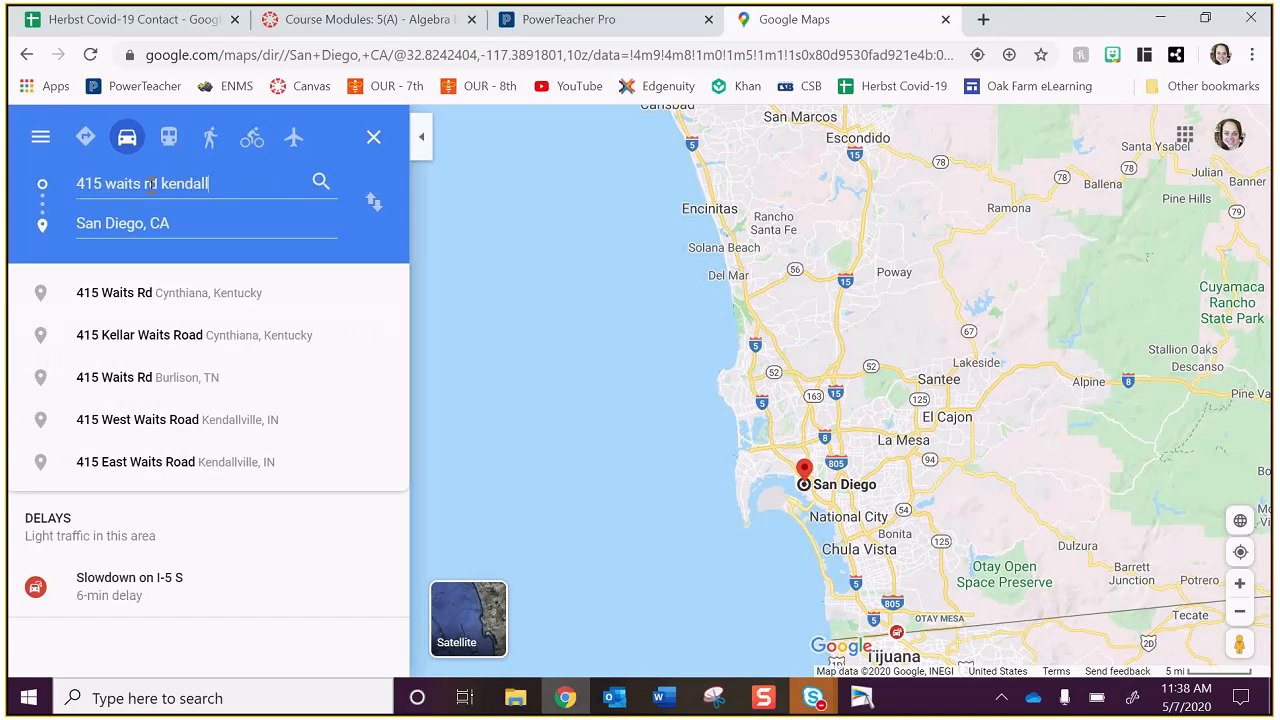
pyautogui.click(136, 420)
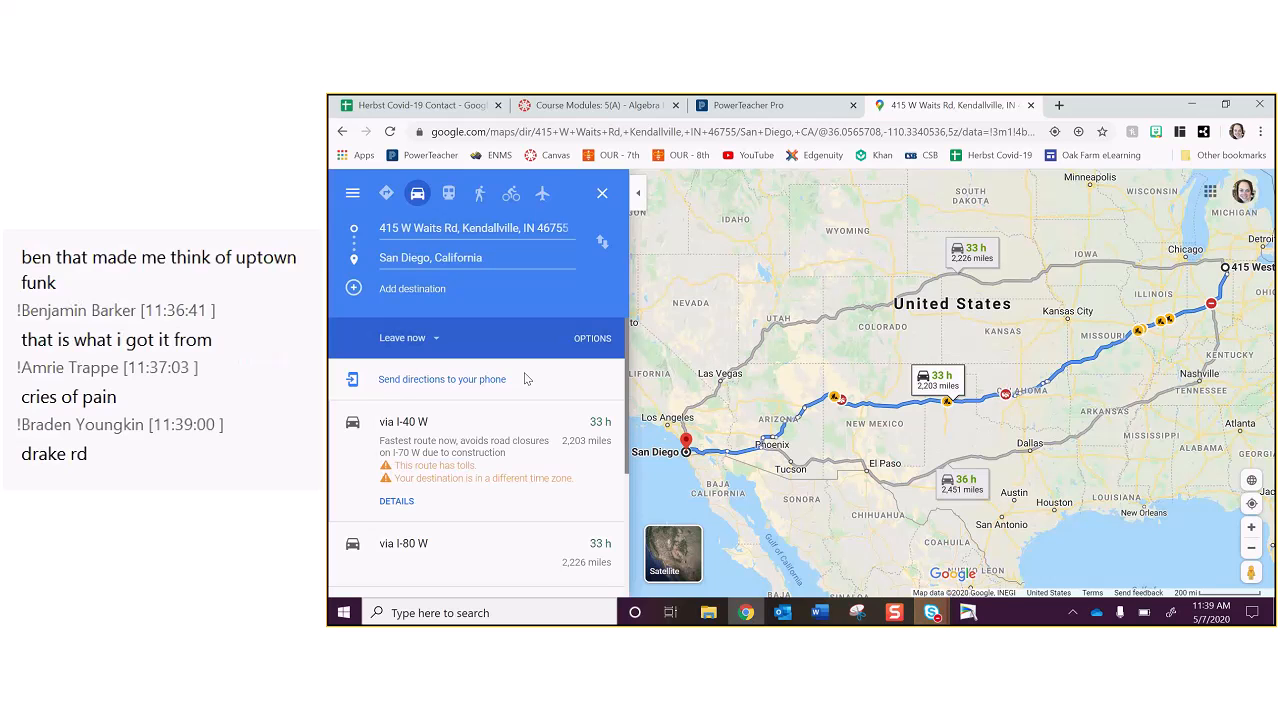
pyautogui.moveTo(684, 452)
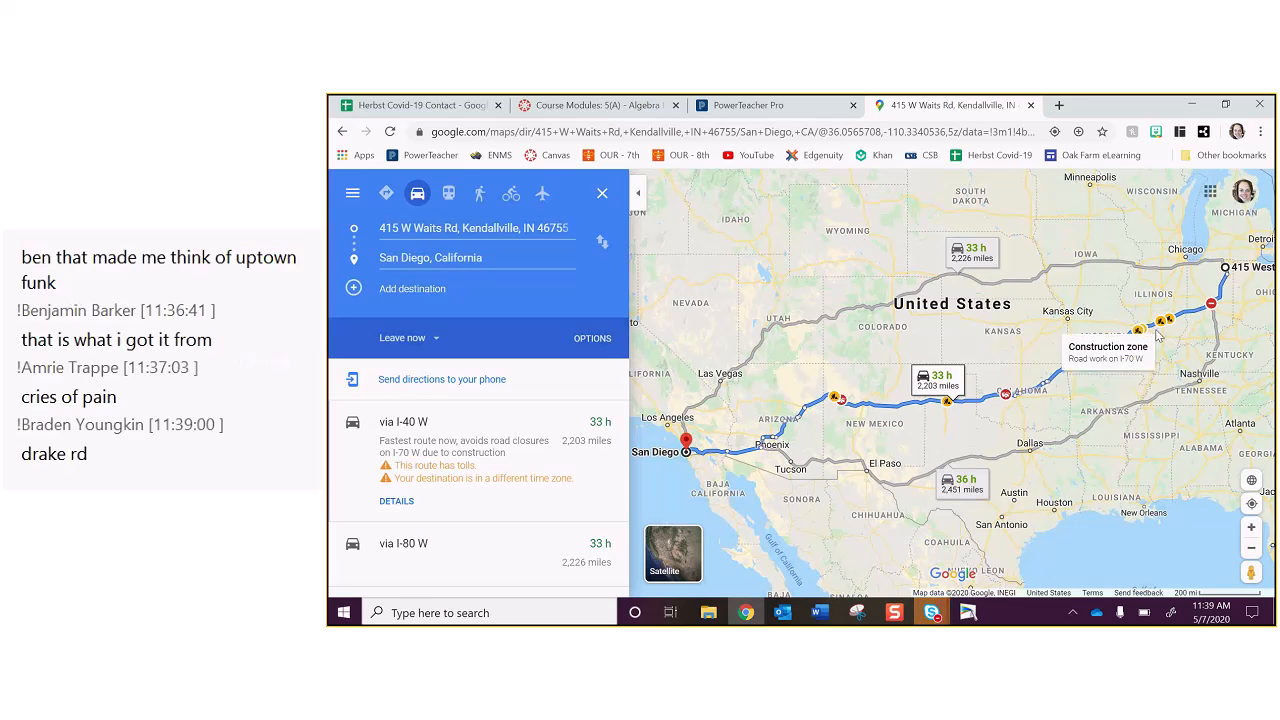
pyautogui.moveTo(1118, 348)
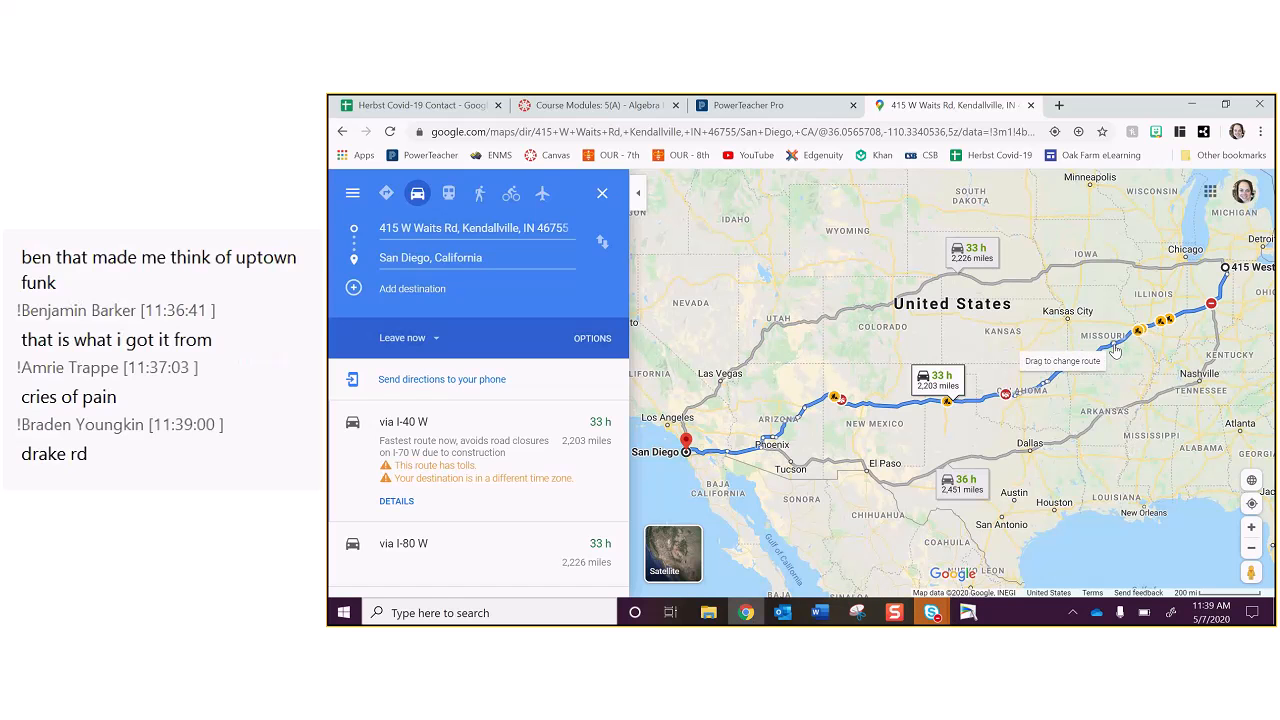
pyautogui.moveTo(1070, 374)
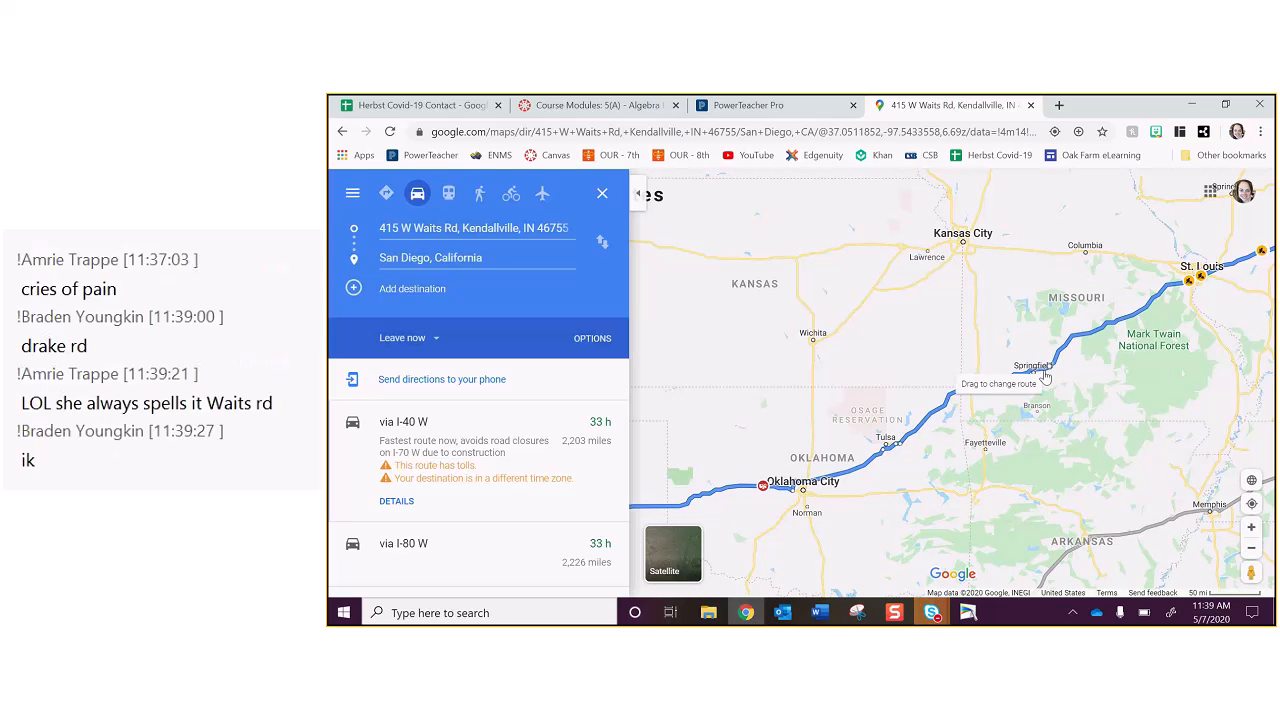
pyautogui.moveTo(510, 276)
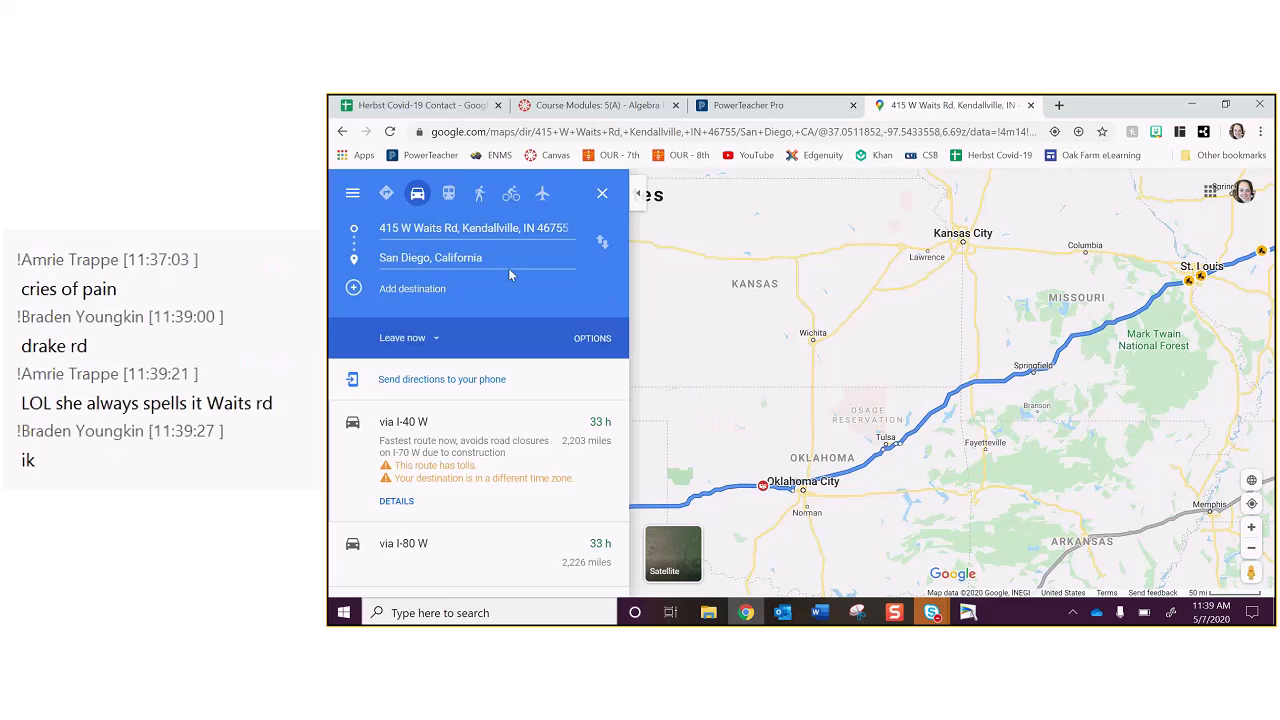
# Step: Replace the San Diego destination with Tulsa, OK for an 11 h 47 min, 767-mile drive
pyautogui.click(476, 256)
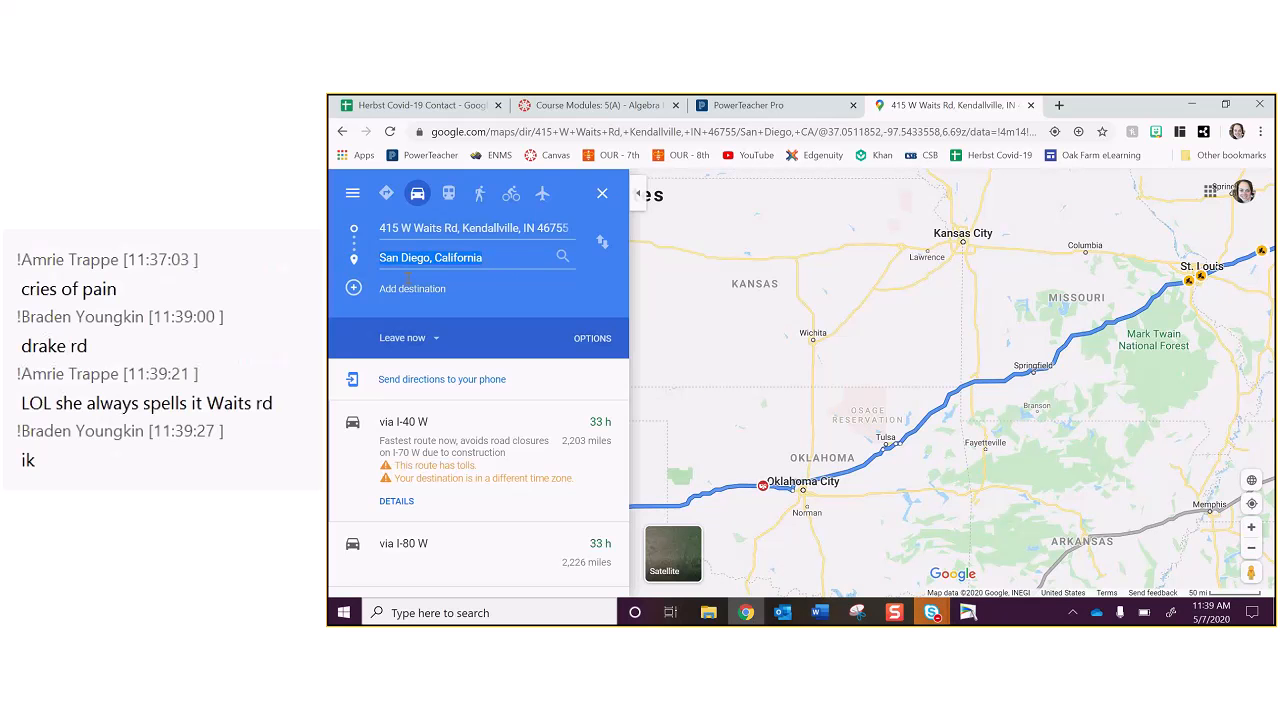
pyautogui.write('sprin')
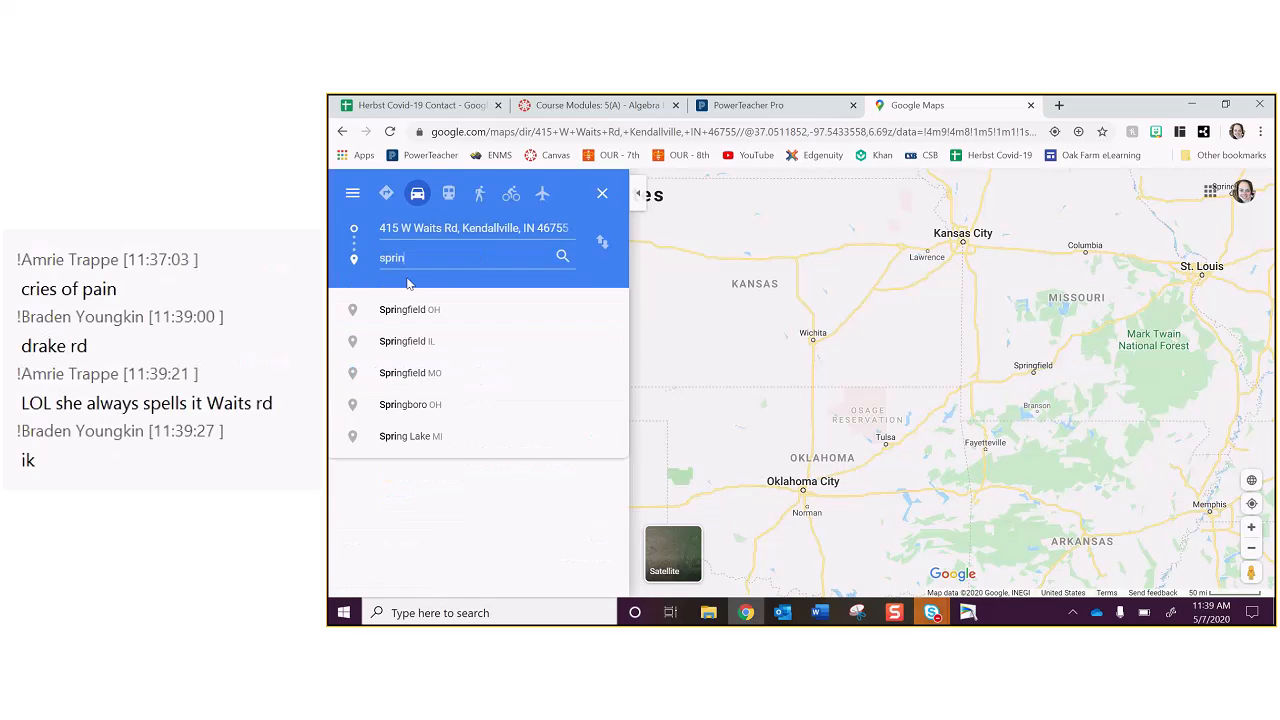
pyautogui.click(410, 374)
pyautogui.write('tulsa')
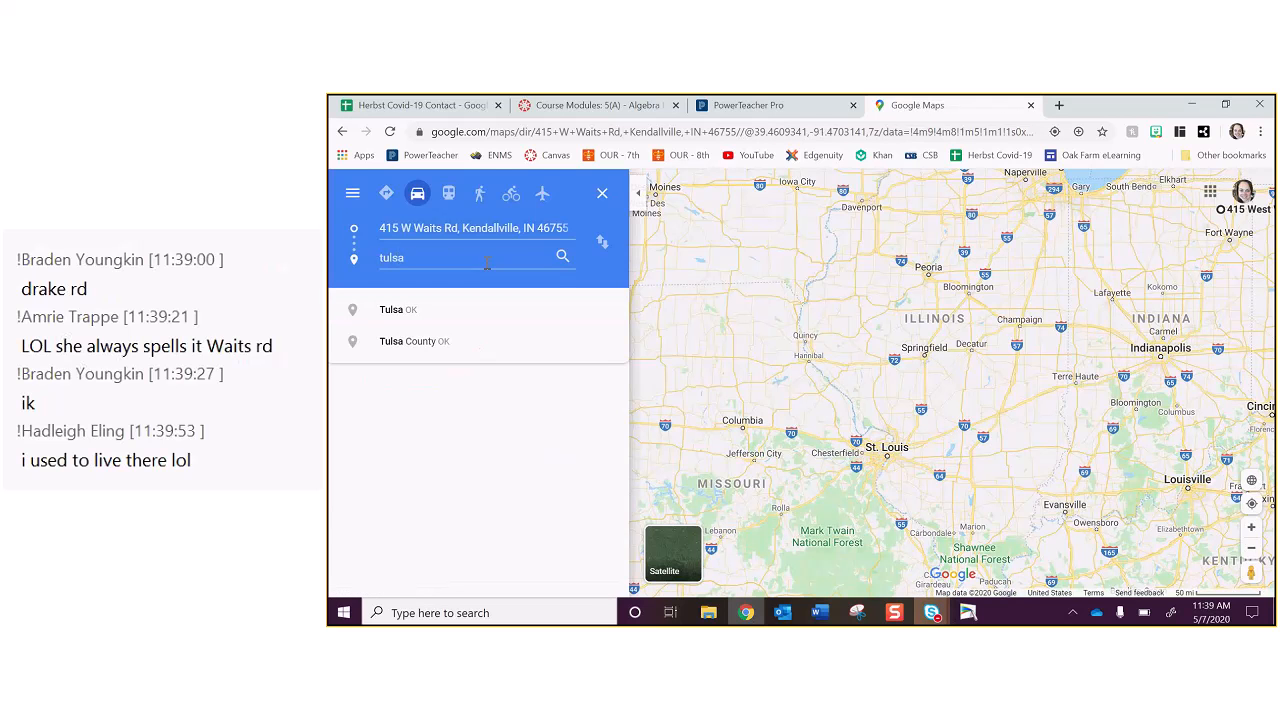
pyautogui.click(398, 308)
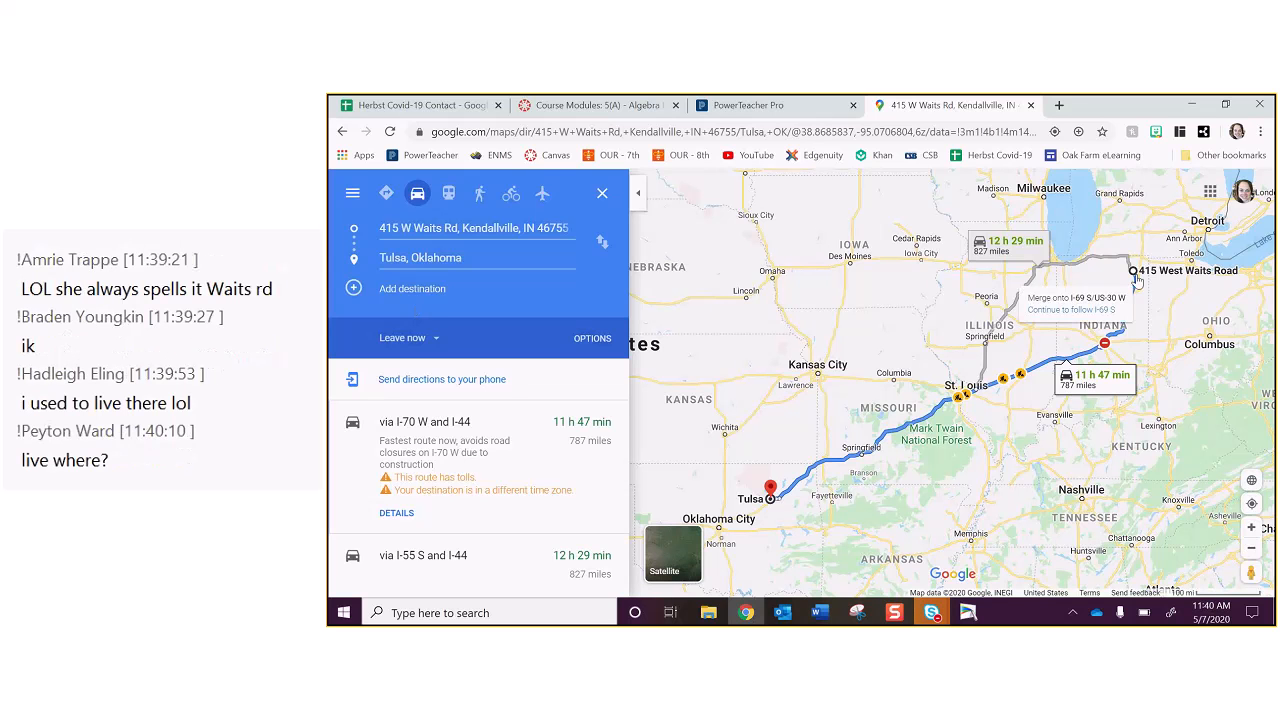
pyautogui.moveTo(764, 500)
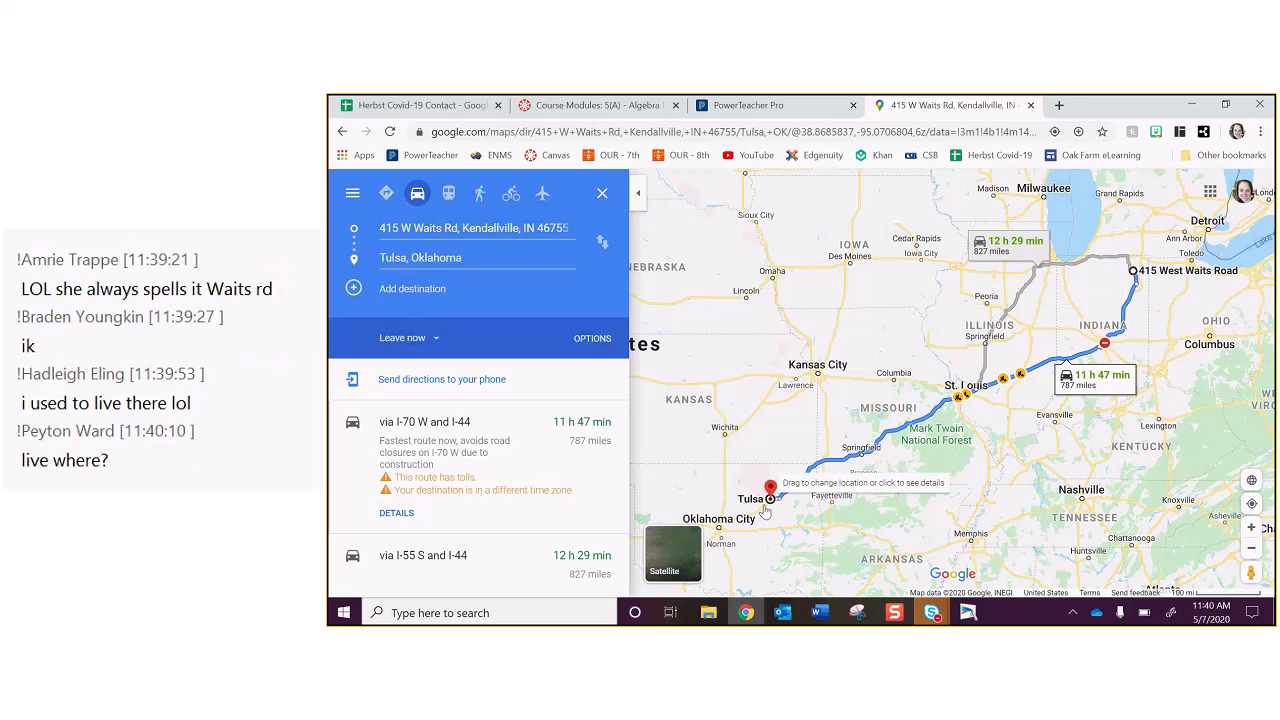
# Step: Search Google for hotels in Tulsa, OK and scroll through the listed prices
pyautogui.click(770, 486)
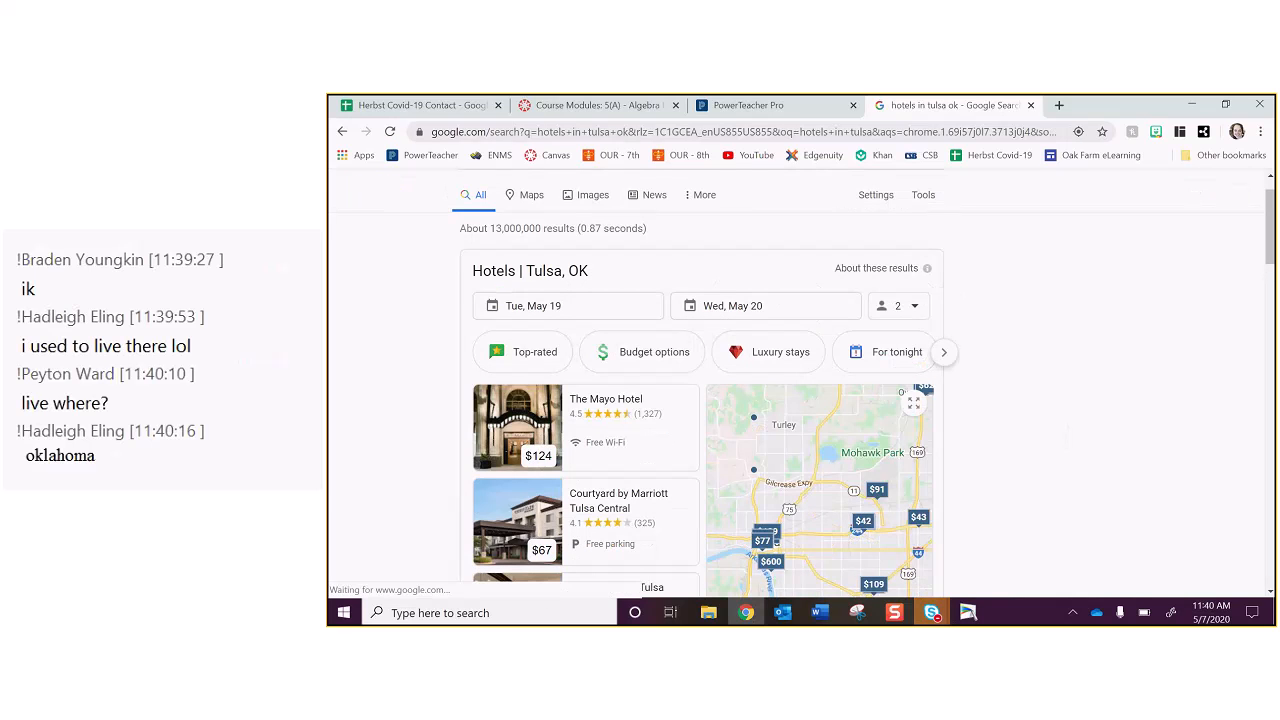
pyautogui.scroll(-3)
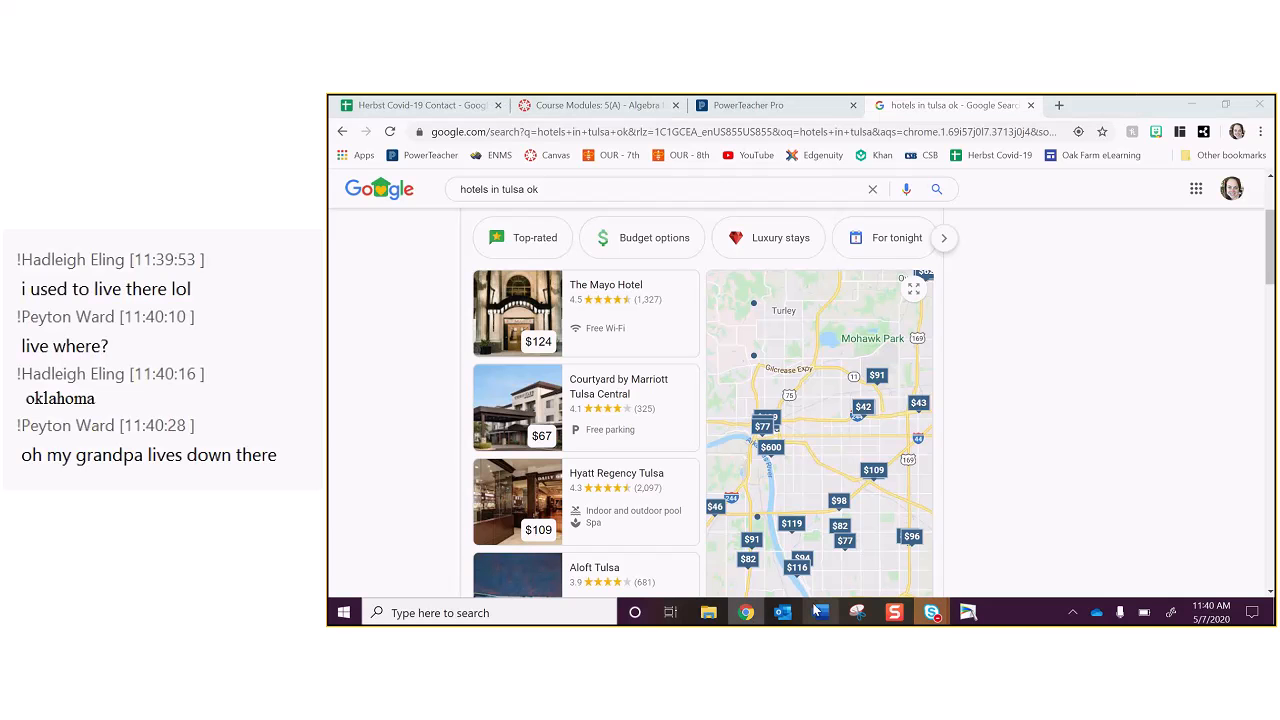
# Step: Fill the row with city 'Tulsa, OK' and hotel name 'Courtyard by Marriott Tulsa'
pyautogui.click(820, 612)
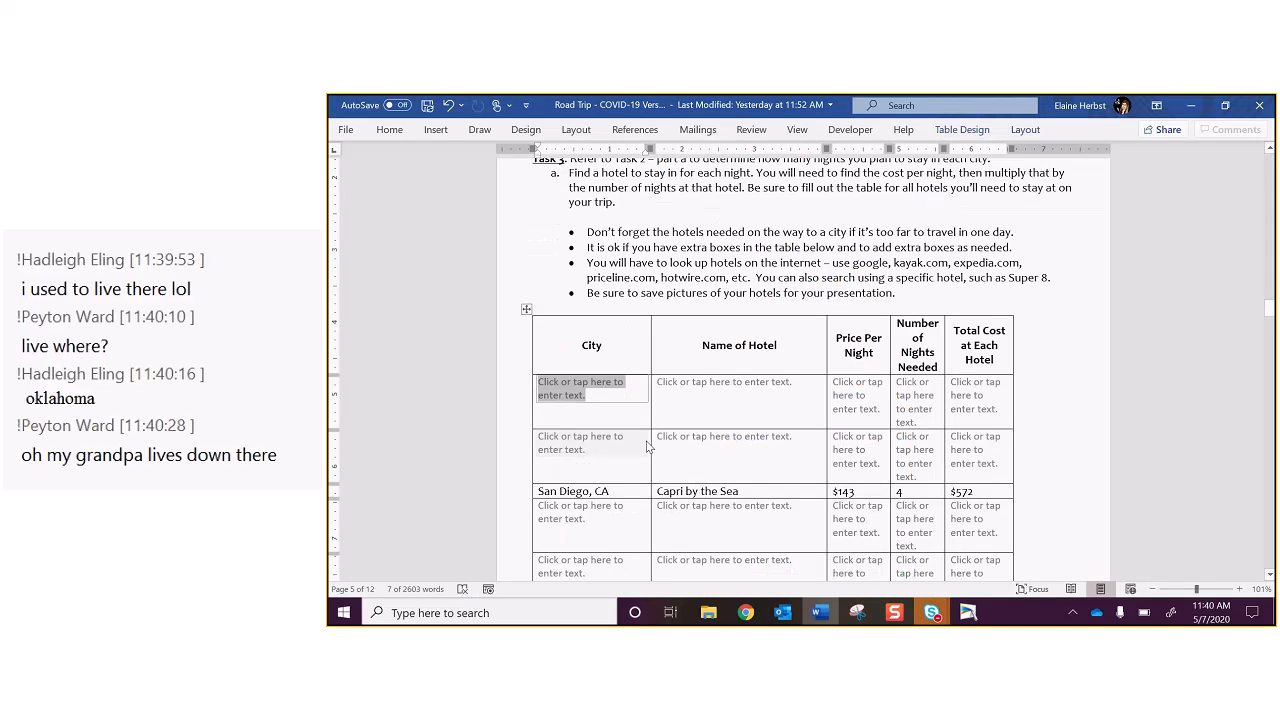
pyautogui.write('Tulsa, OK')
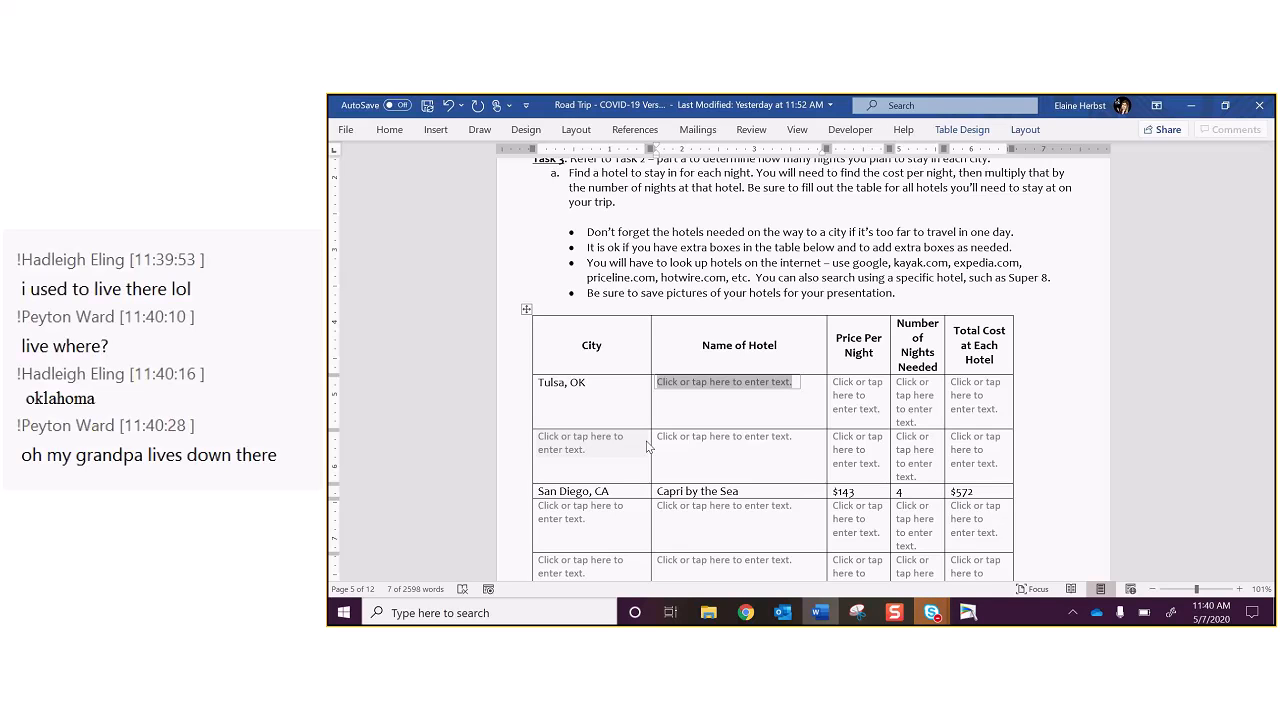
pyautogui.write('Co')
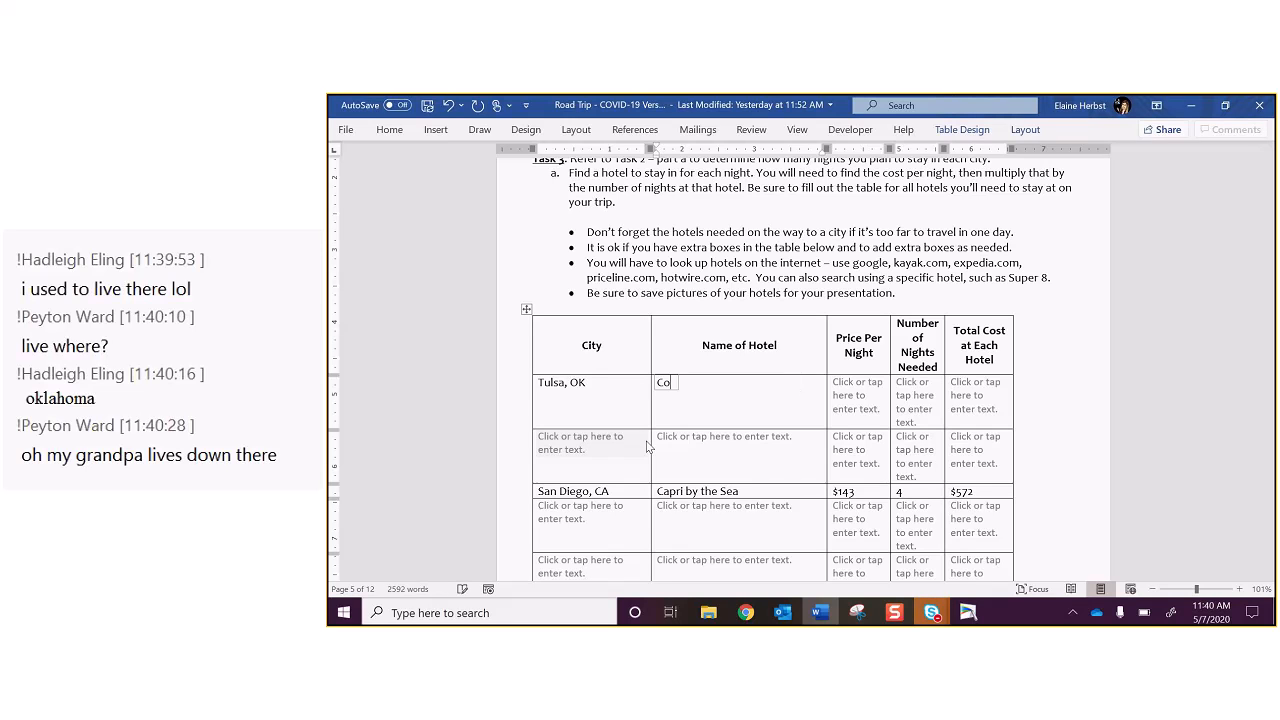
pyautogui.write('urt')
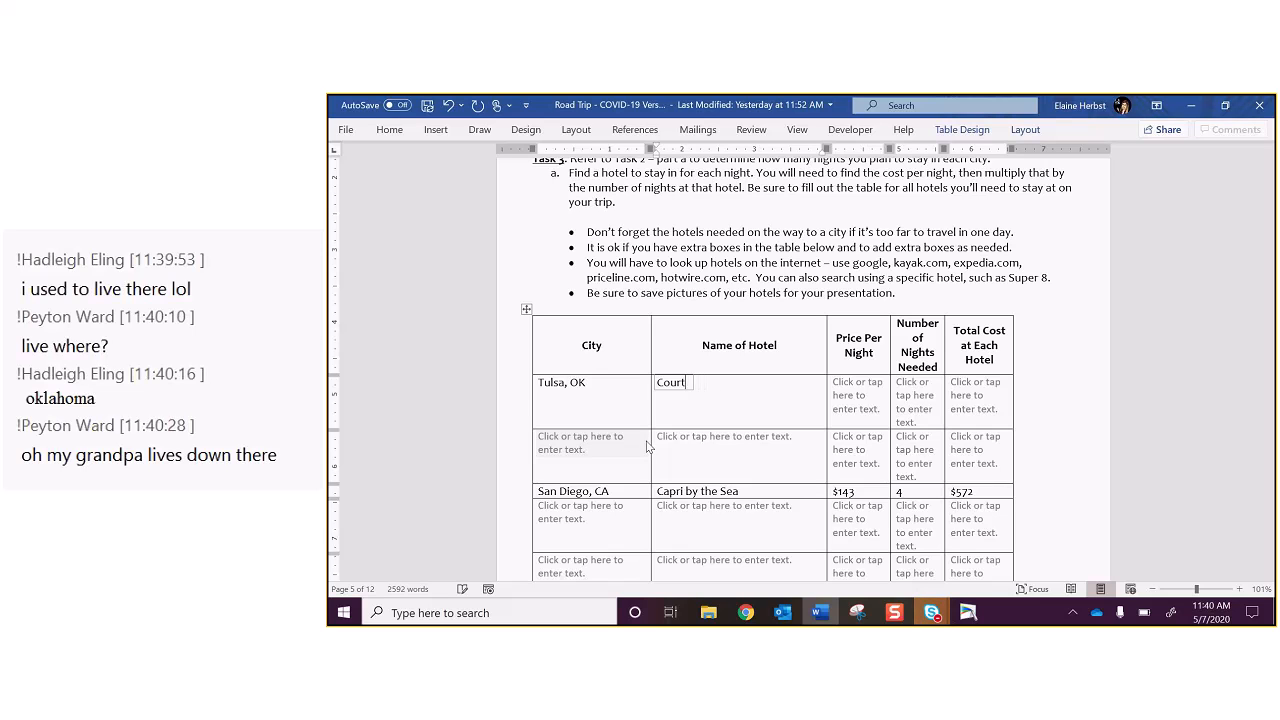
pyautogui.write('yard by M')
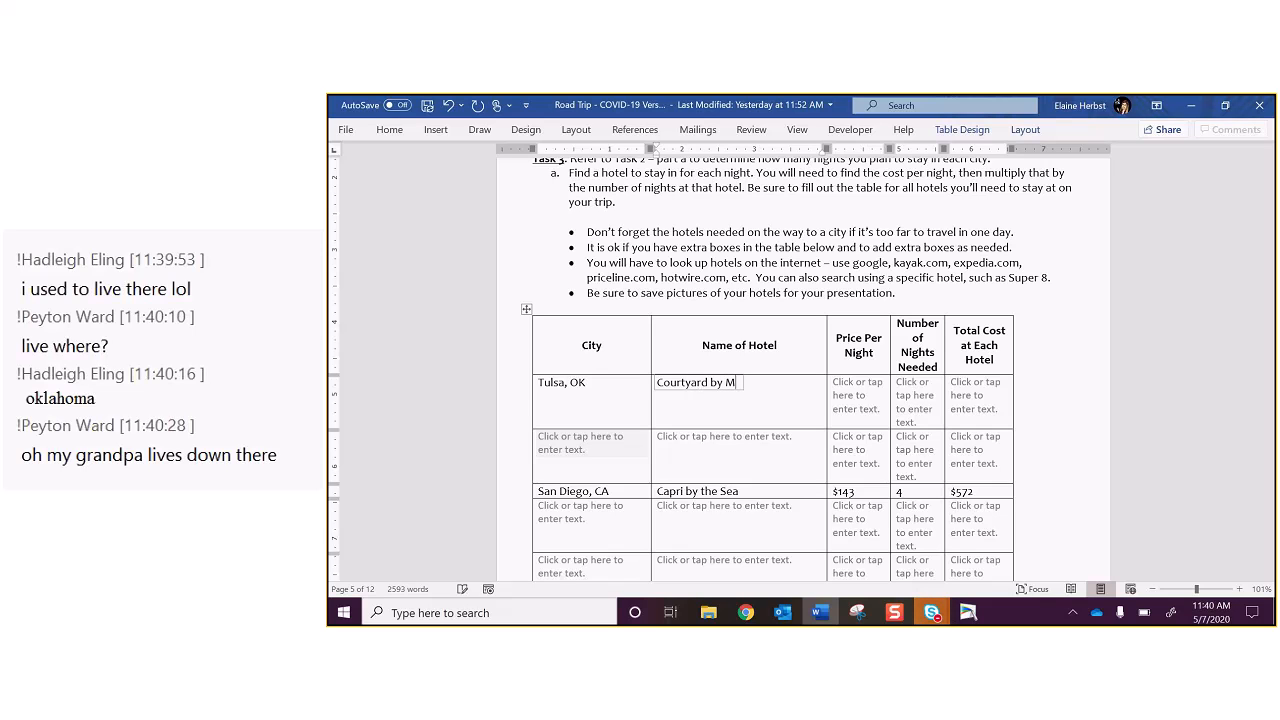
pyautogui.write('arriott')
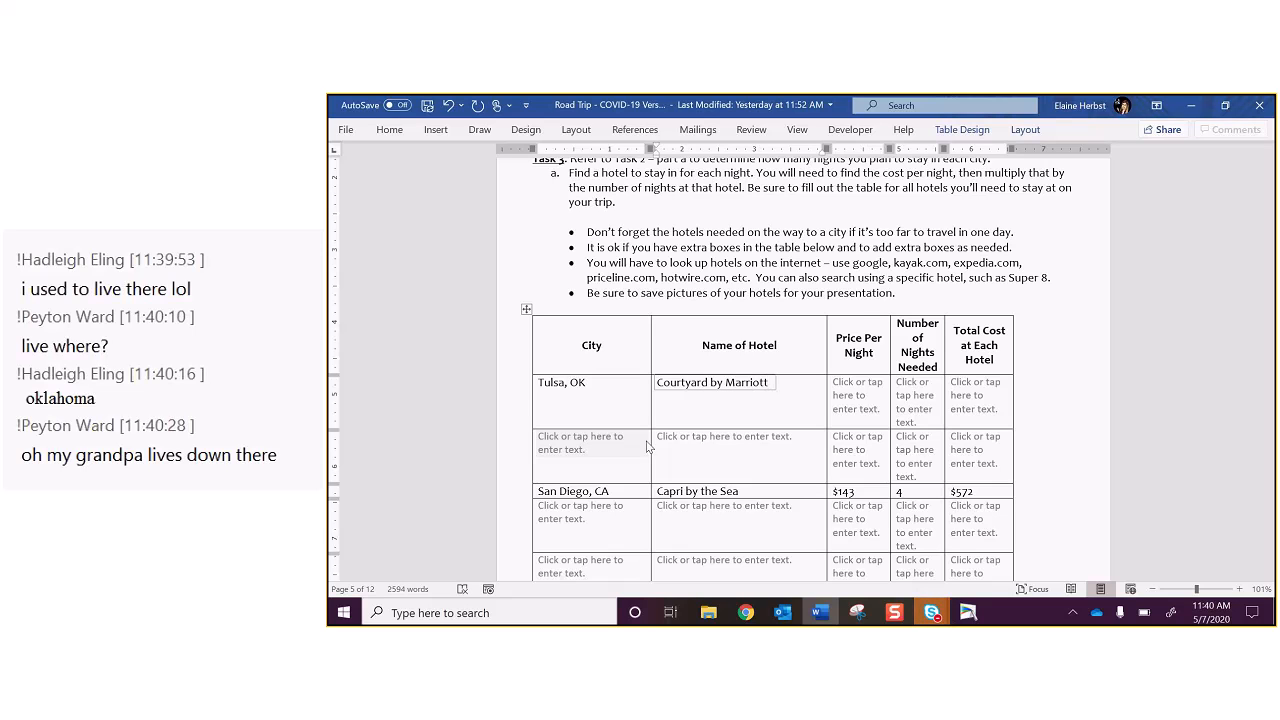
pyautogui.write('Tulsa')
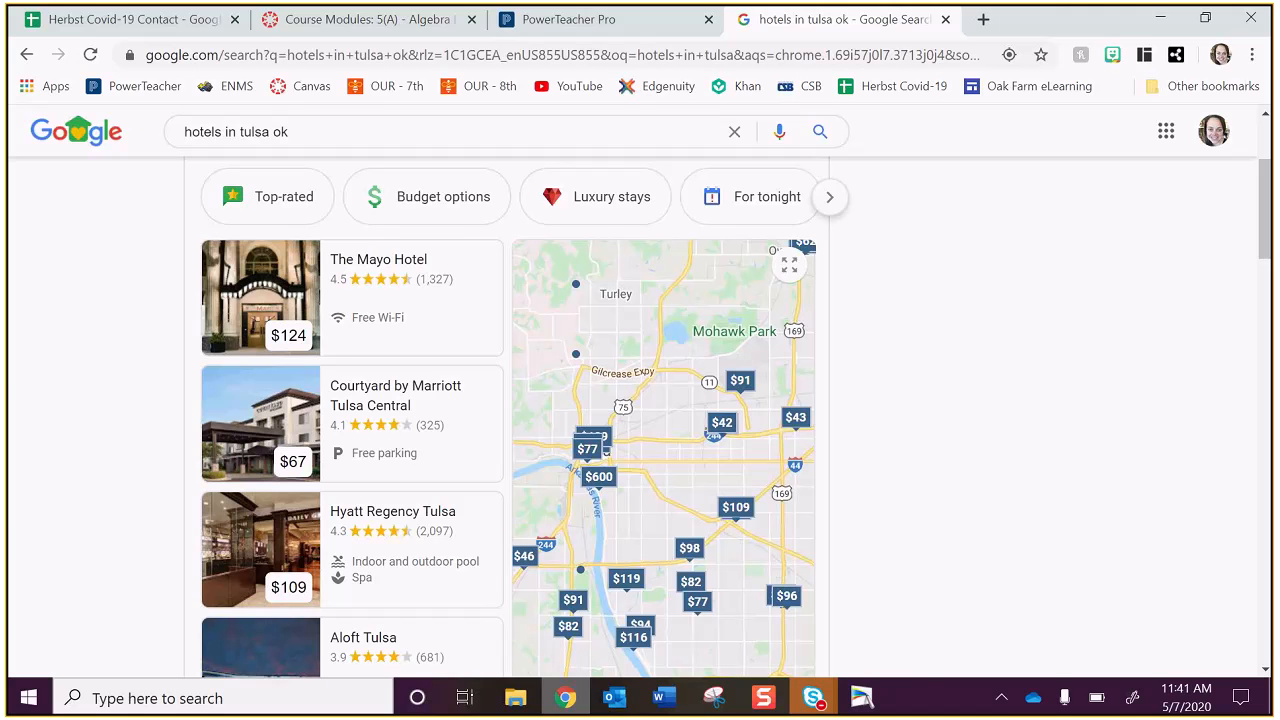
# Step: Run a Google search for 'google maps' so its site appears first
pyautogui.click(662, 696)
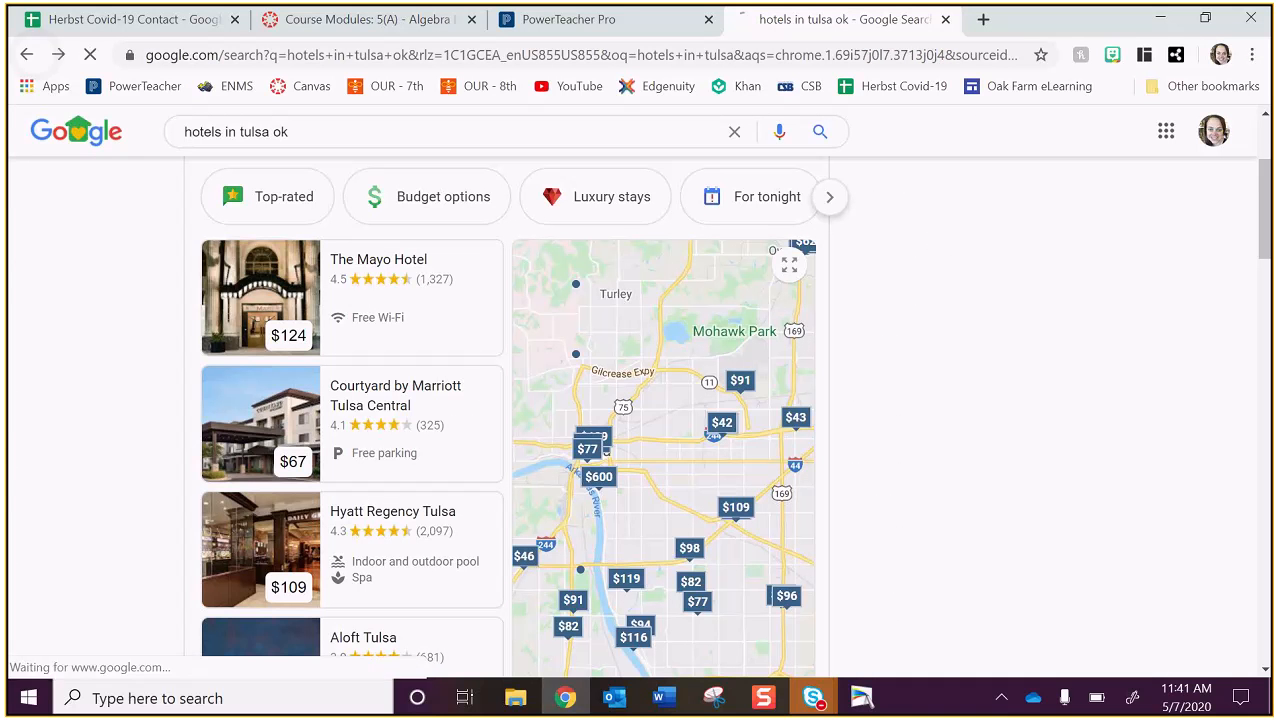
pyautogui.click(788, 264)
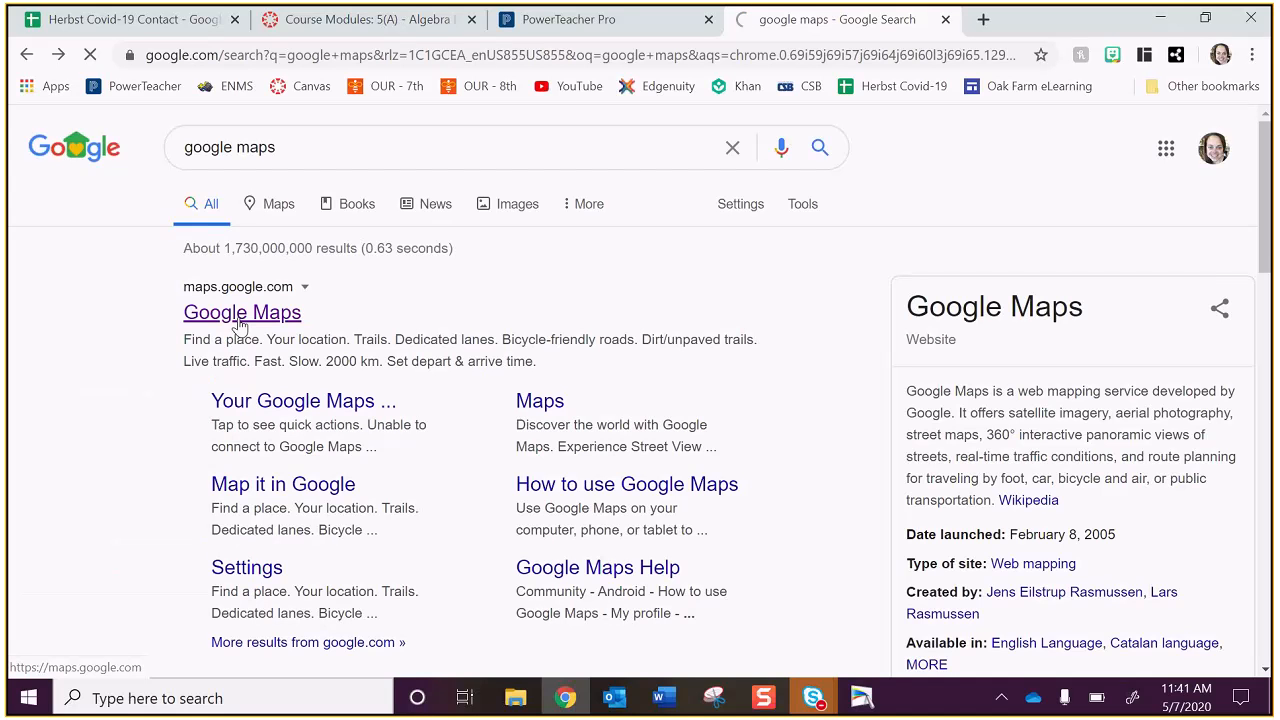
# Step: In Google Maps, route driving directions from Tulsa, OK to San Diego, CA
pyautogui.click(242, 312)
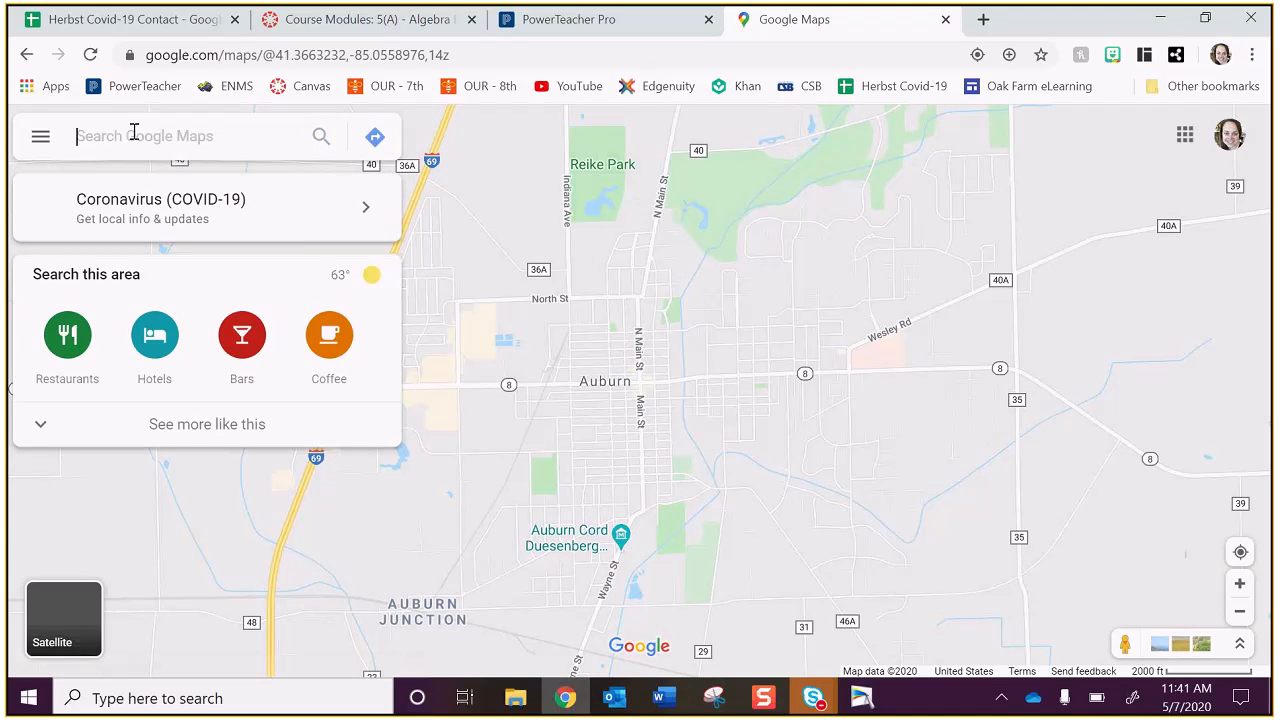
pyautogui.write('san diego')
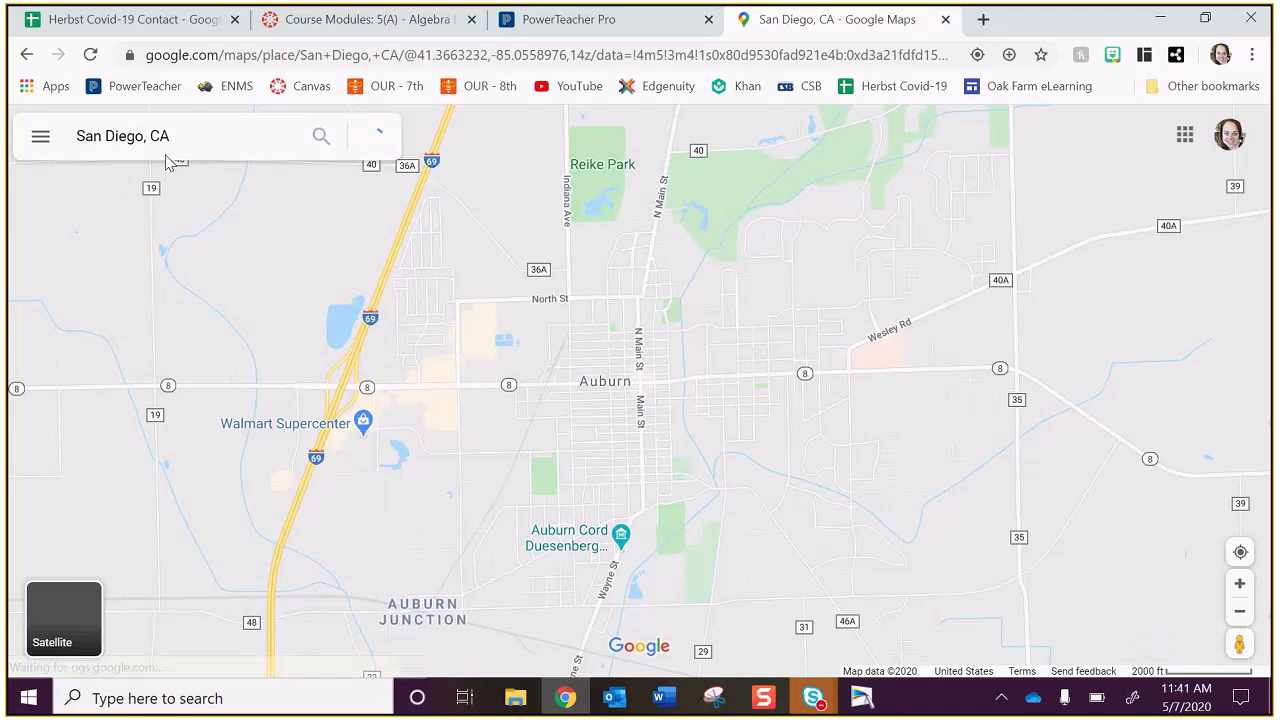
pyautogui.click(320, 136)
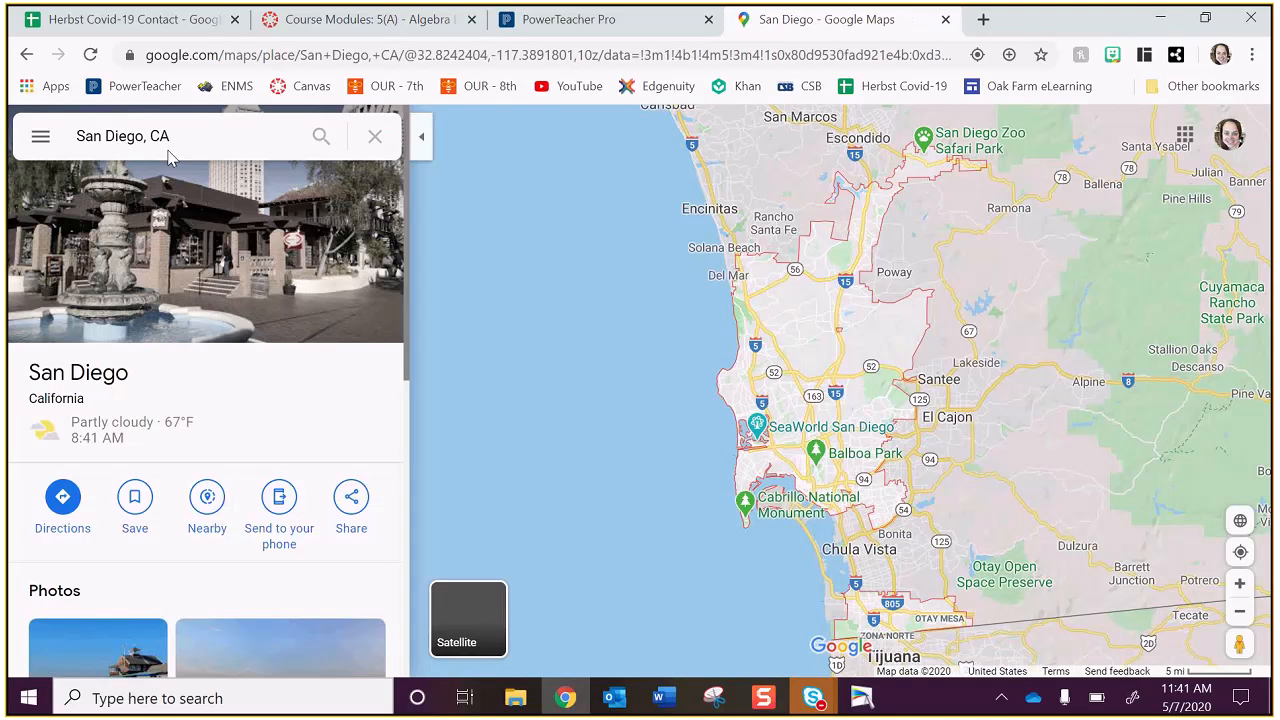
pyautogui.click(200, 136)
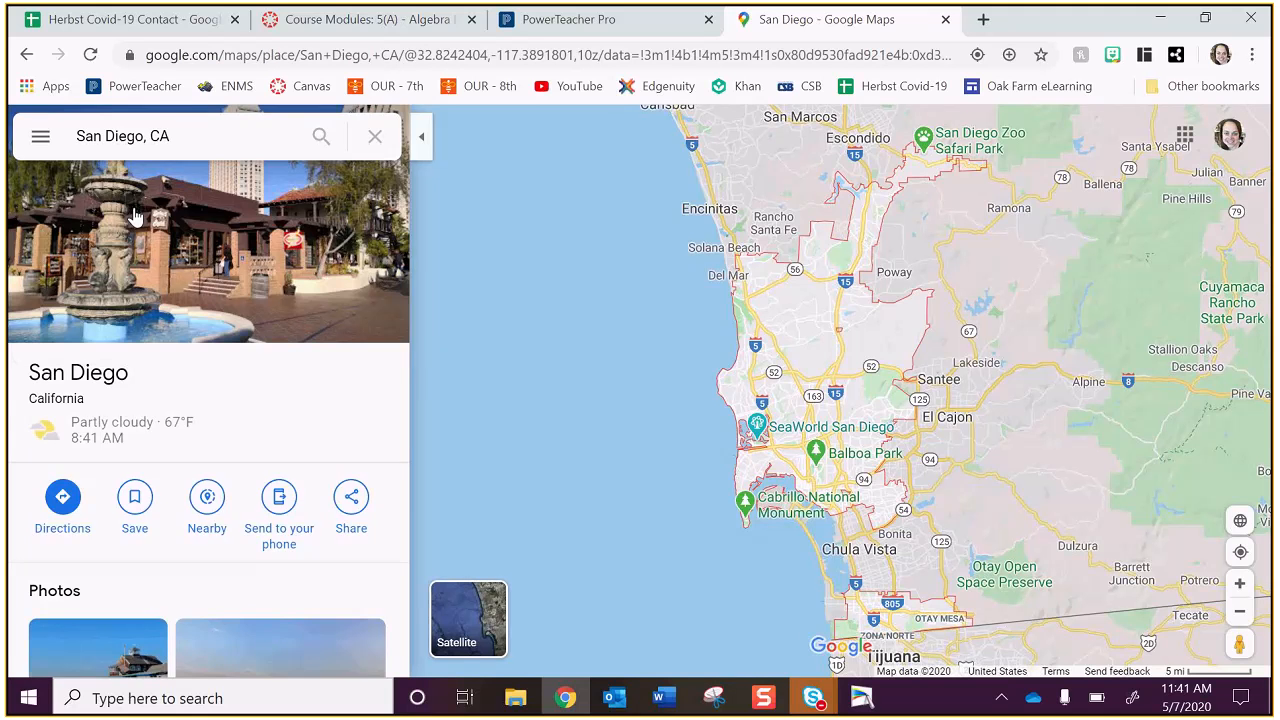
pyautogui.click(62, 496)
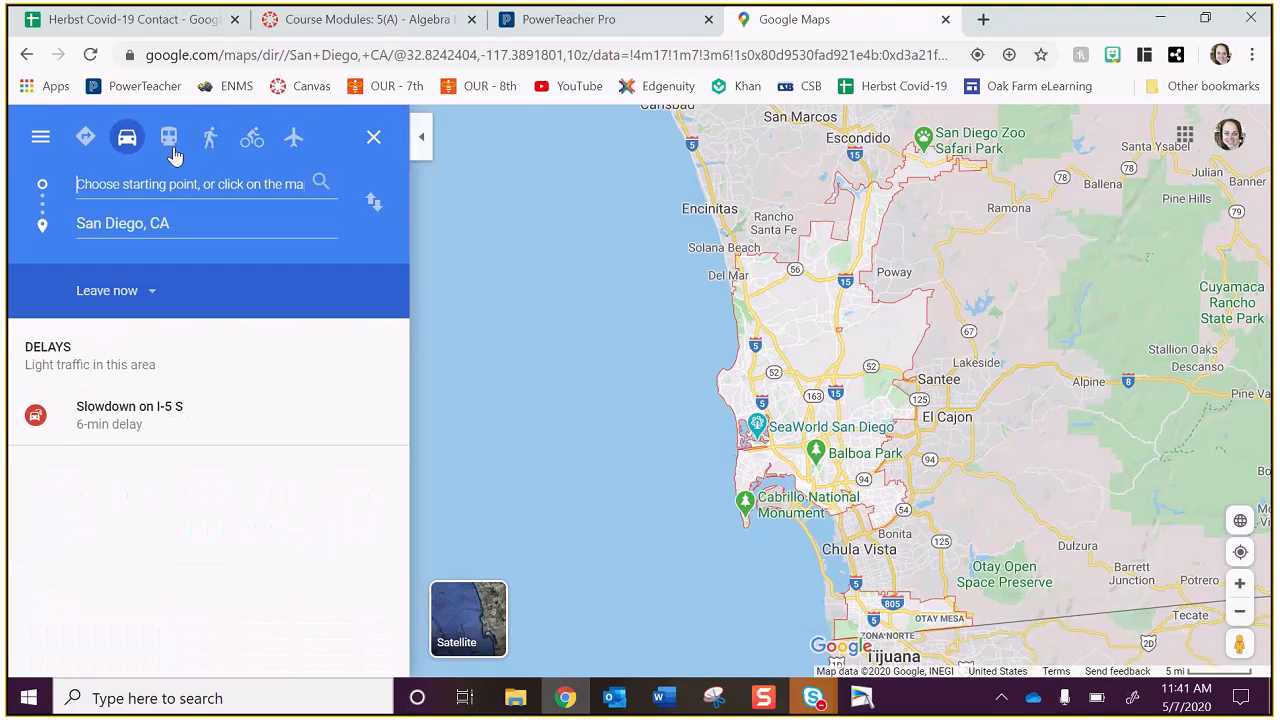
pyautogui.write('tulsa o')
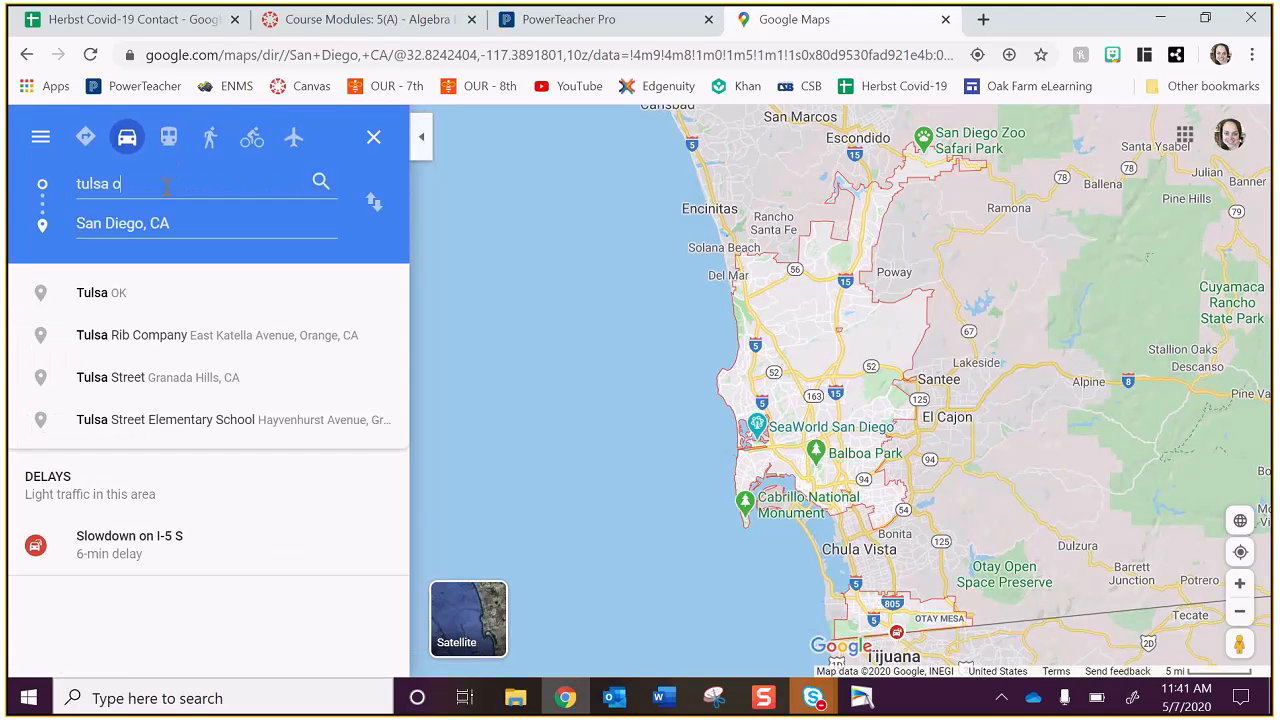
pyautogui.click(92, 292)
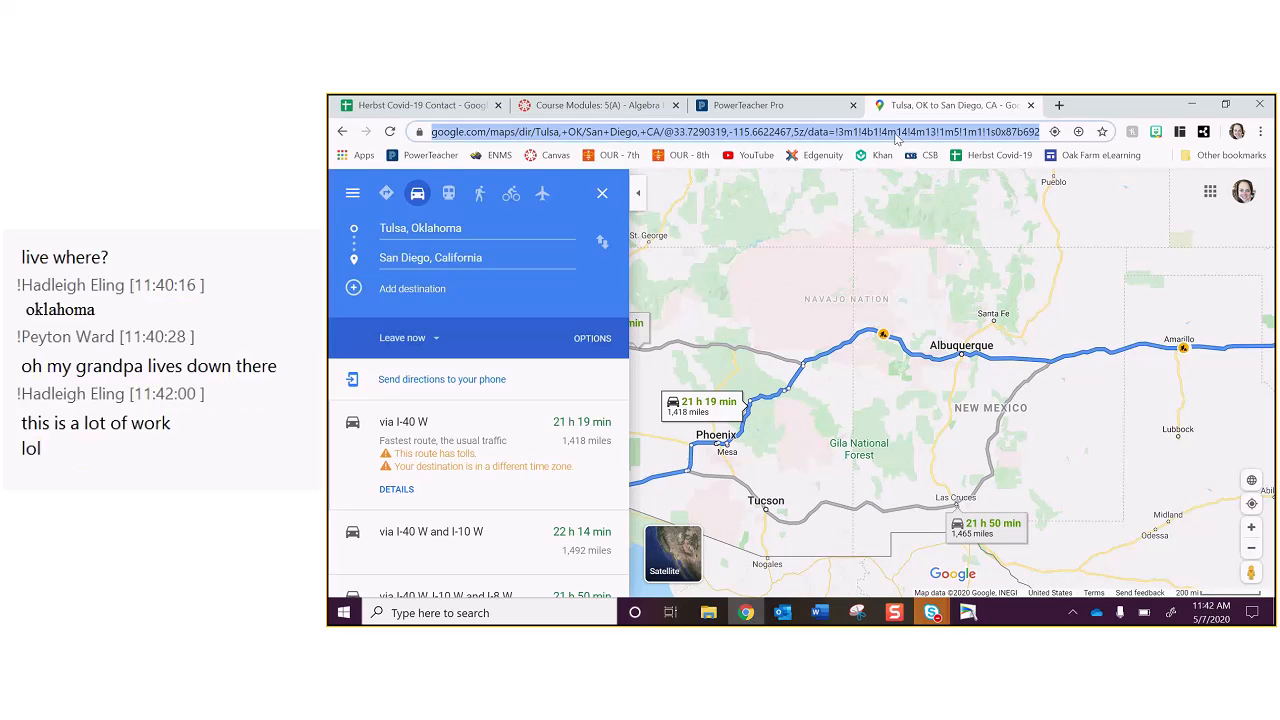
# Step: Search 'hotels albuquerque' from the address bar to see Albuquerque hotel prices
pyautogui.write('hotels a')
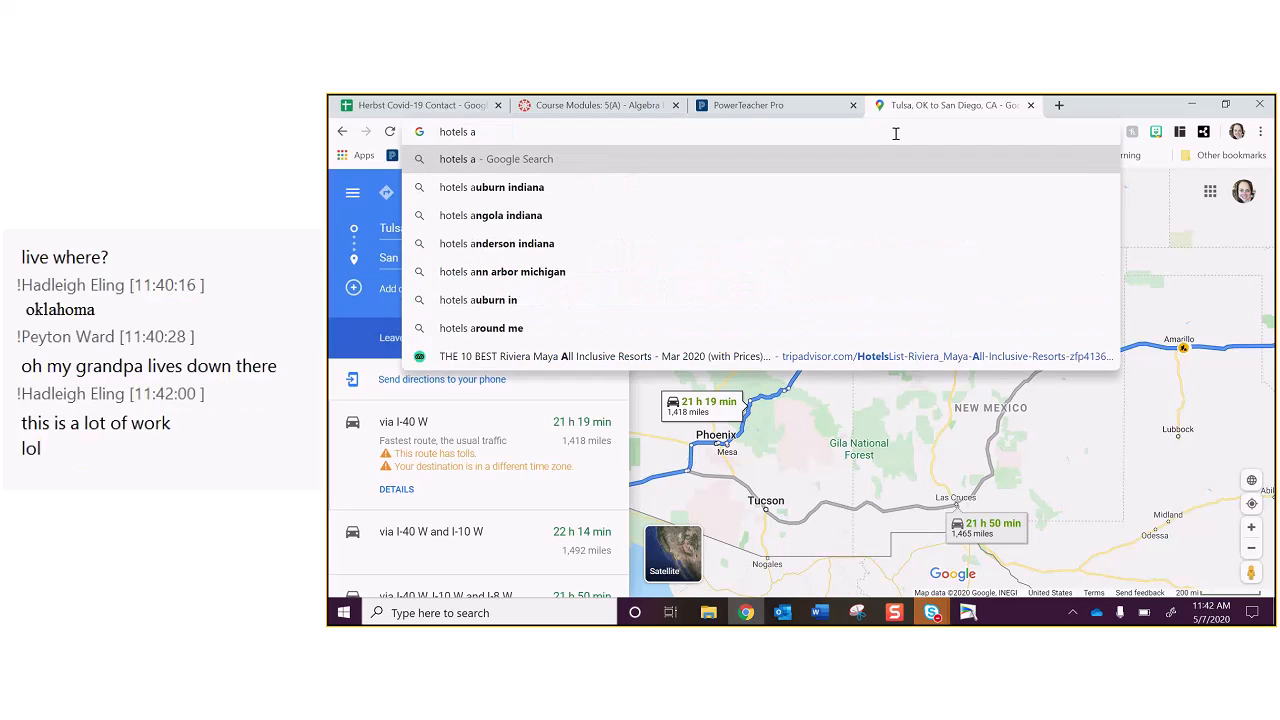
pyautogui.write('l')
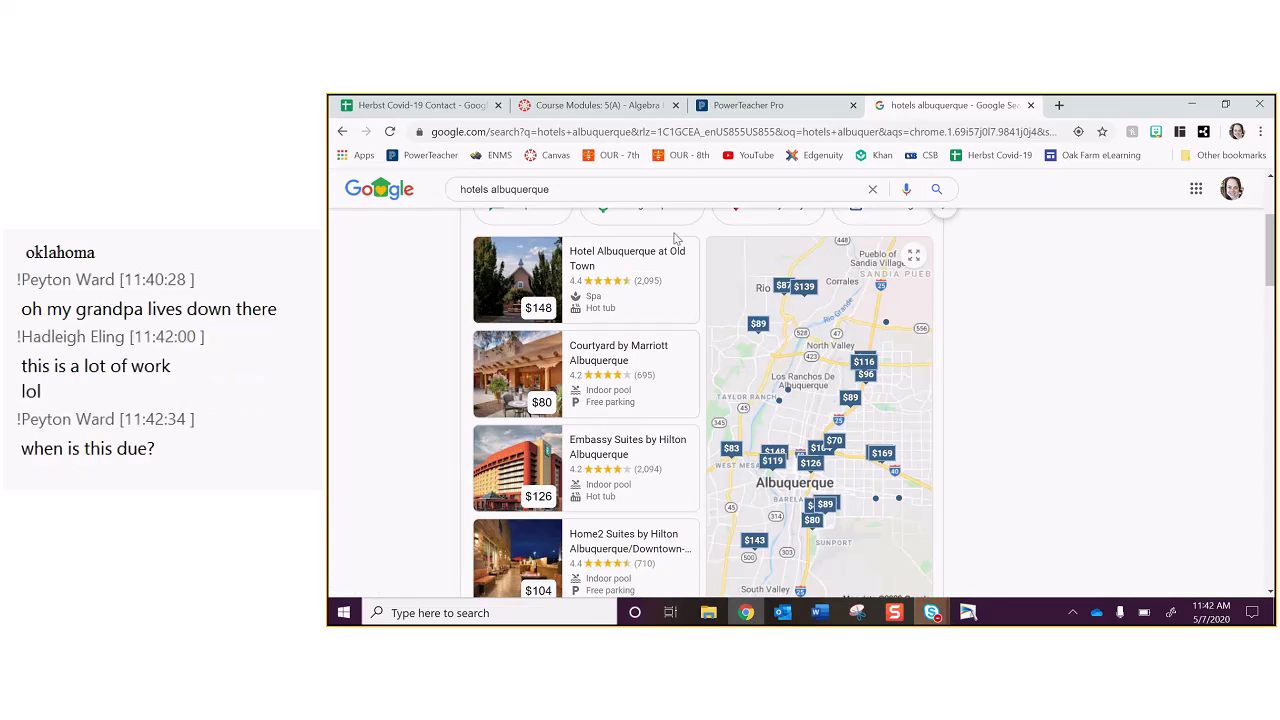
pyautogui.moveTo(736, 590)
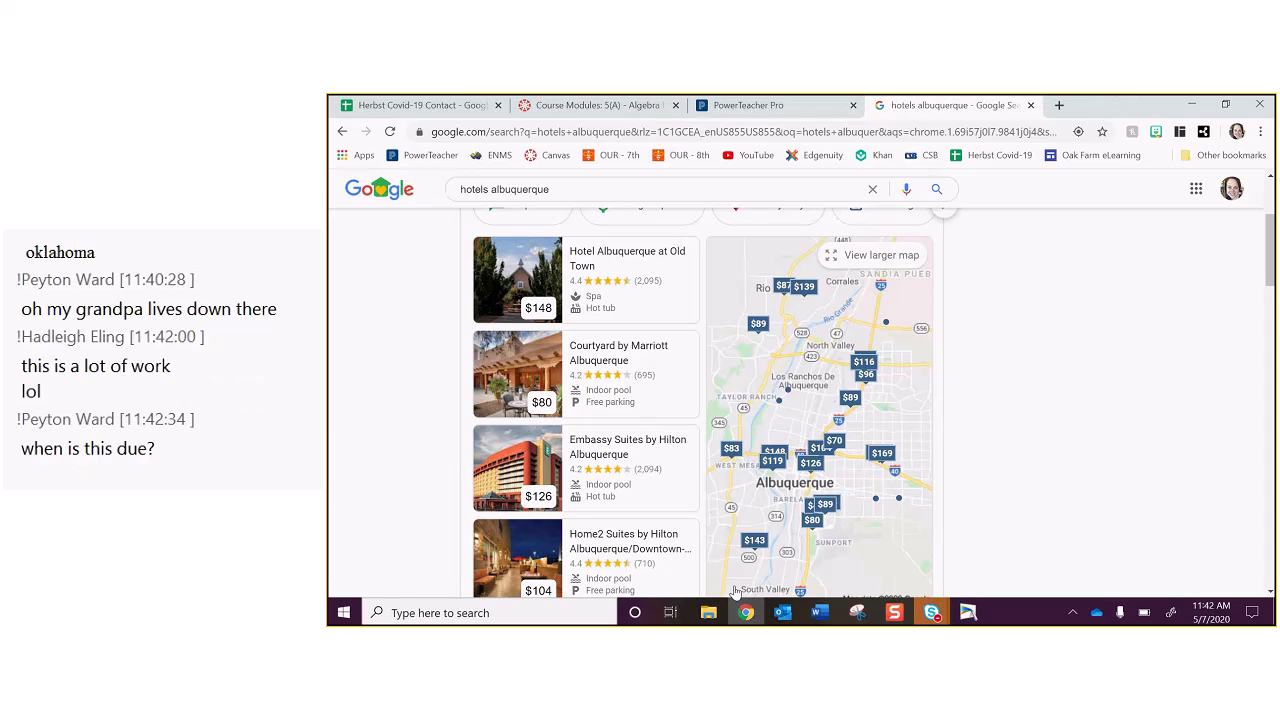
# Step: Enter 'Albuquerque, NM' as the city in the row below Tulsa
pyautogui.click(818, 612)
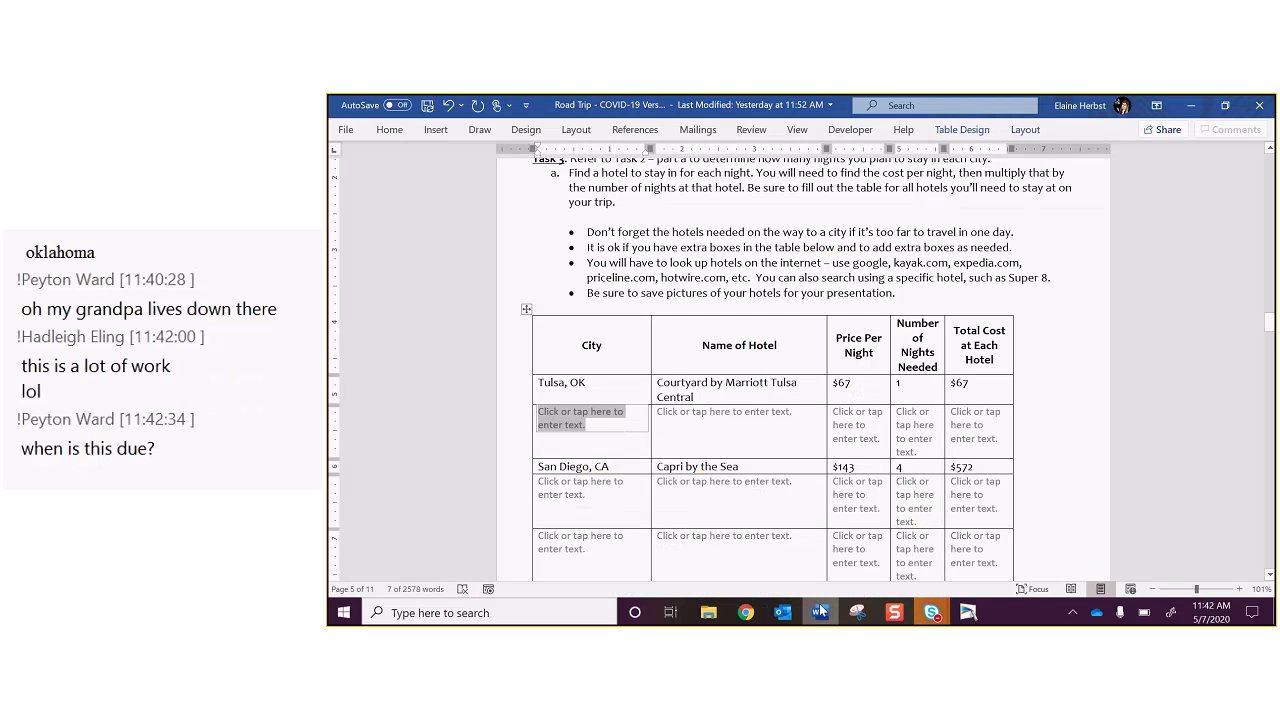
pyautogui.write('Al')
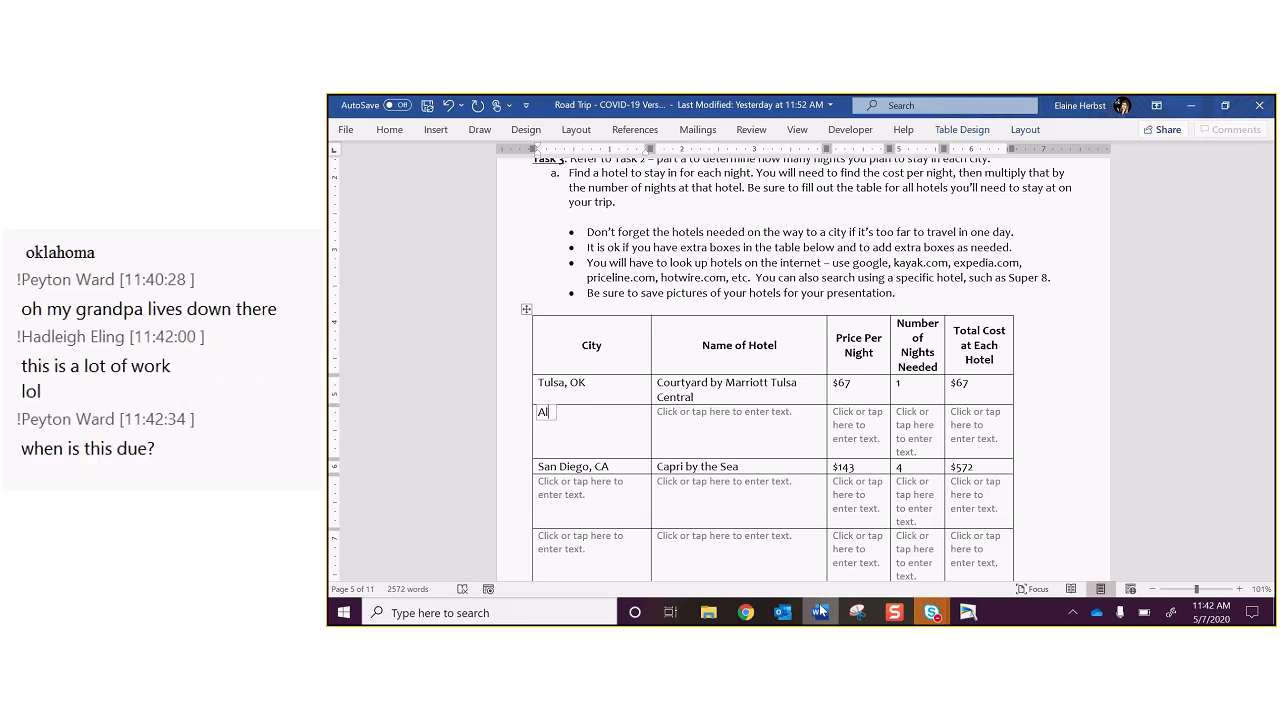
pyautogui.write('bur')
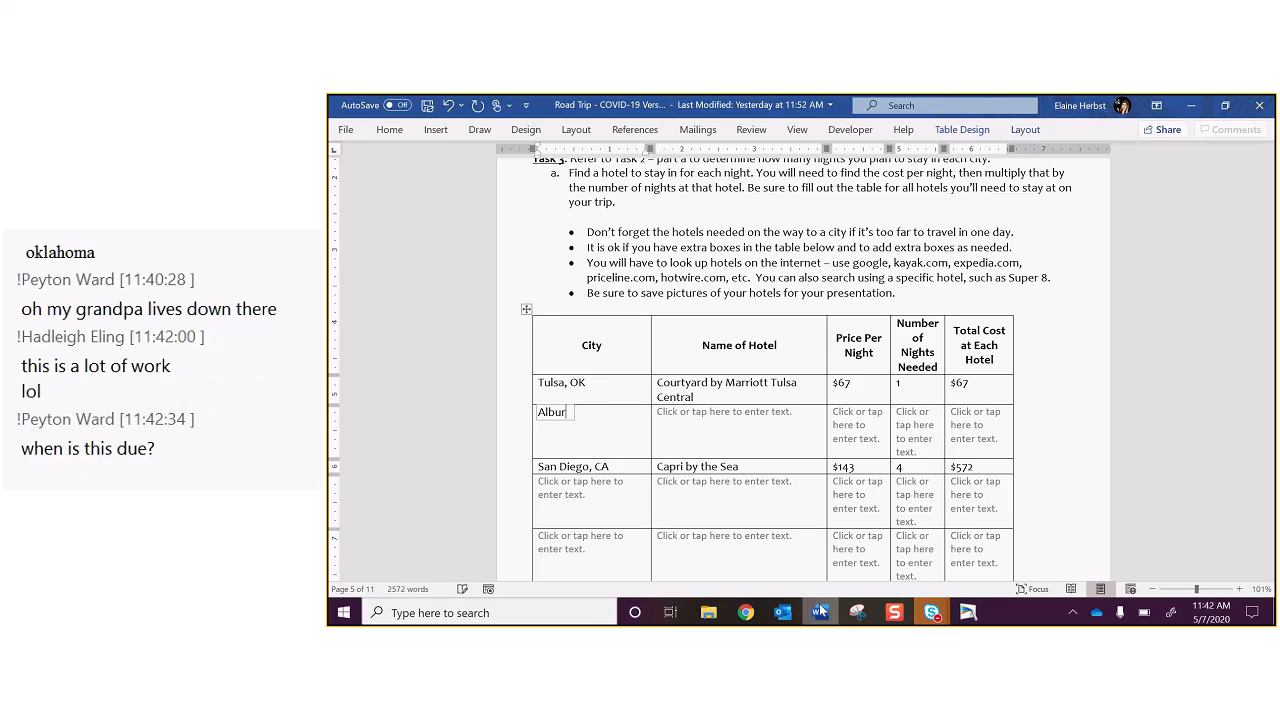
pyautogui.write('qu')
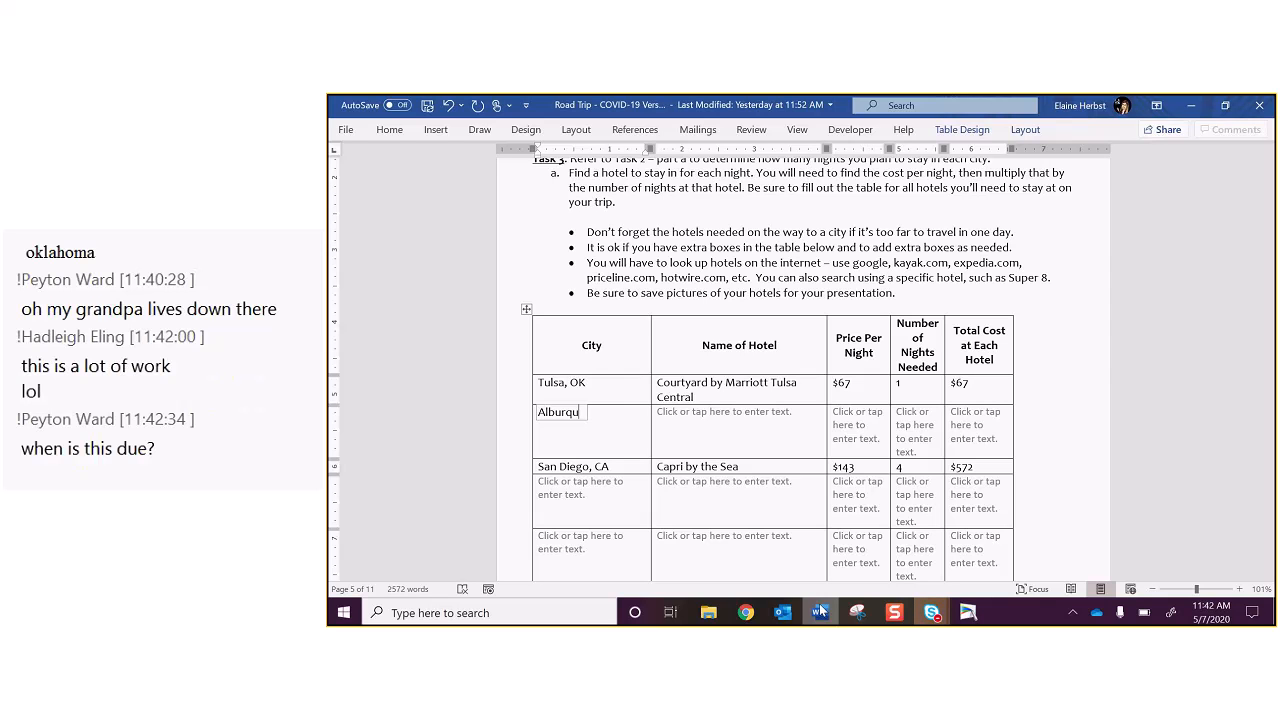
pyautogui.write('que, NM')
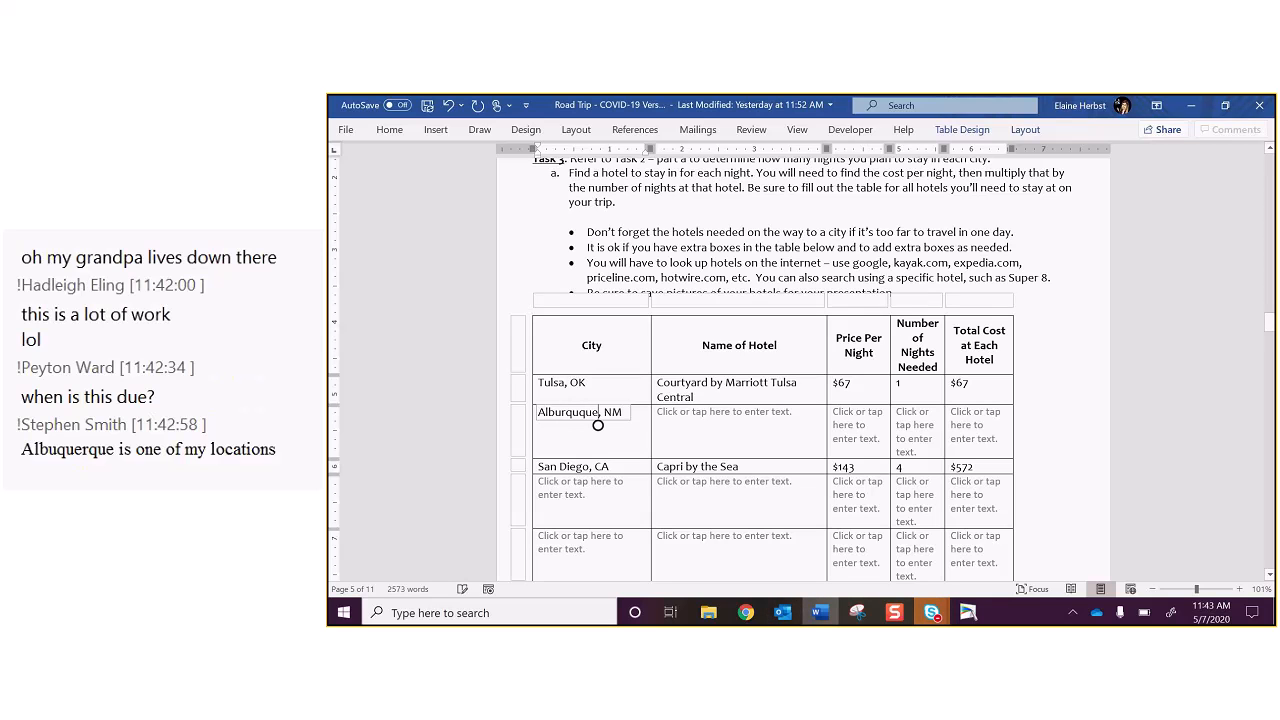
# Step: Start the Albuquerque hotel name 'Courtyard by Marriott', then return to the hotel search results
pyautogui.click(724, 412)
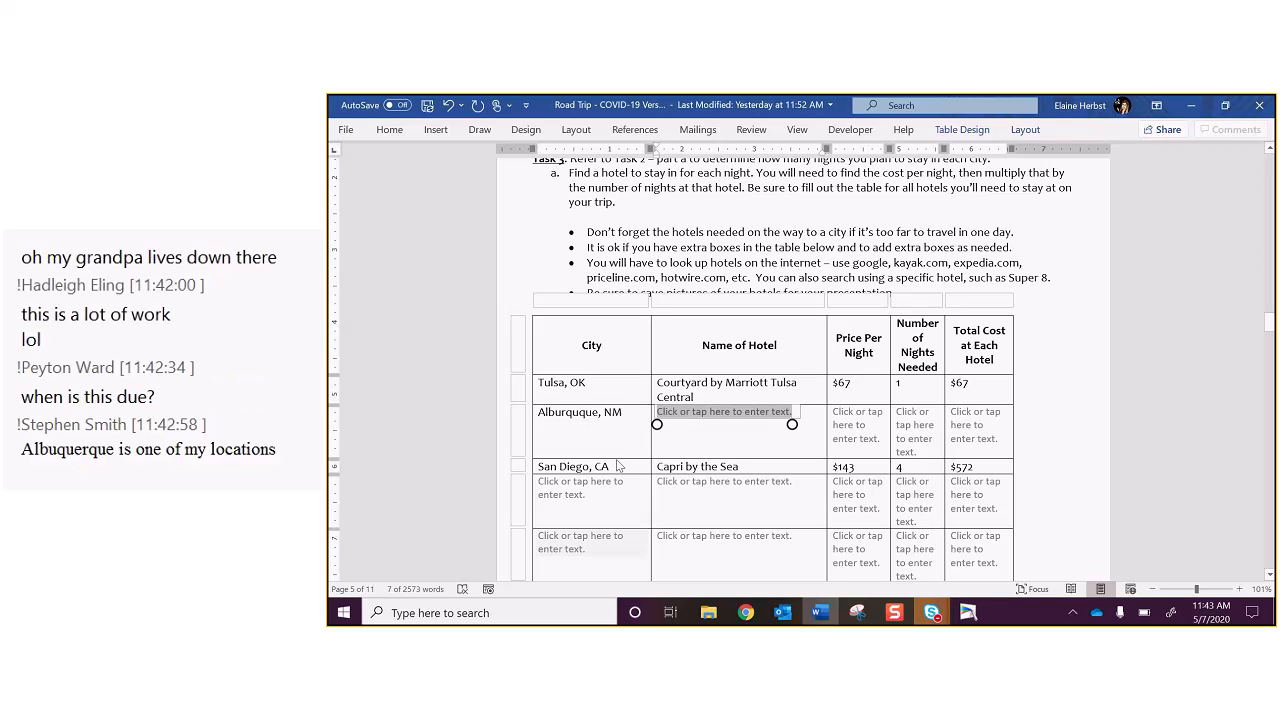
pyautogui.click(580, 412)
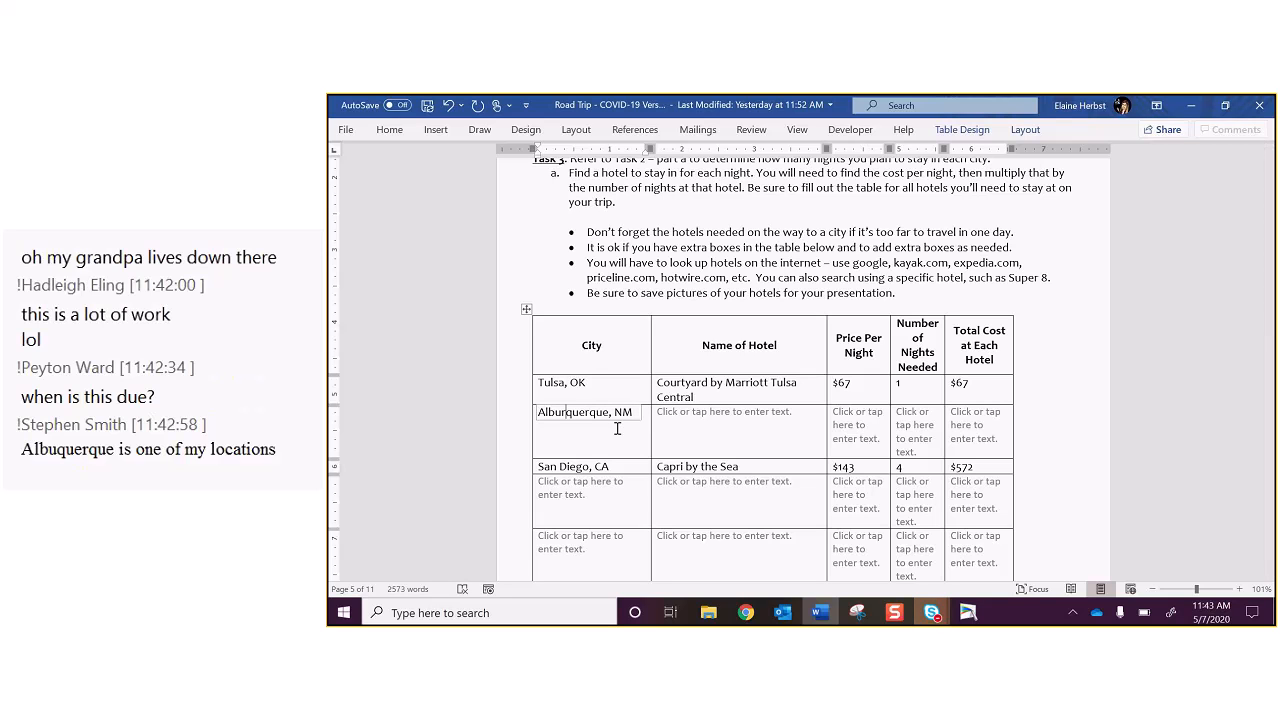
pyautogui.click(724, 412)
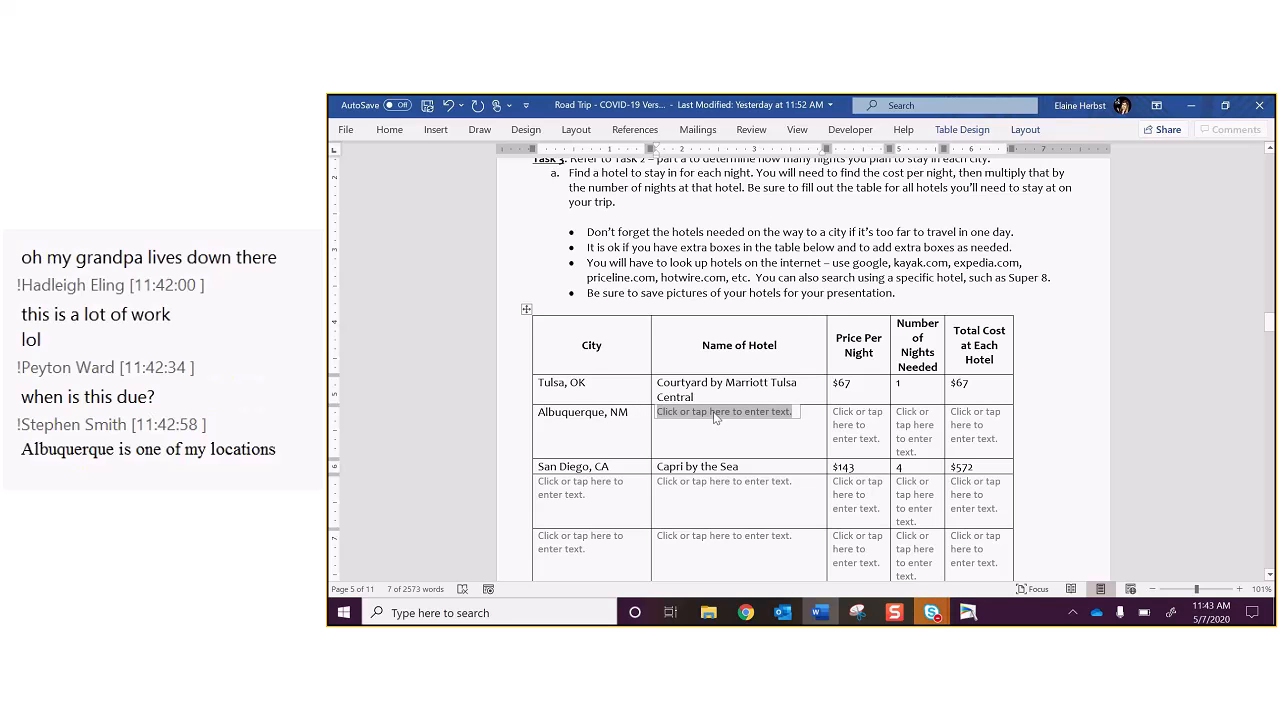
pyautogui.write('Courtyard by Marriott Albuquerque')
pyautogui.click(858, 430)
pyautogui.write('$80')
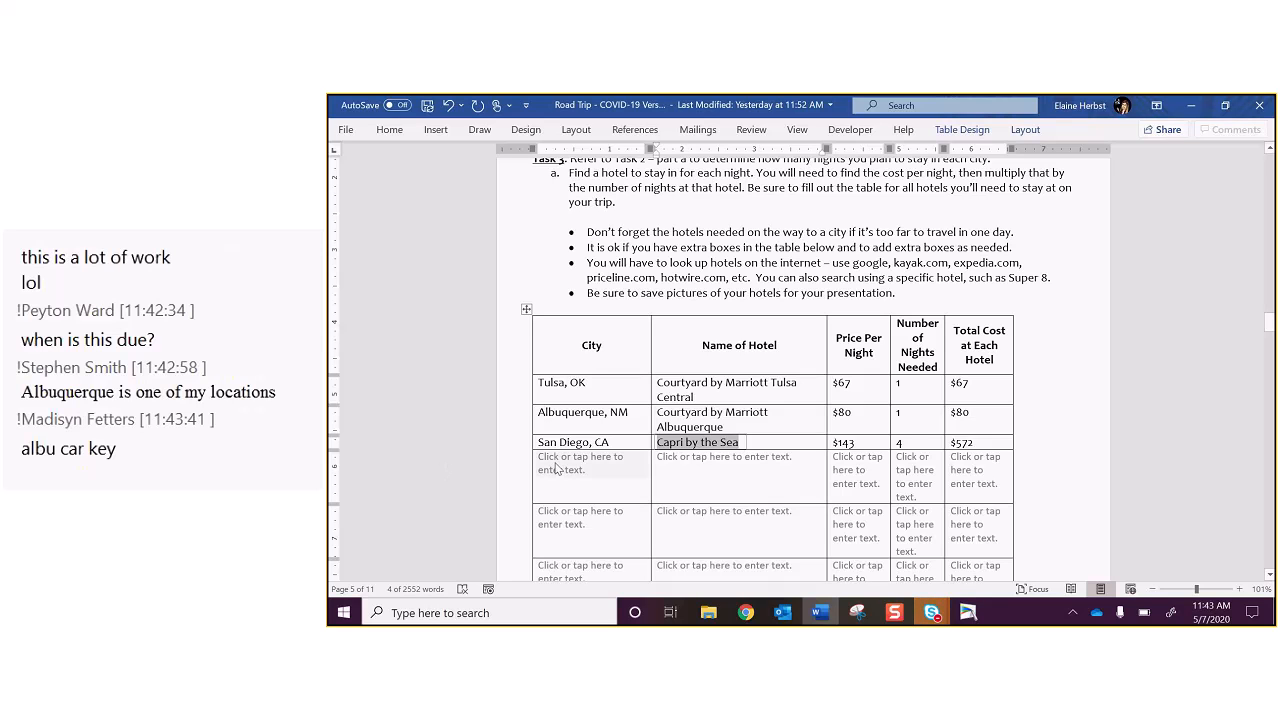
pyautogui.click(744, 612)
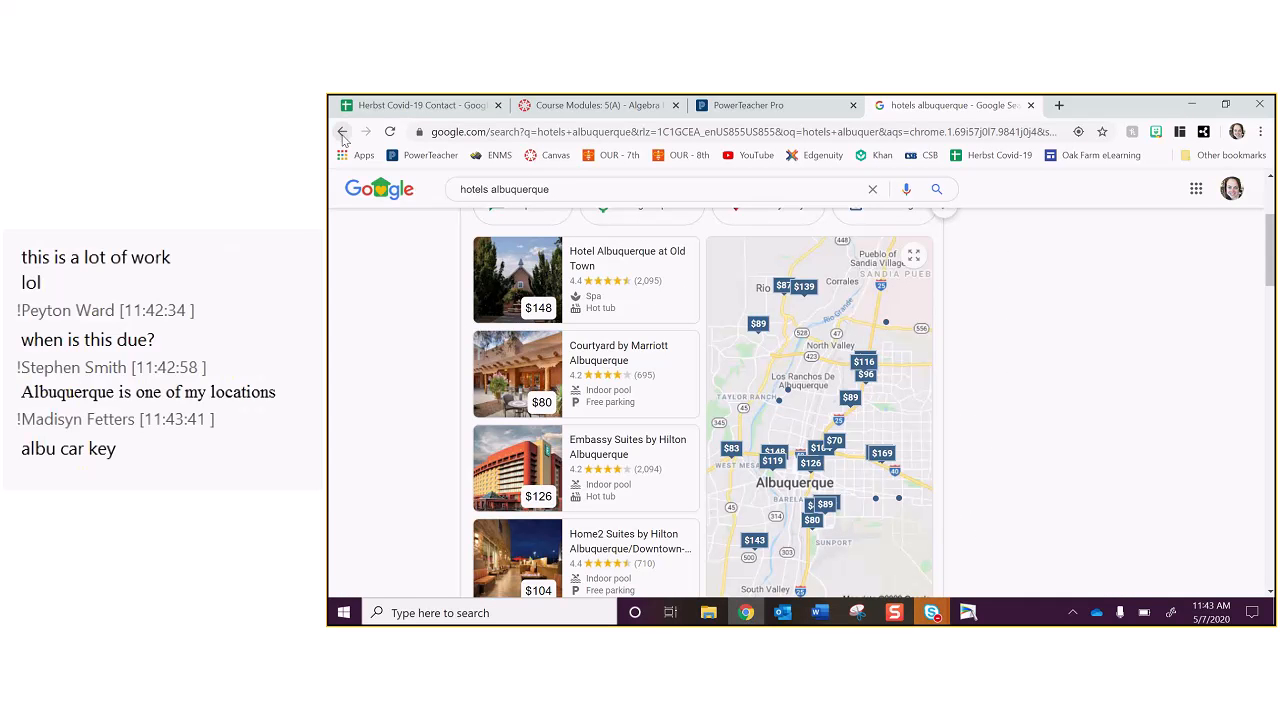
# Step: Review the Tulsa-to-San Diego directions in Maps, then return to the Road Trip document
pyautogui.click(342, 132)
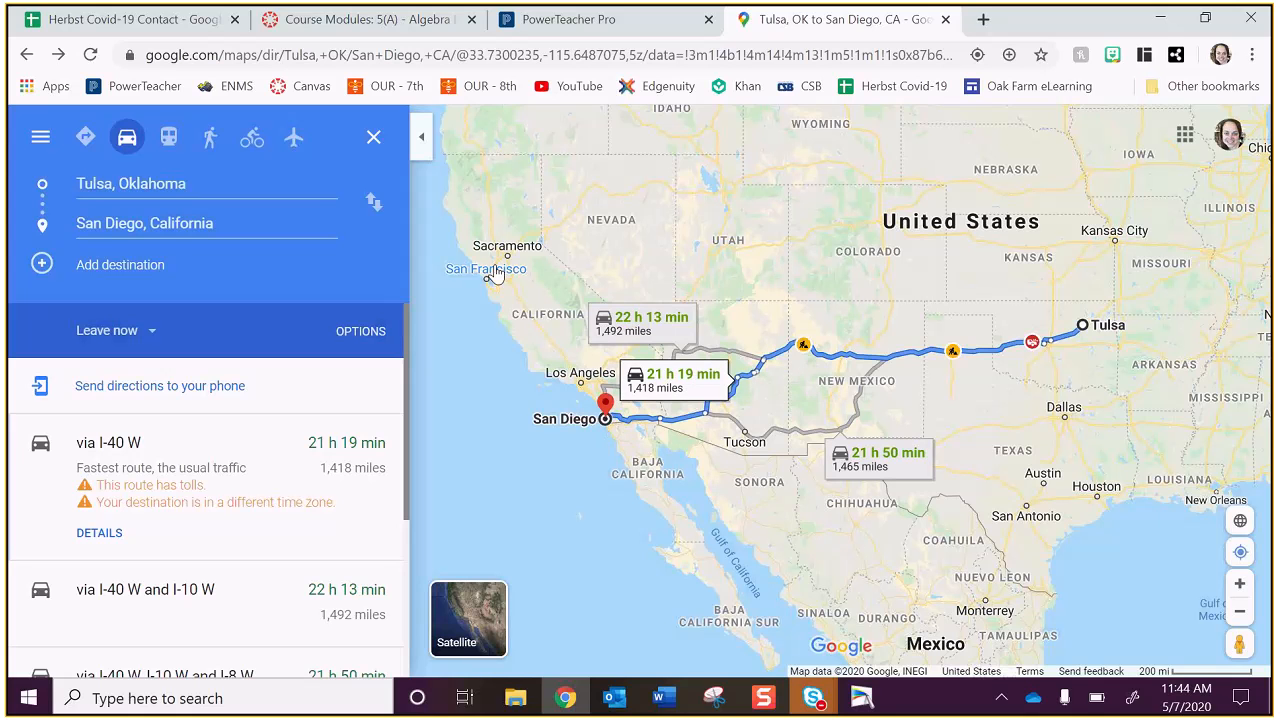
pyautogui.moveTo(482, 428)
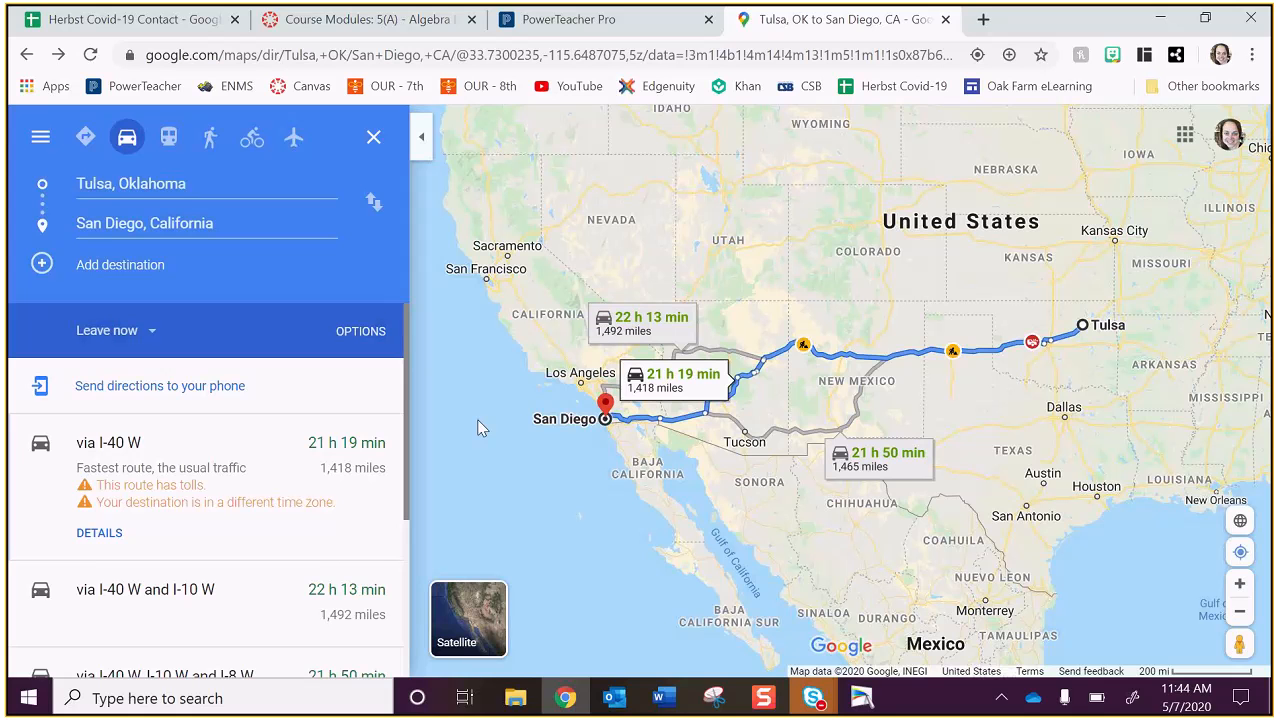
pyautogui.moveTo(604, 418)
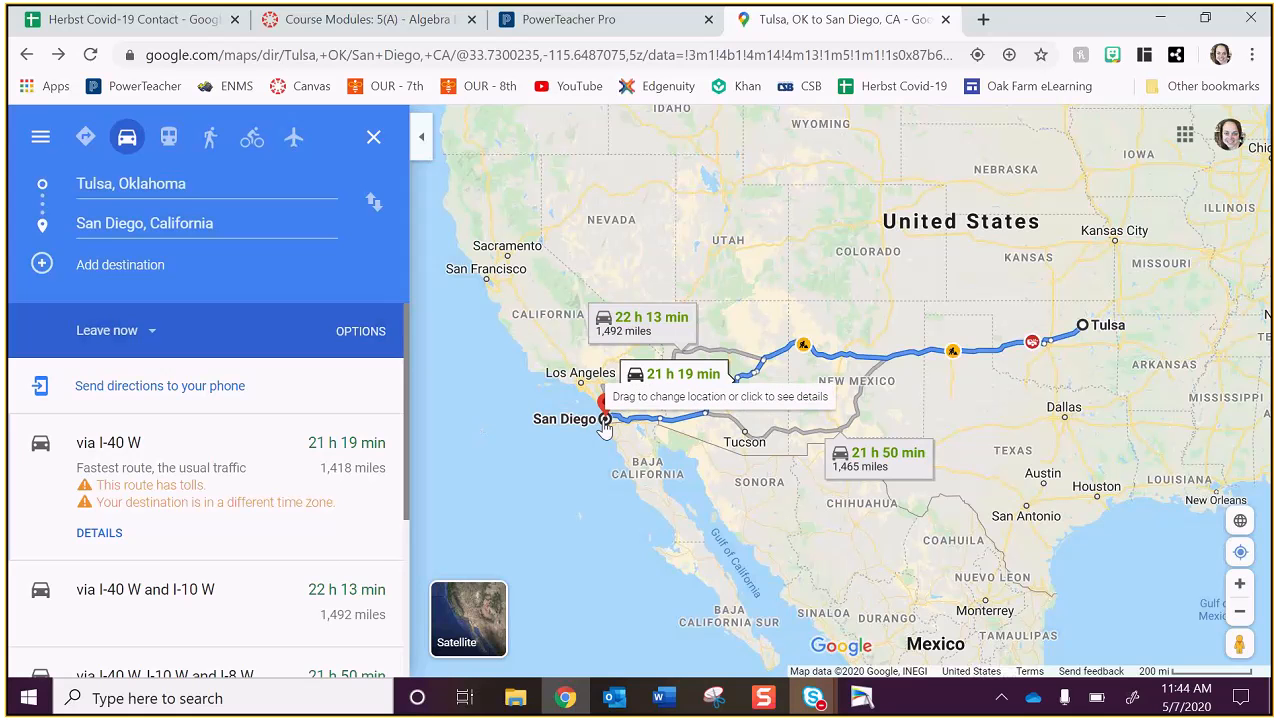
pyautogui.moveTo(484, 418)
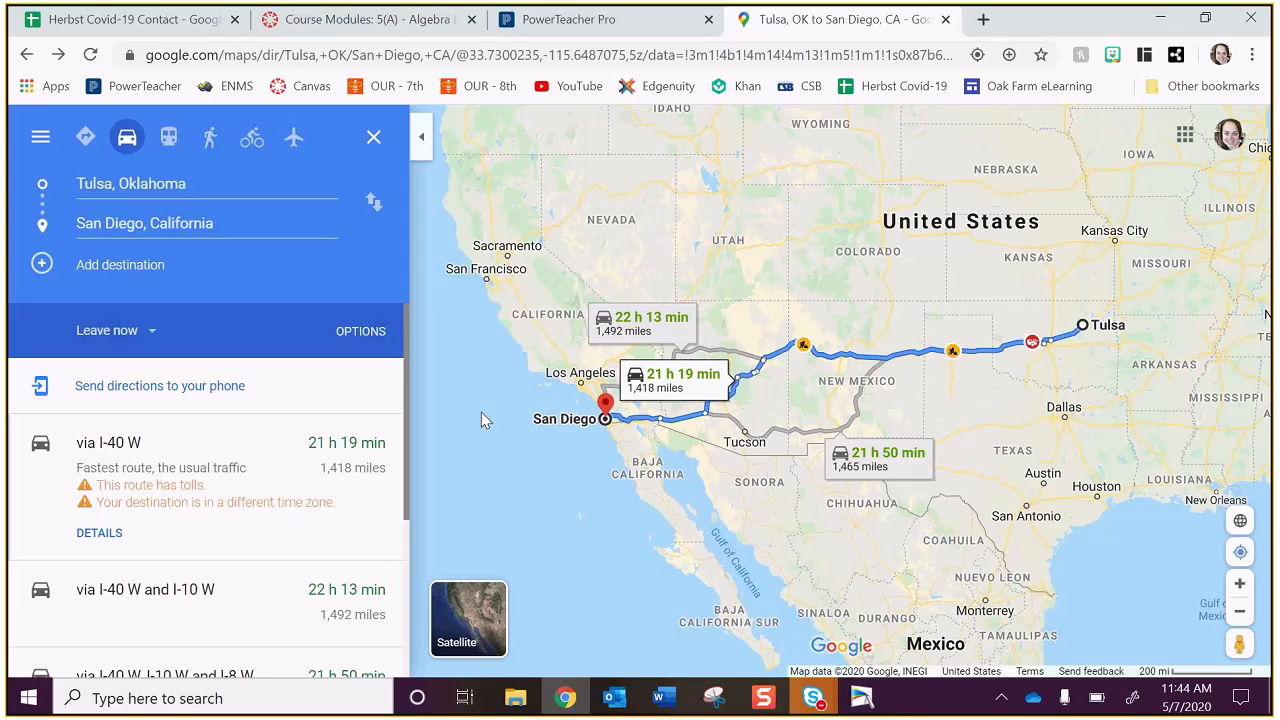
pyautogui.click(662, 696)
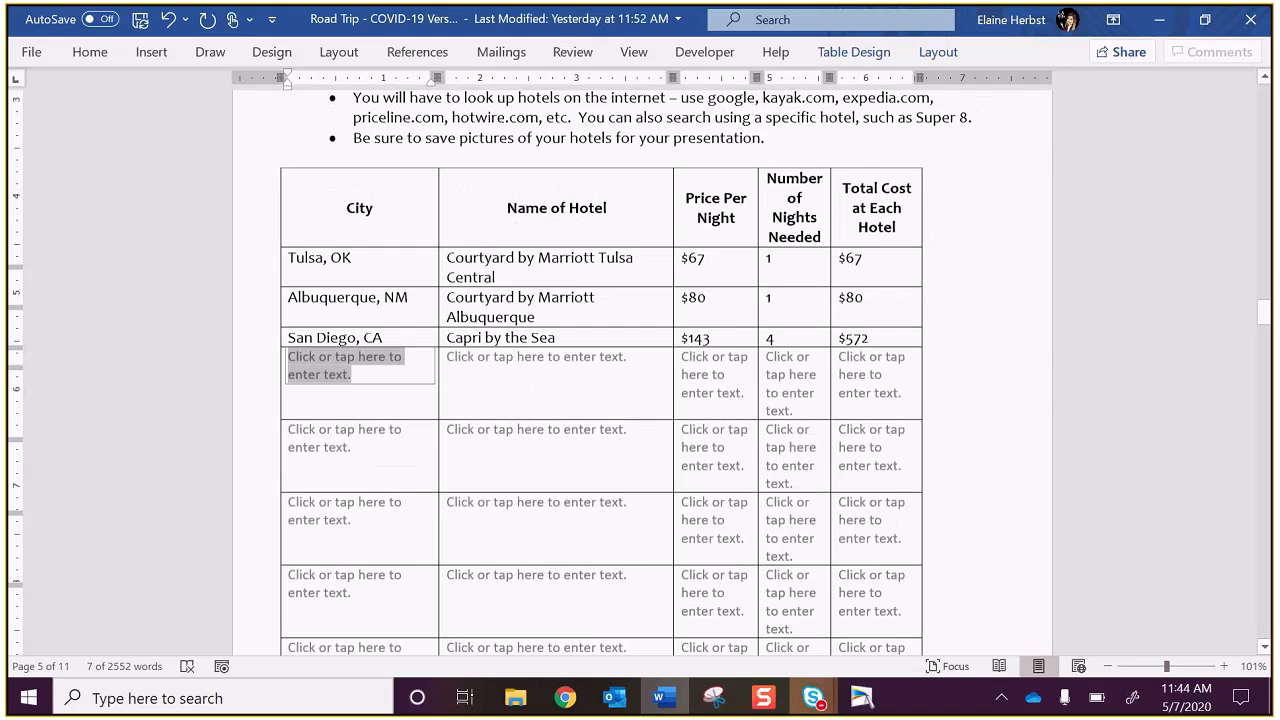
# Step: Type the total cost sum '$67 + $80 + $572 + ...+...+...+' in the question b answer
pyautogui.scroll(-3)
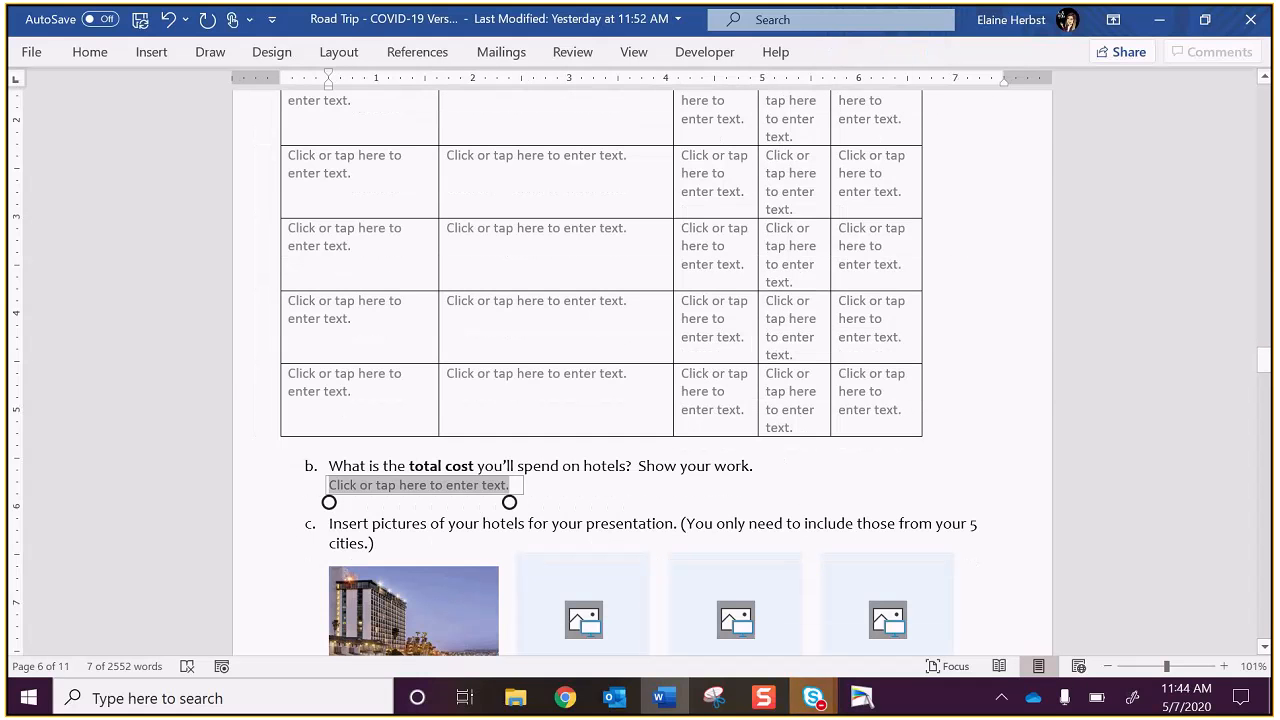
pyautogui.write('$67')
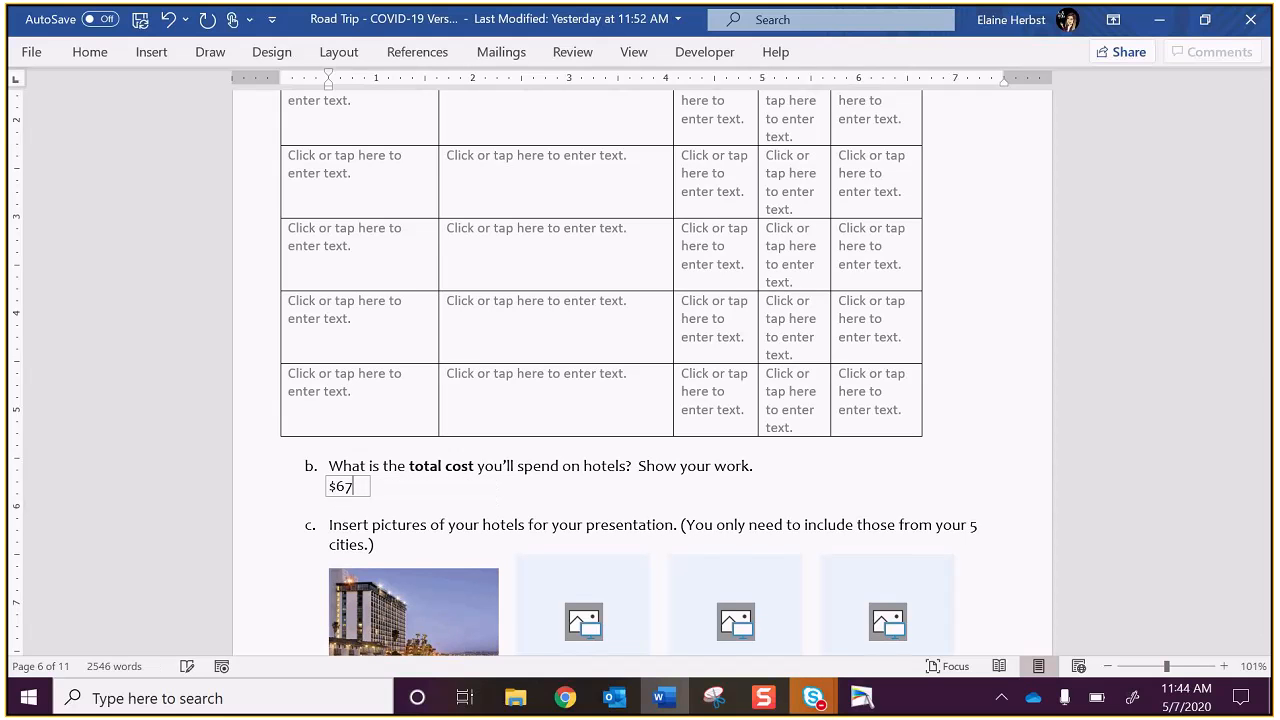
pyautogui.write('+ $80')
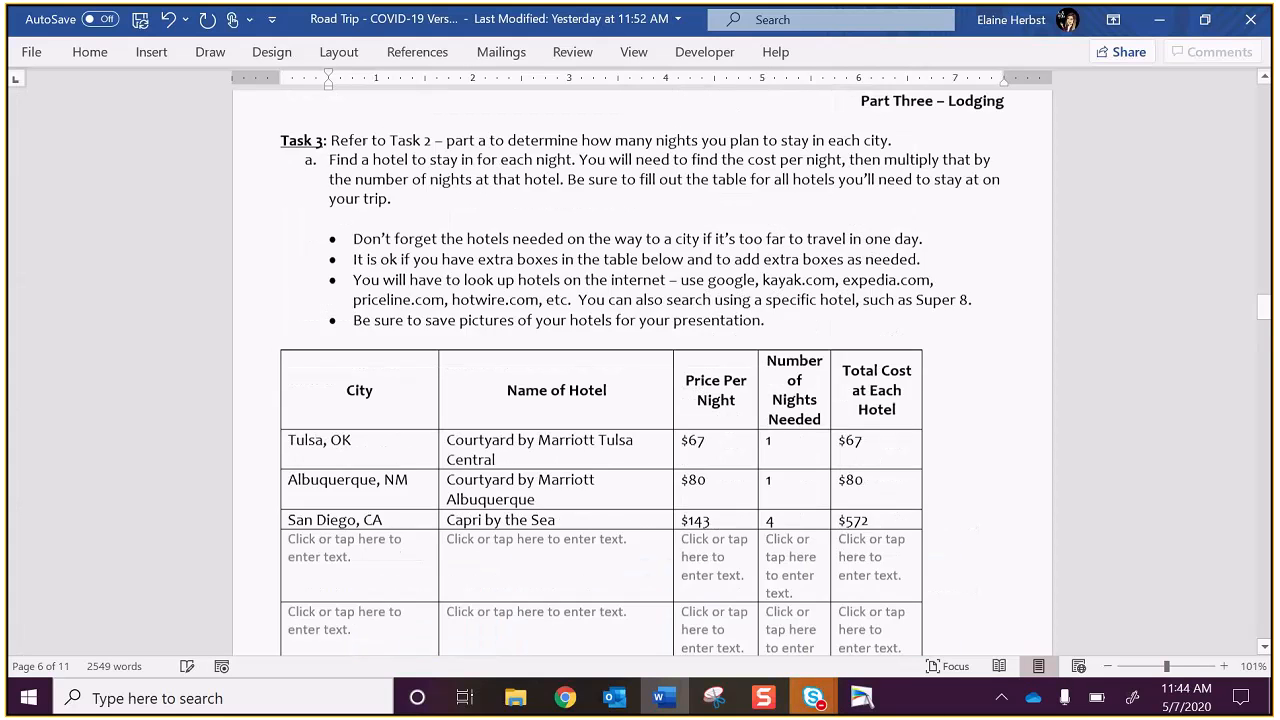
pyautogui.scroll(-3)
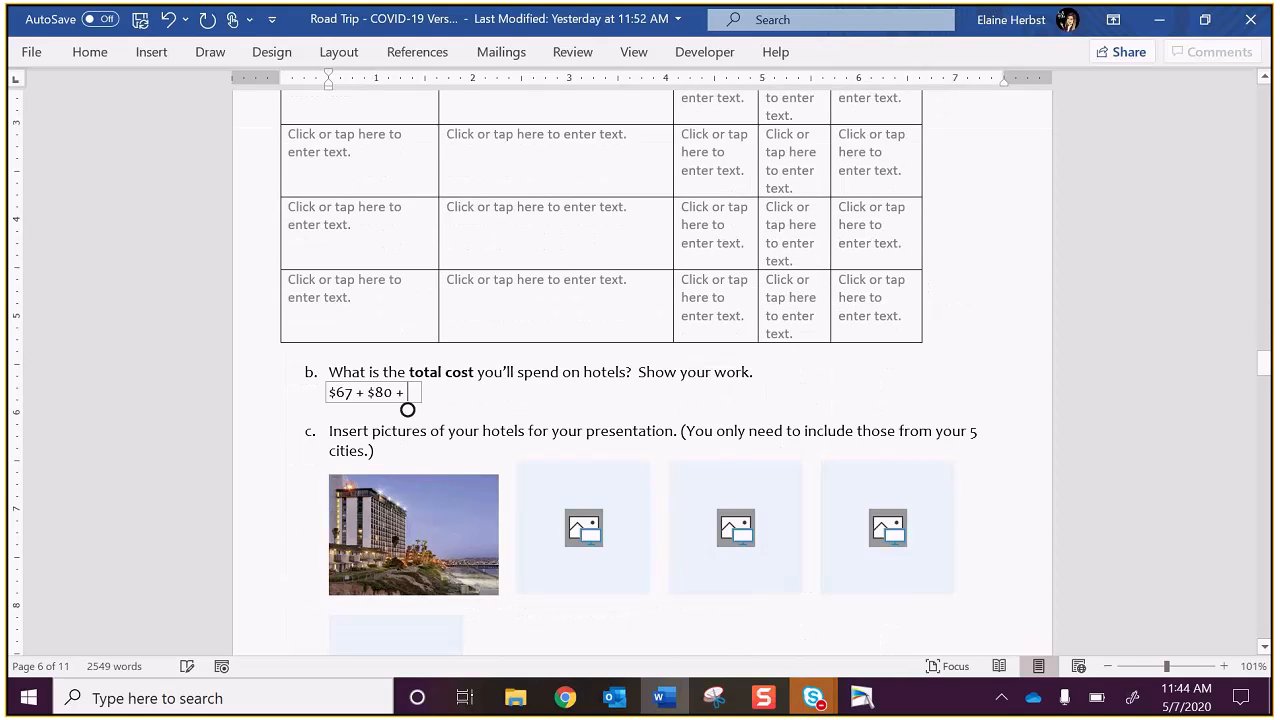
pyautogui.write('$572 + ...')
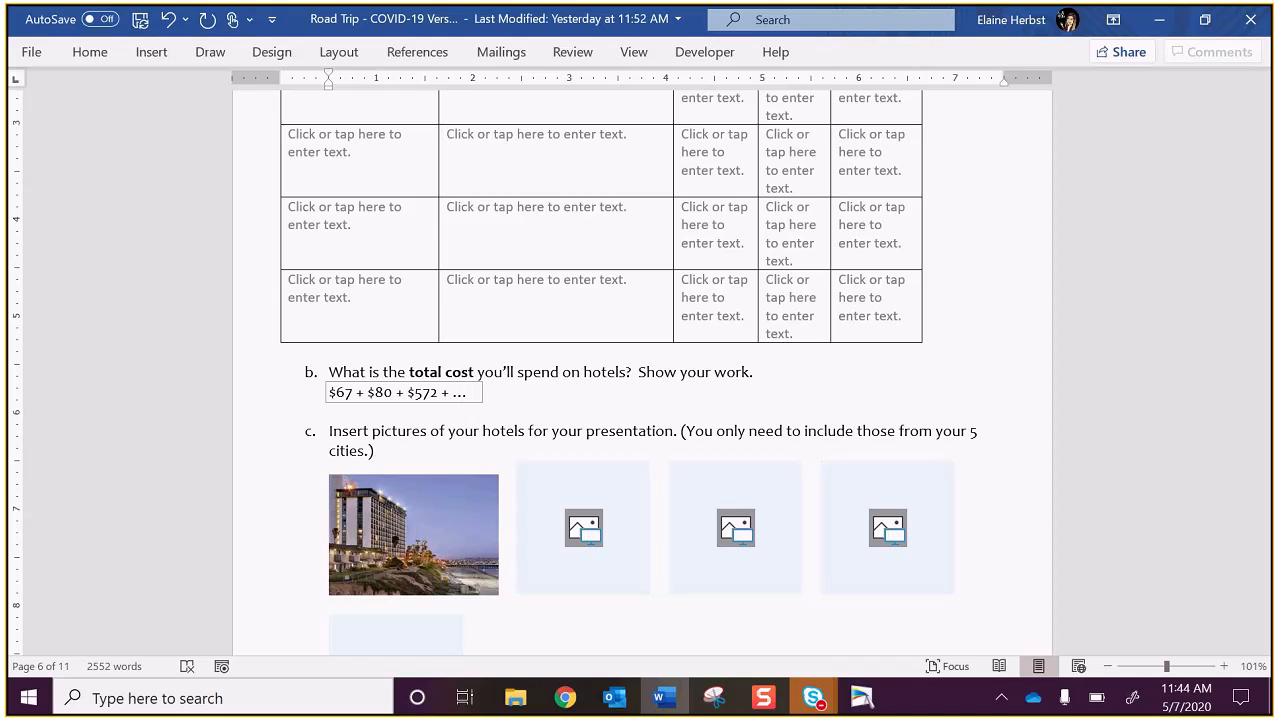
pyautogui.write('+>>>')
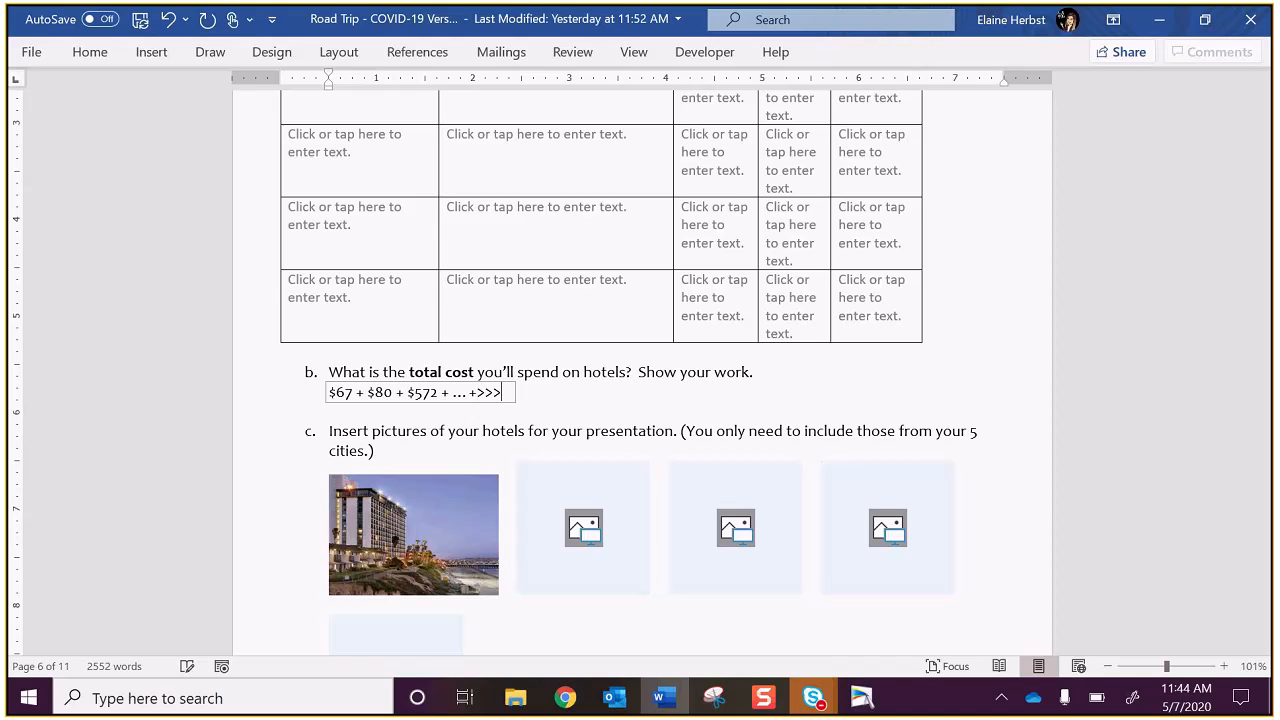
pyautogui.write('+...+...+')
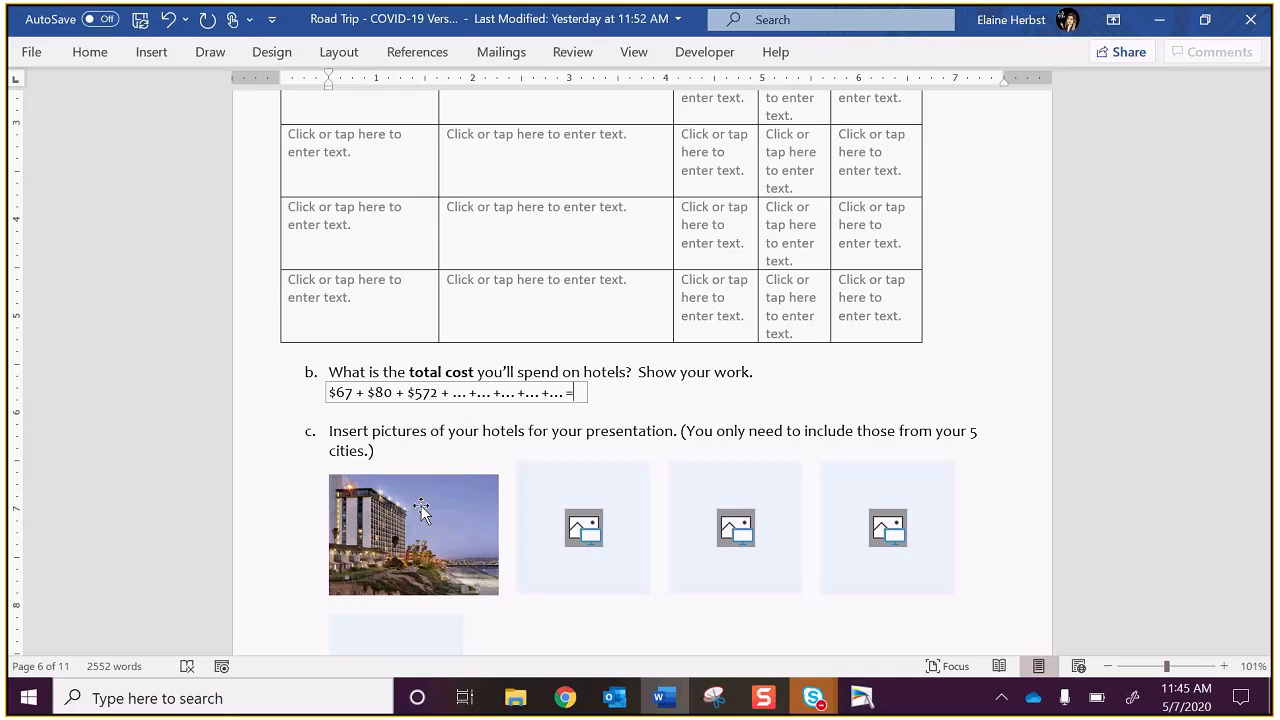
pyautogui.scroll(-3)
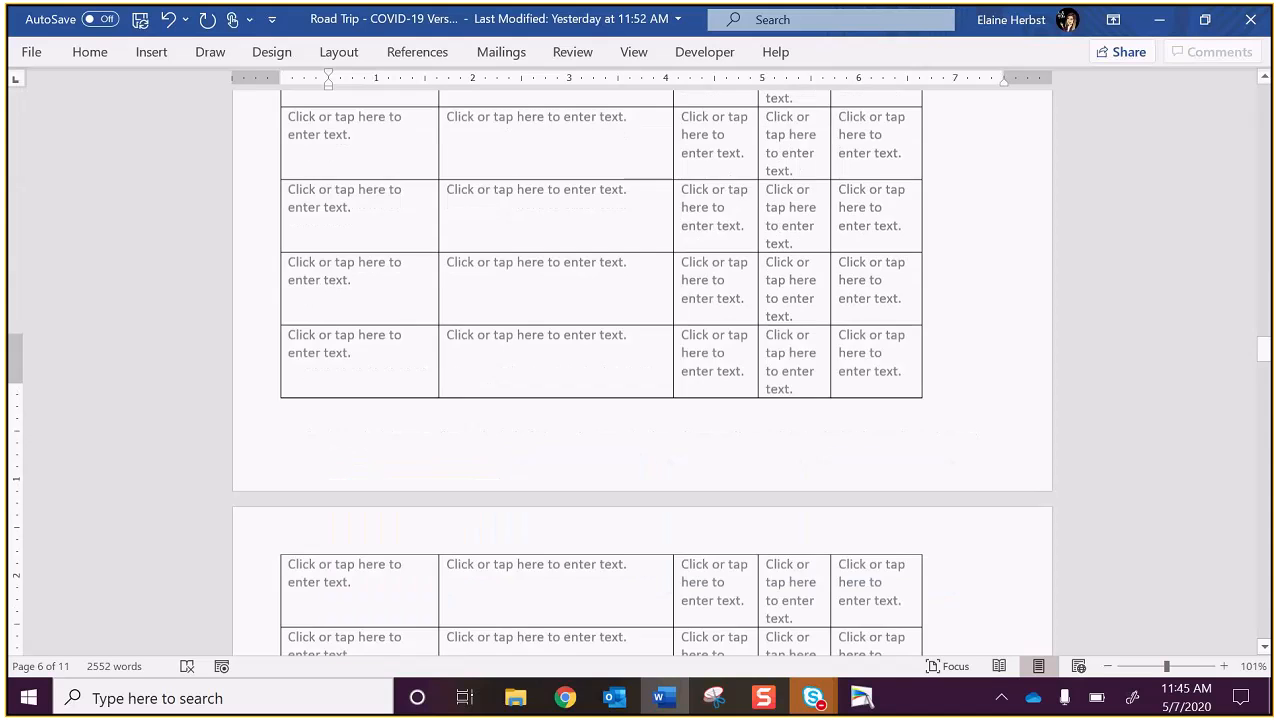
# Step: Glance at the Maps directions again, then switch to the Skype class meeting
pyautogui.click(564, 696)
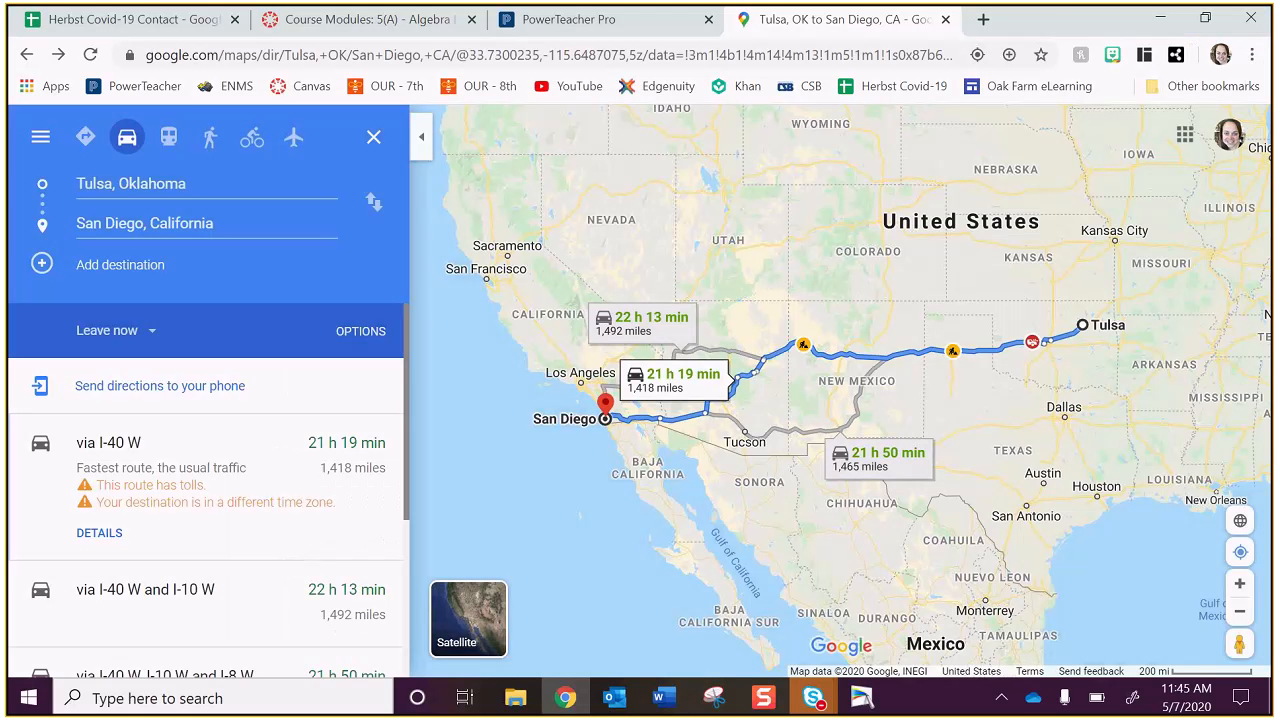
pyautogui.click(812, 696)
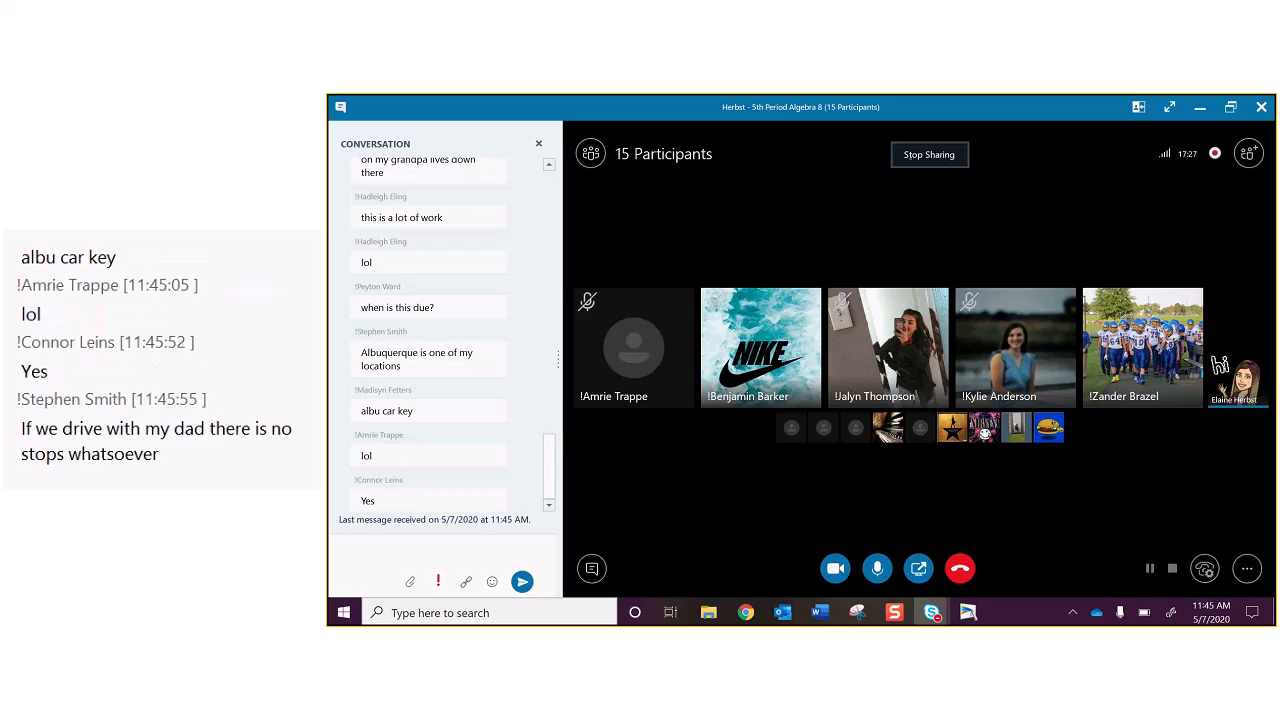
pyautogui.scroll(-3)
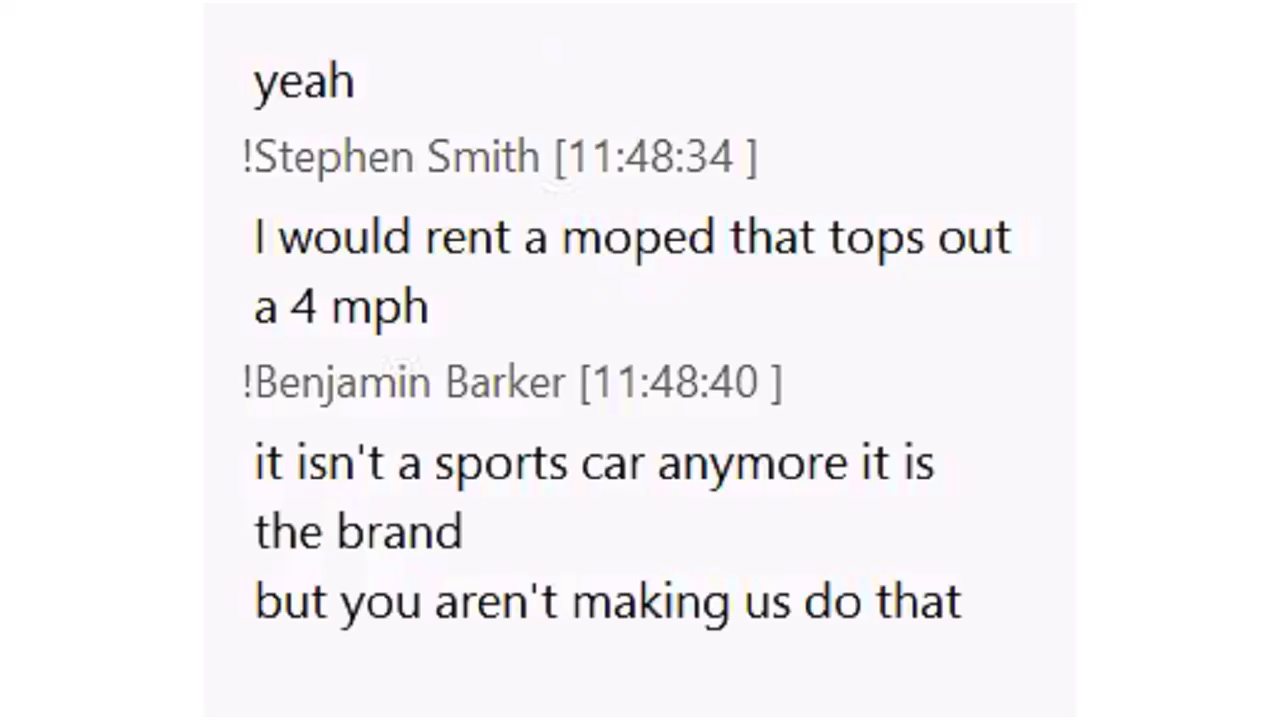
# Step: Scroll down the meeting chat to the horsepower question replies
pyautogui.scroll(-3)
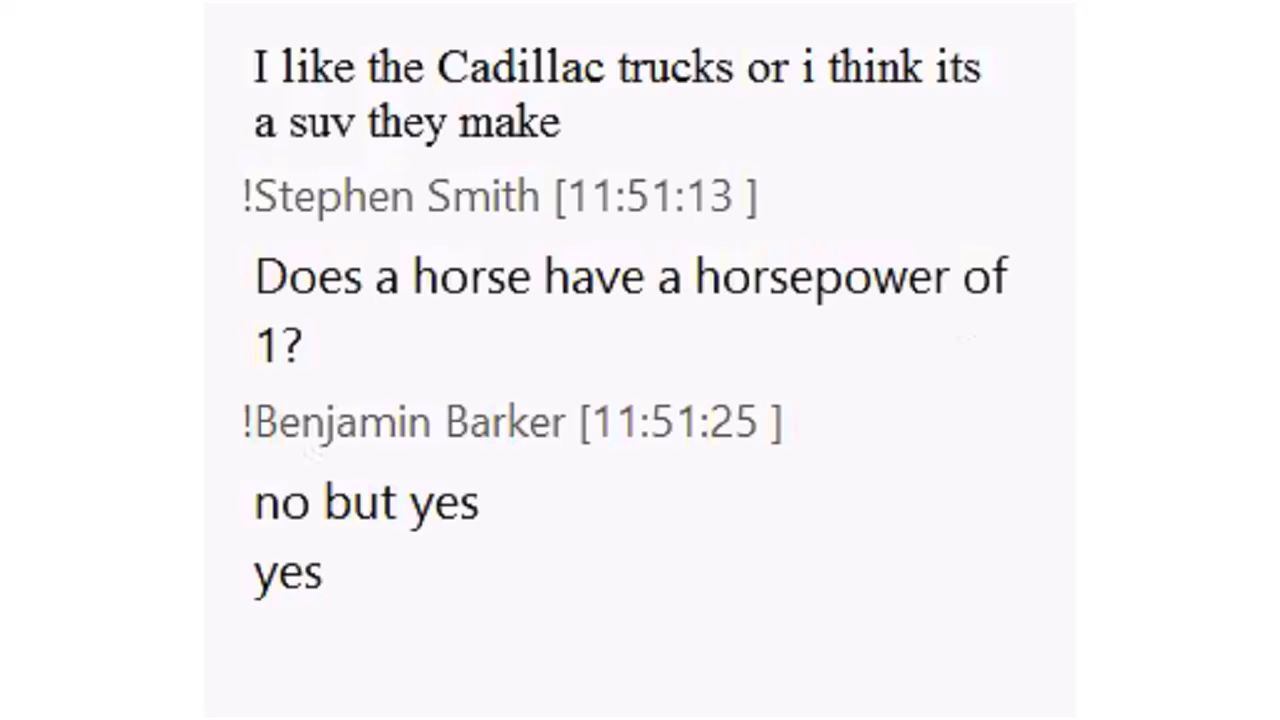
# Step: Send the chat messages 'it is terrible' and 'It was fun' after the Idaho wedding story
pyautogui.write('it is terrible')
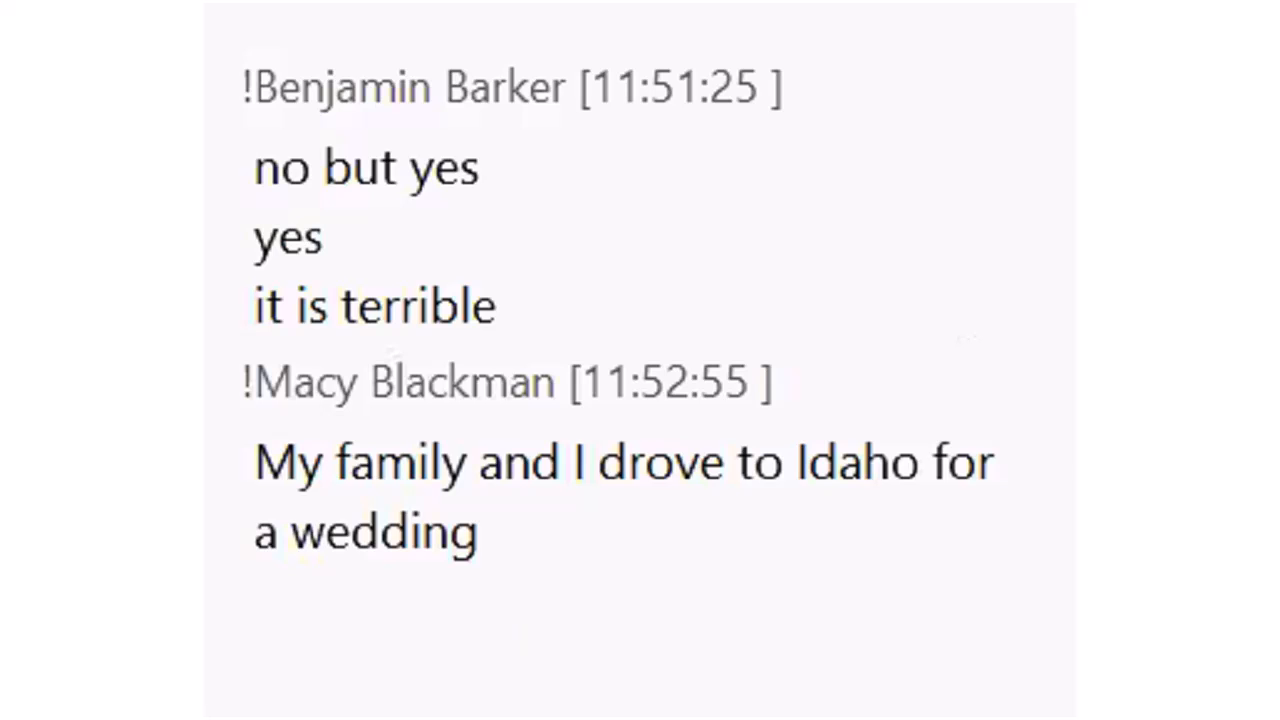
pyautogui.write('It was fun')
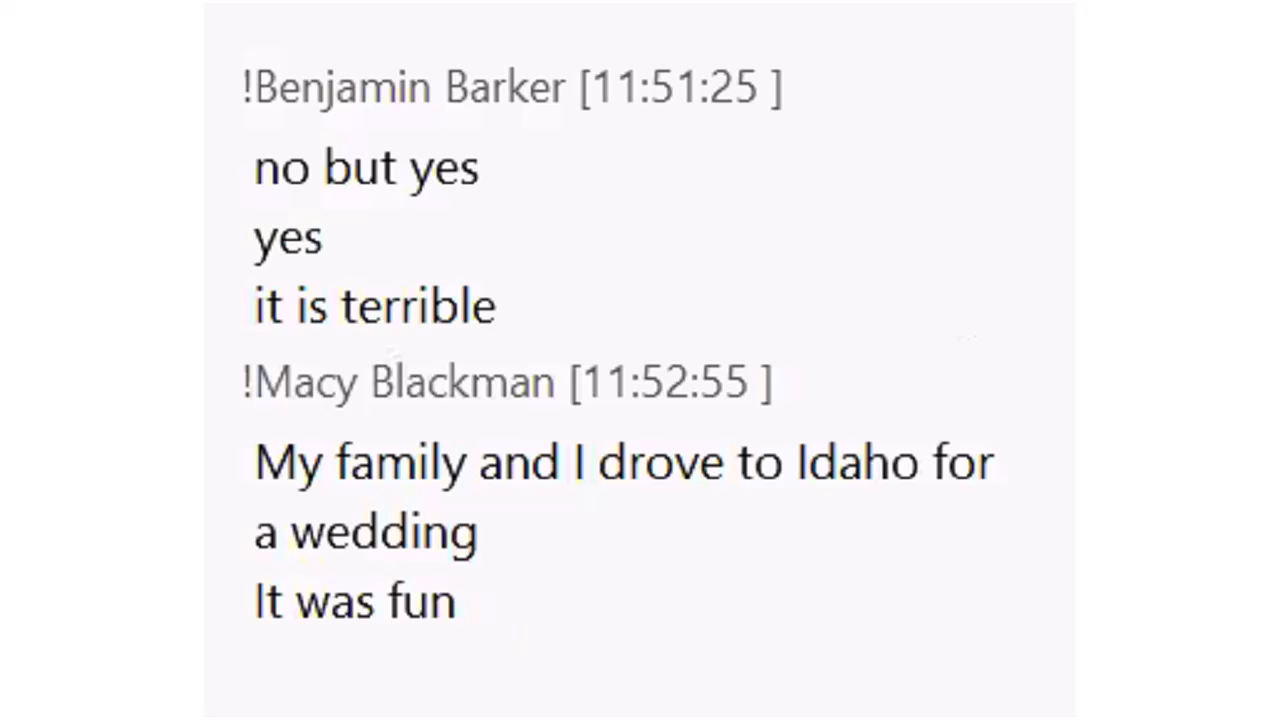